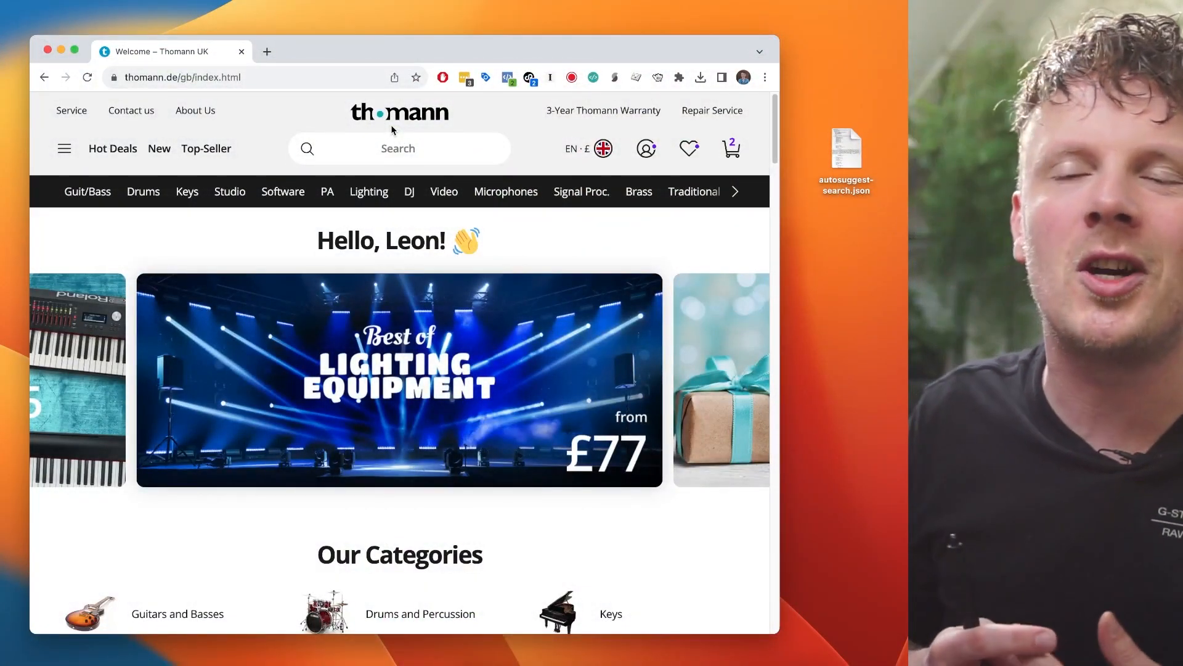
mouse_move(335, 446)
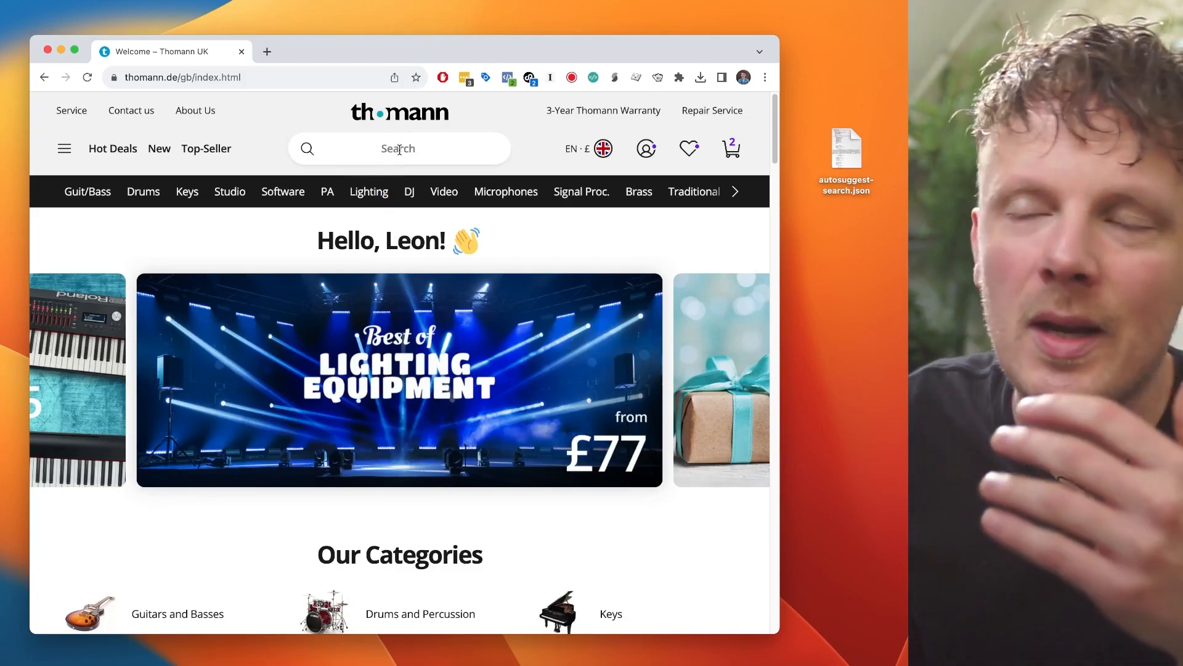
Run a Thomann site search for 'fender stratocaster', returning 1908 matching results.
left_click(398, 148)
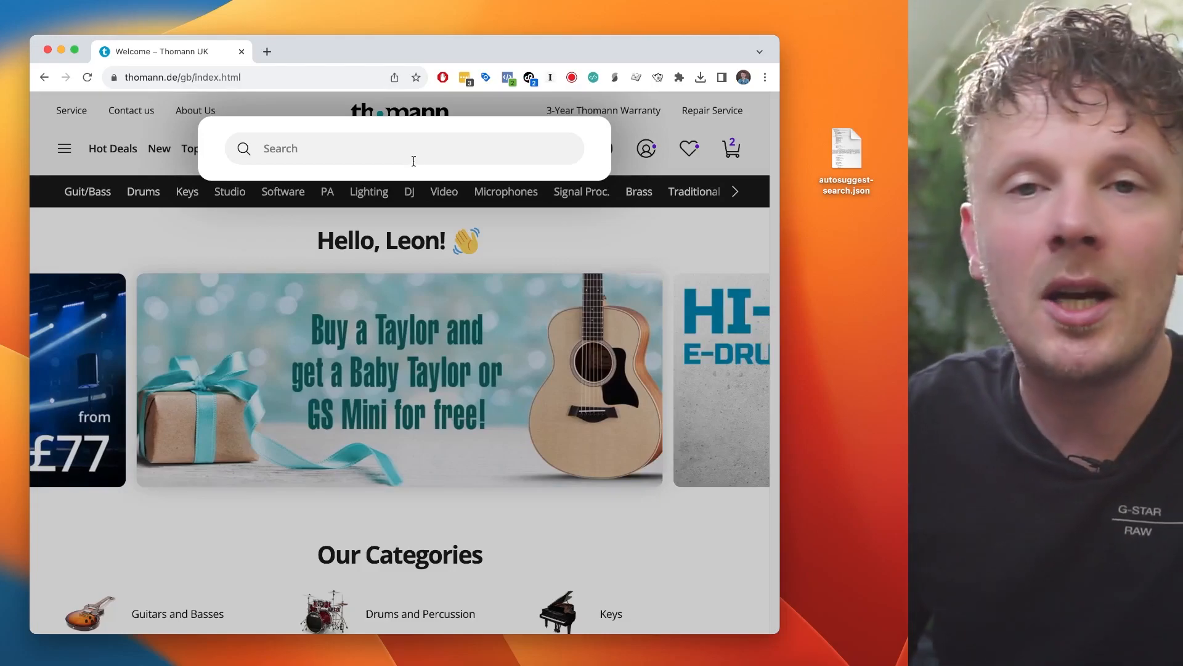
type("fender")
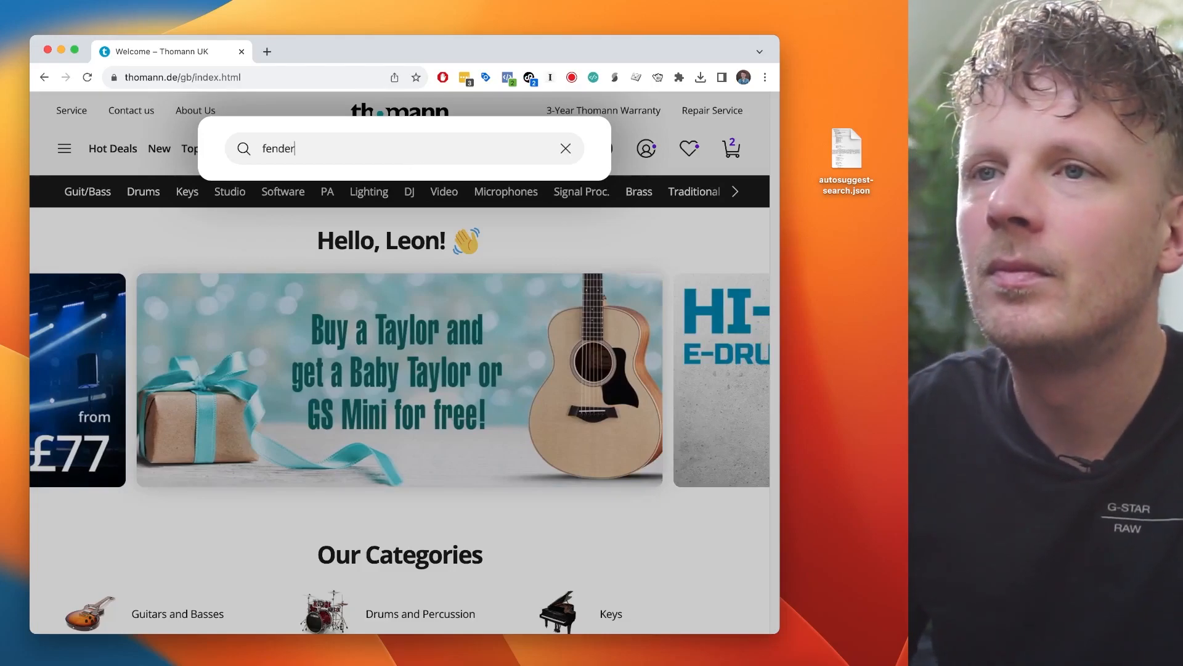
type("stratocaster")
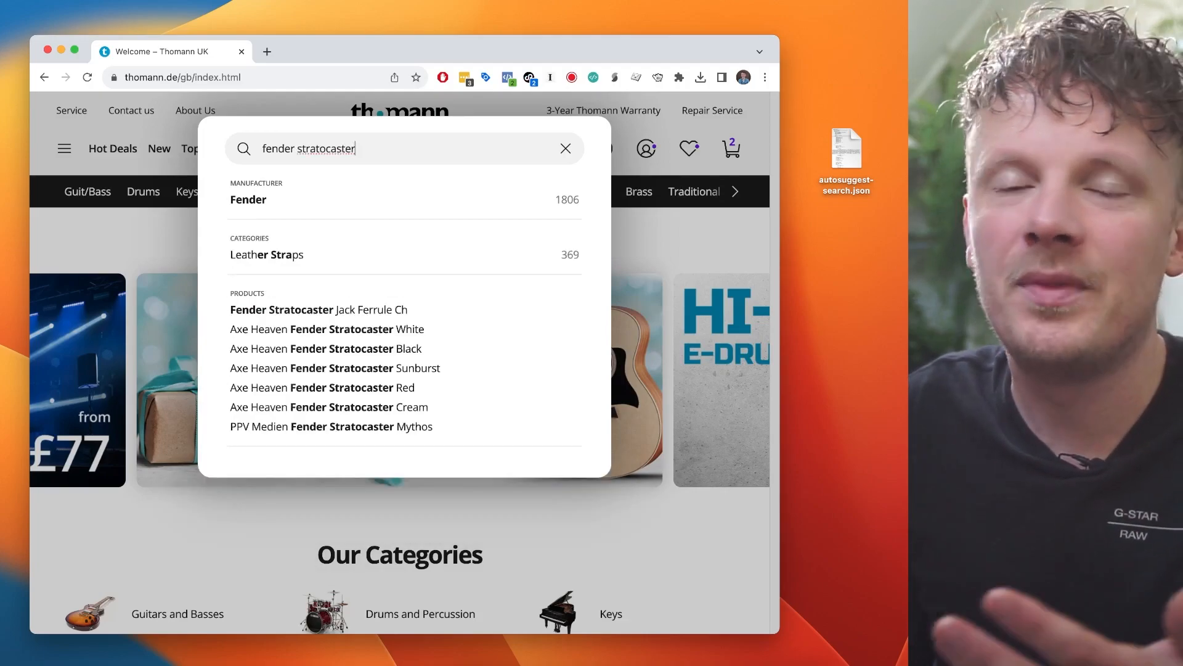
key("Return")
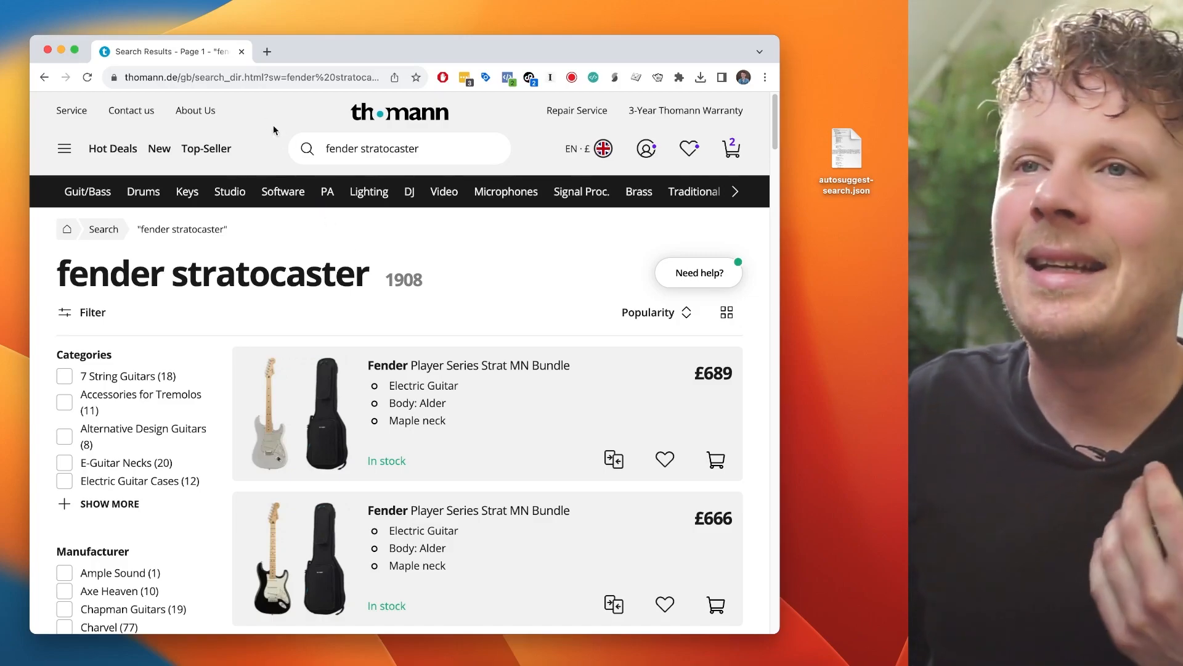
left_click(256, 77)
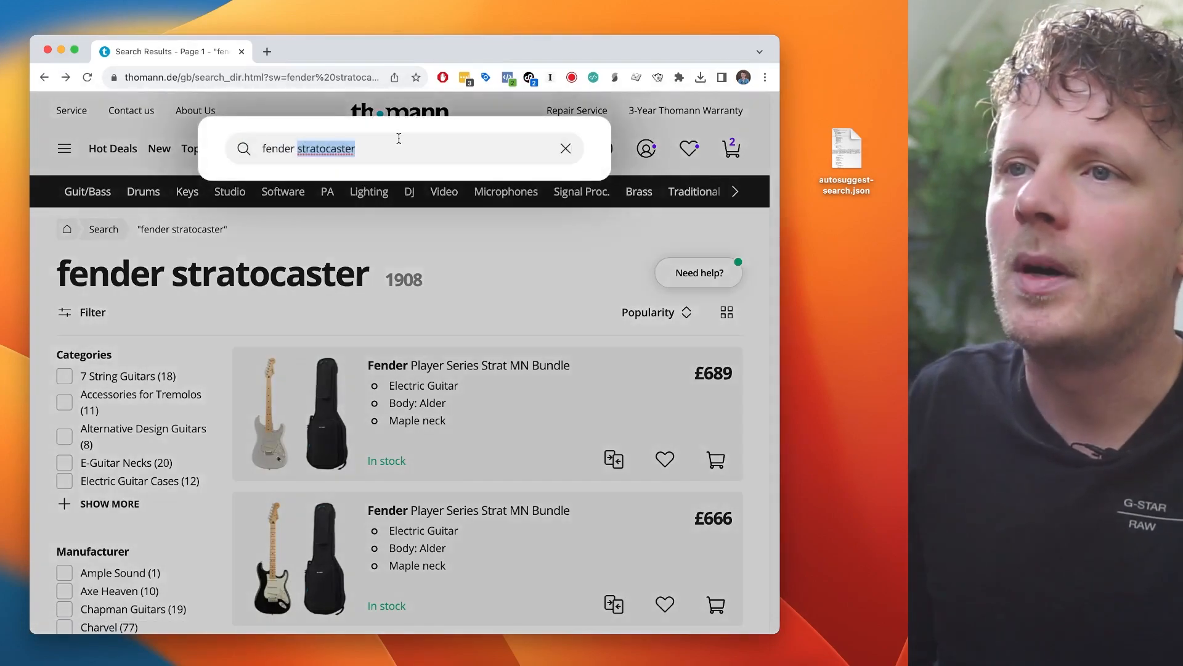
Change the query to 'stratocaster' and choose a suggested Stratocaster product from the dropdown.
left_click(399, 112)
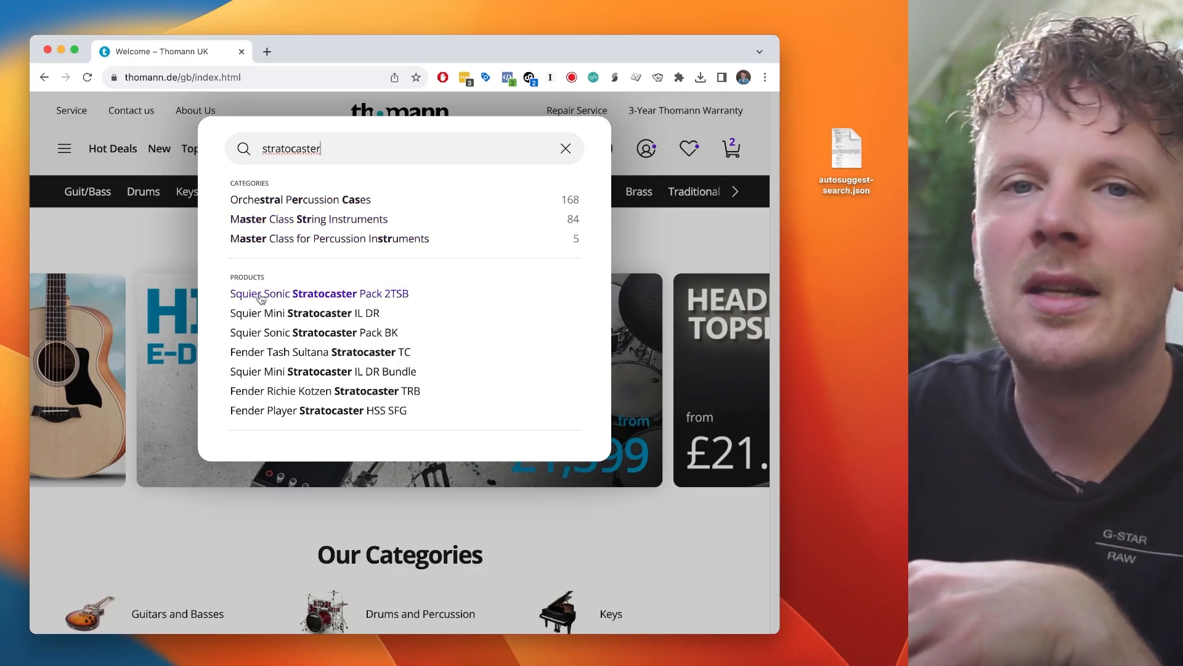
left_click(325, 391)
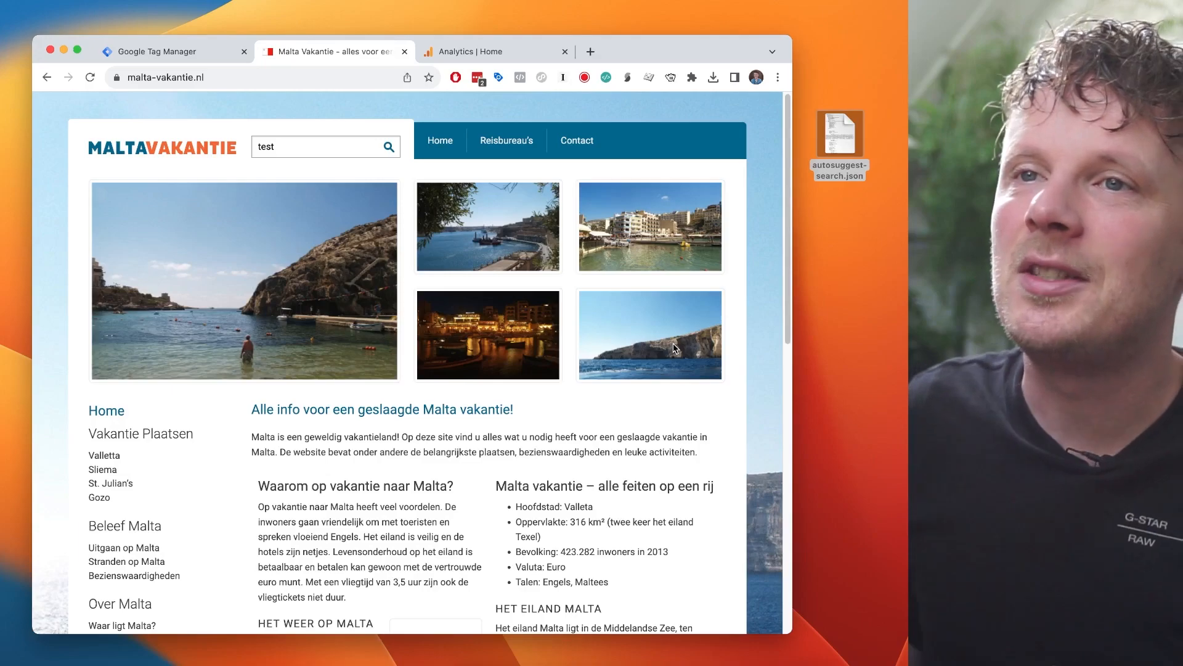
Enter 'test' in the Malta Vakantie Zoeken box, then move to the Google Tag Manager container.
left_click(324, 145)
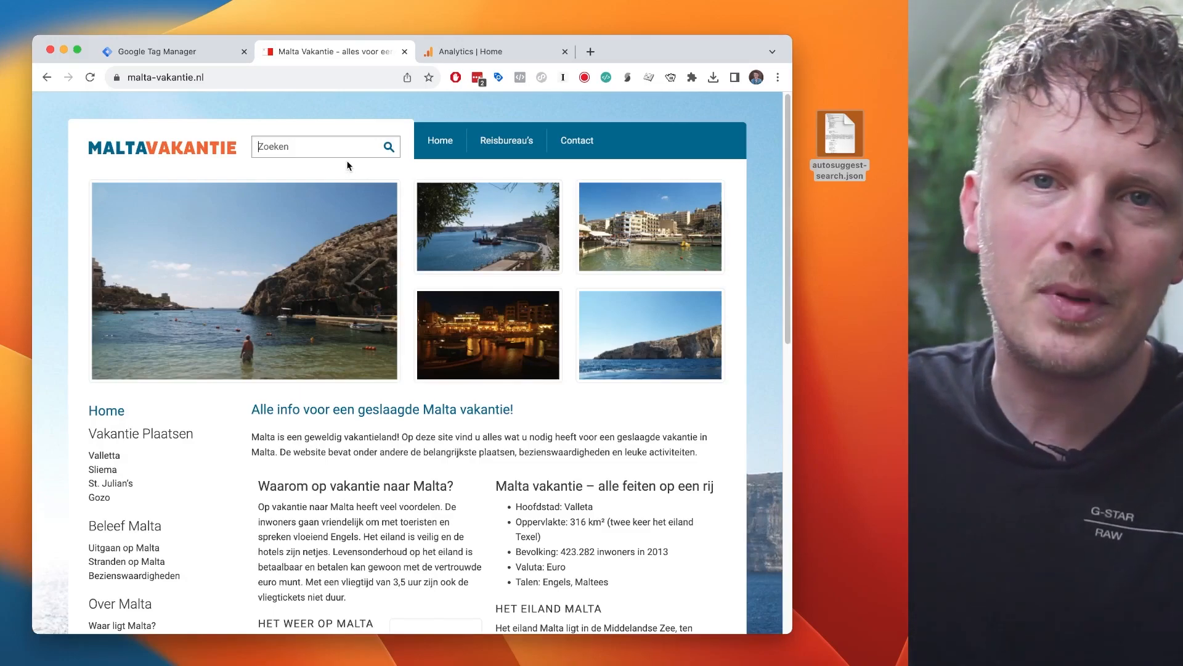
type("test")
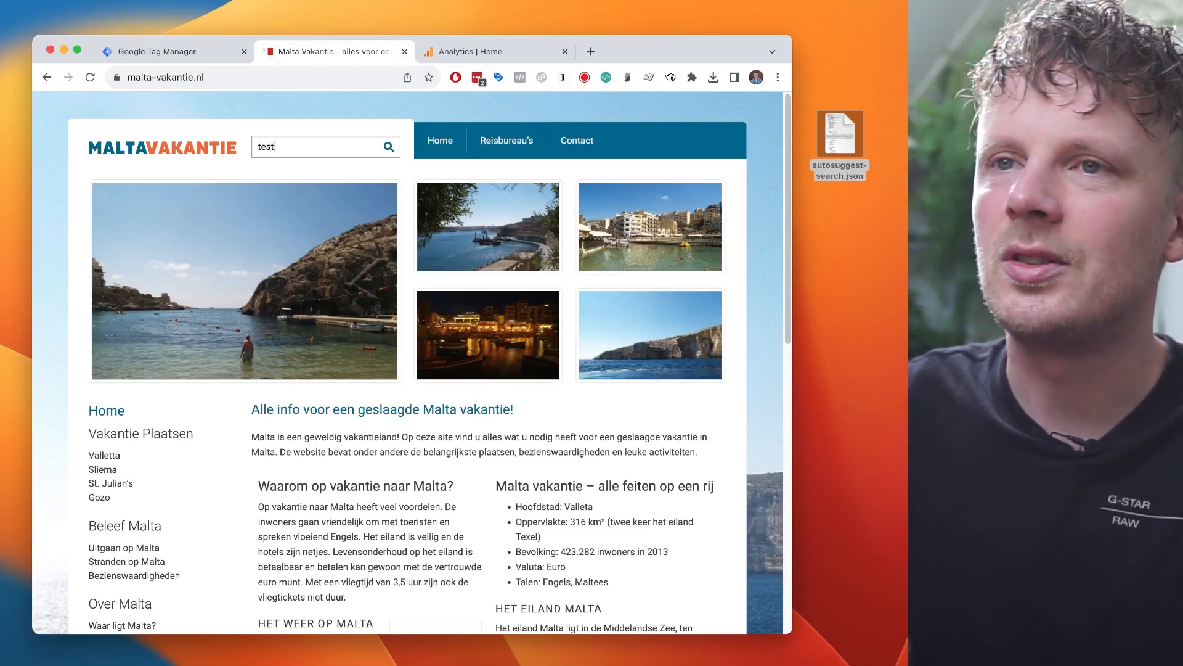
mouse_move(310, 232)
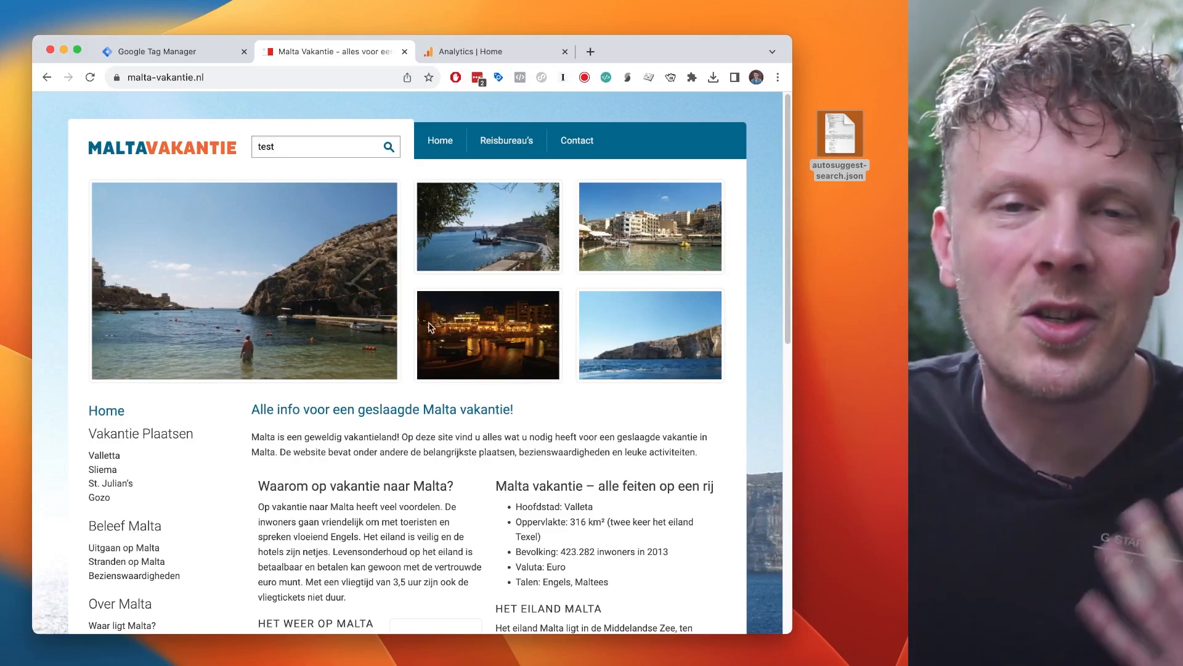
left_click(175, 51)
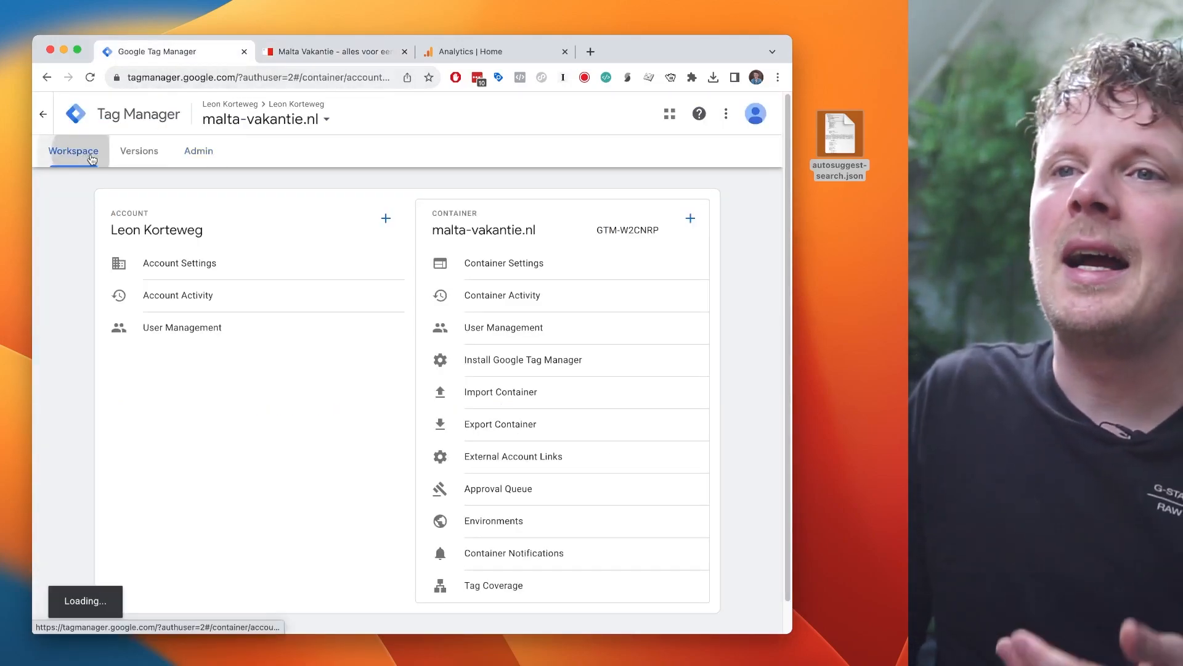
left_click(72, 151)
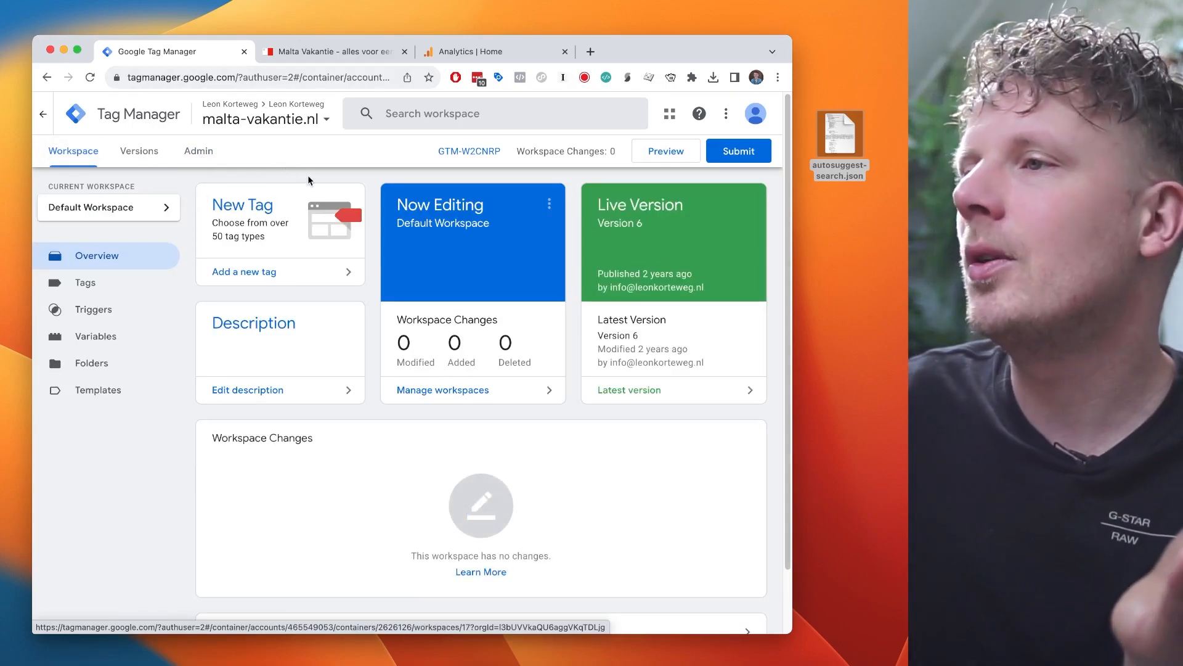
left_click(838, 143)
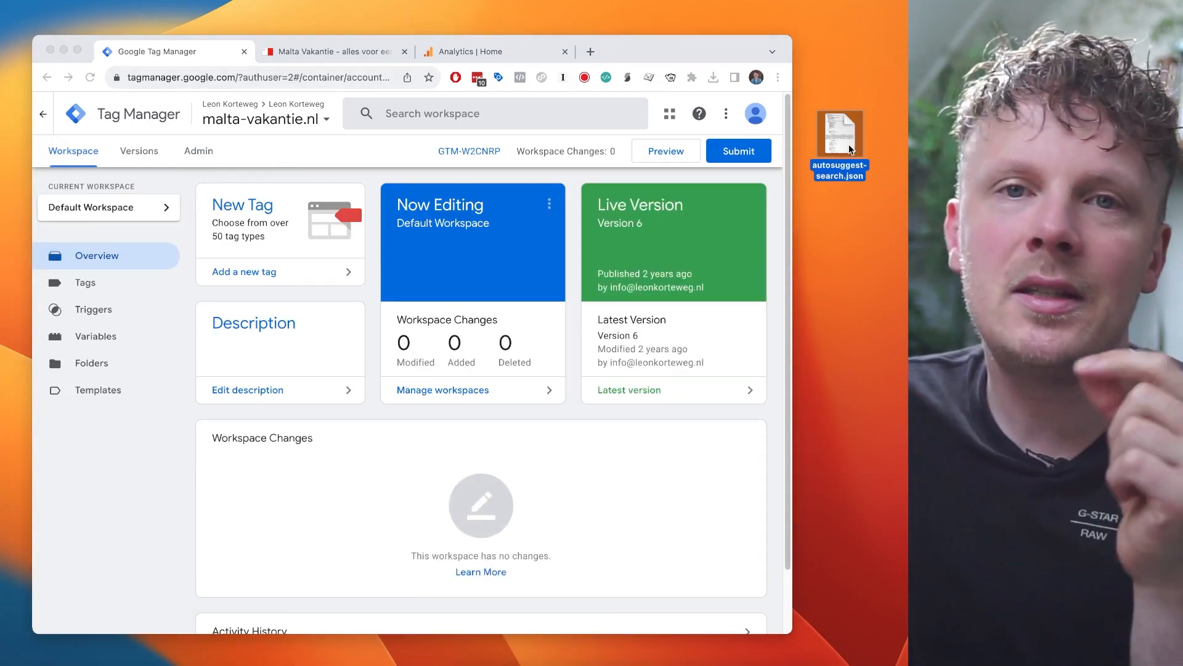
mouse_move(871, 171)
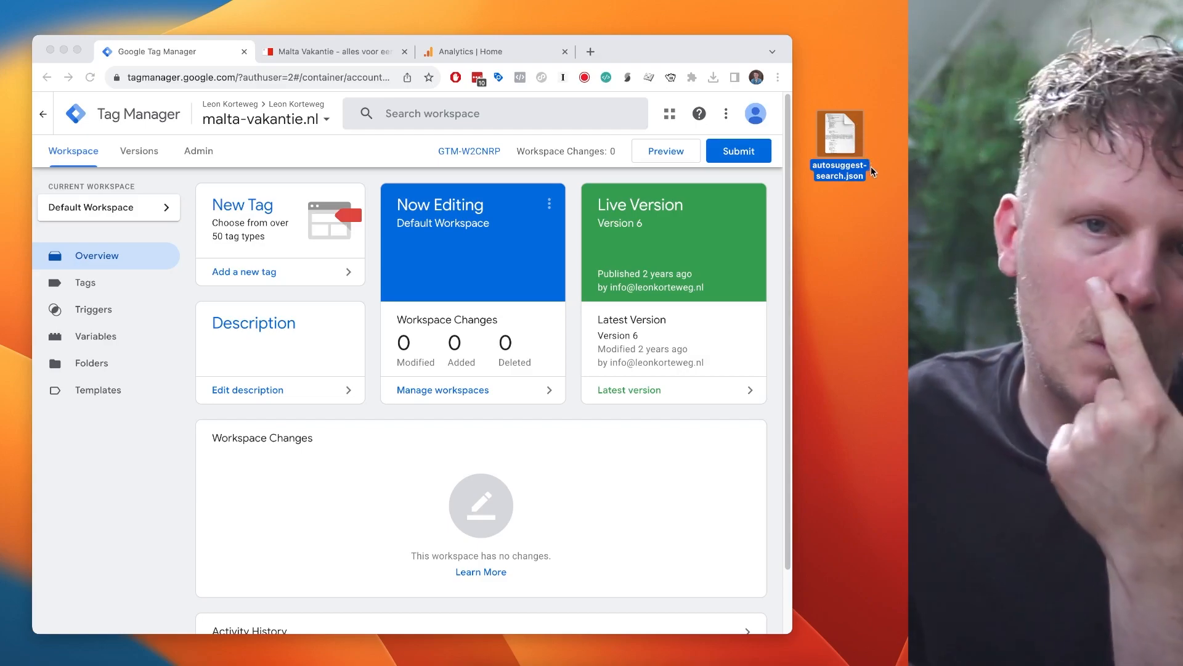
mouse_move(901, 156)
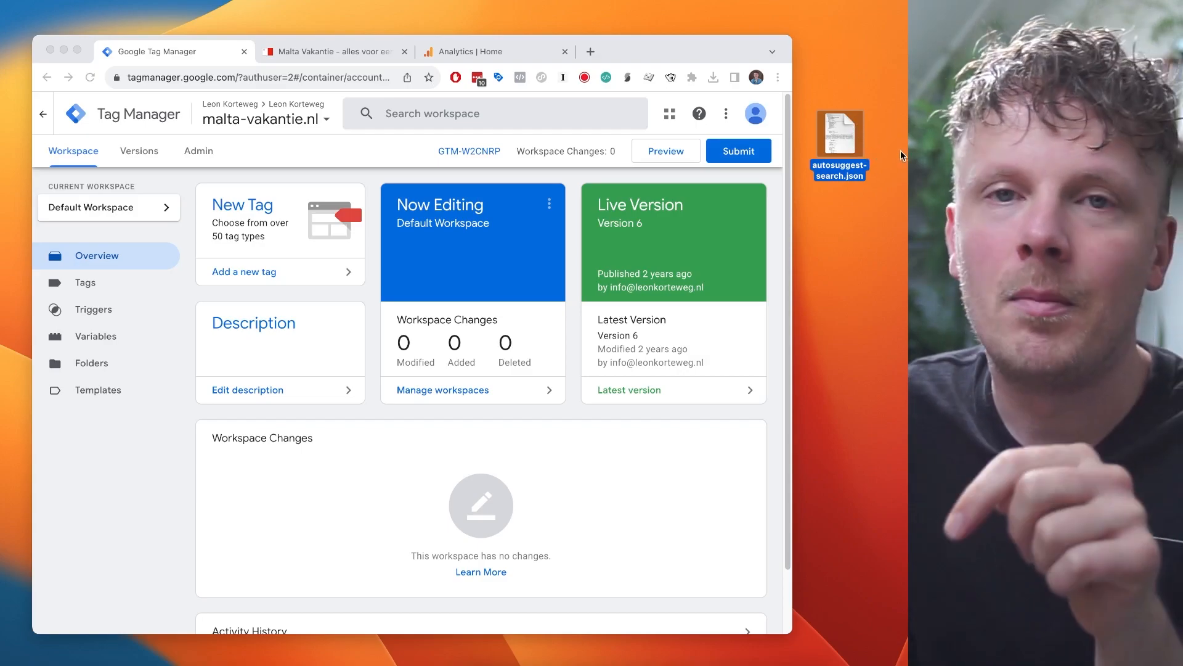
mouse_move(890, 155)
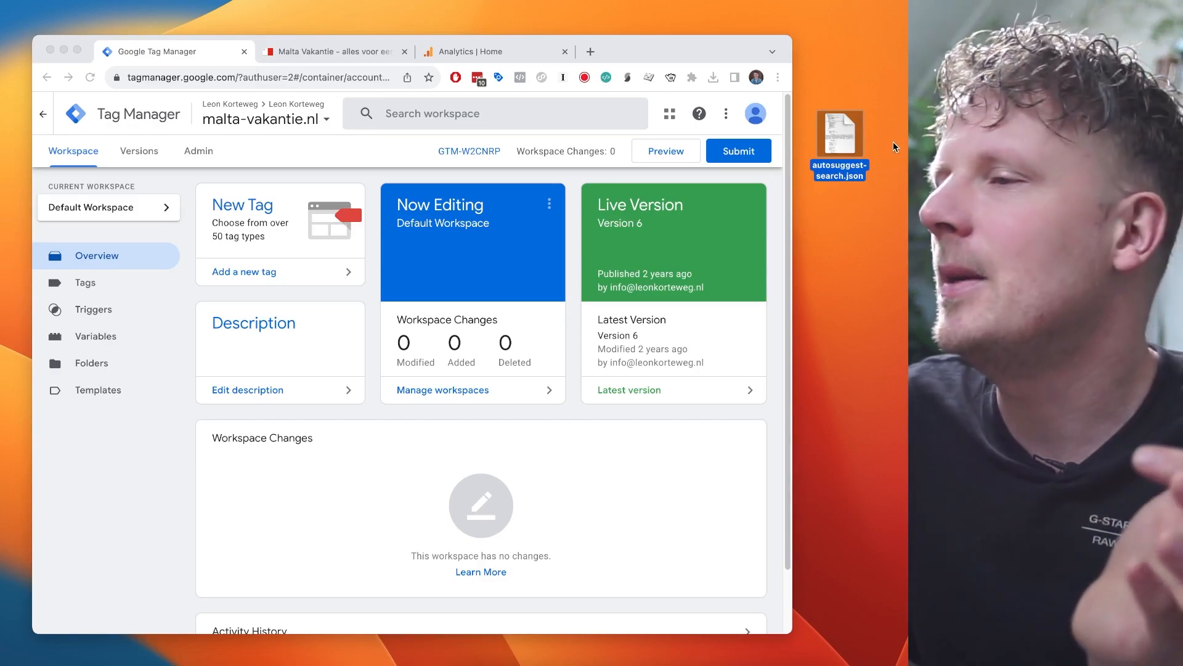
mouse_move(864, 125)
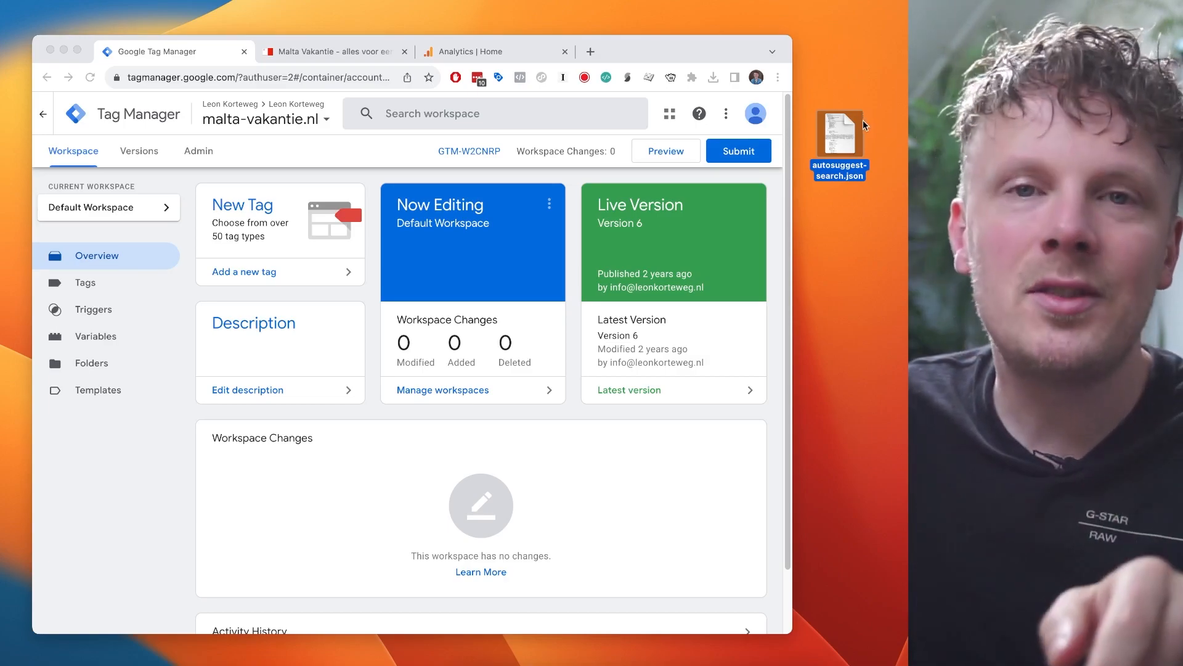
mouse_move(890, 117)
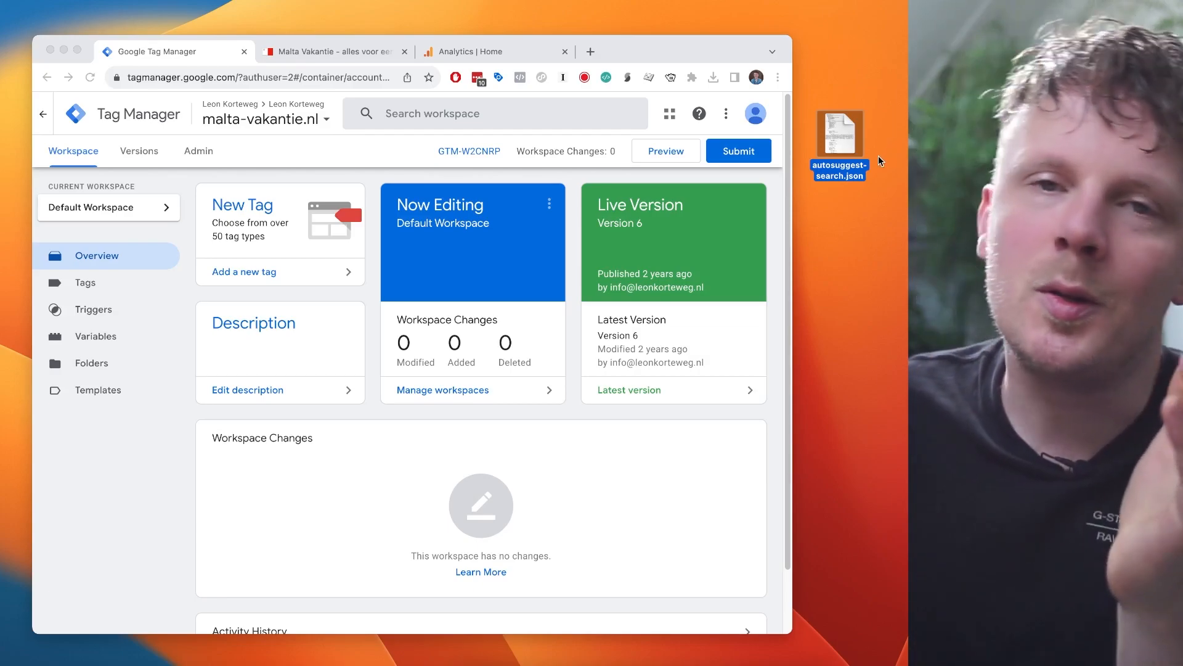
left_click(197, 150)
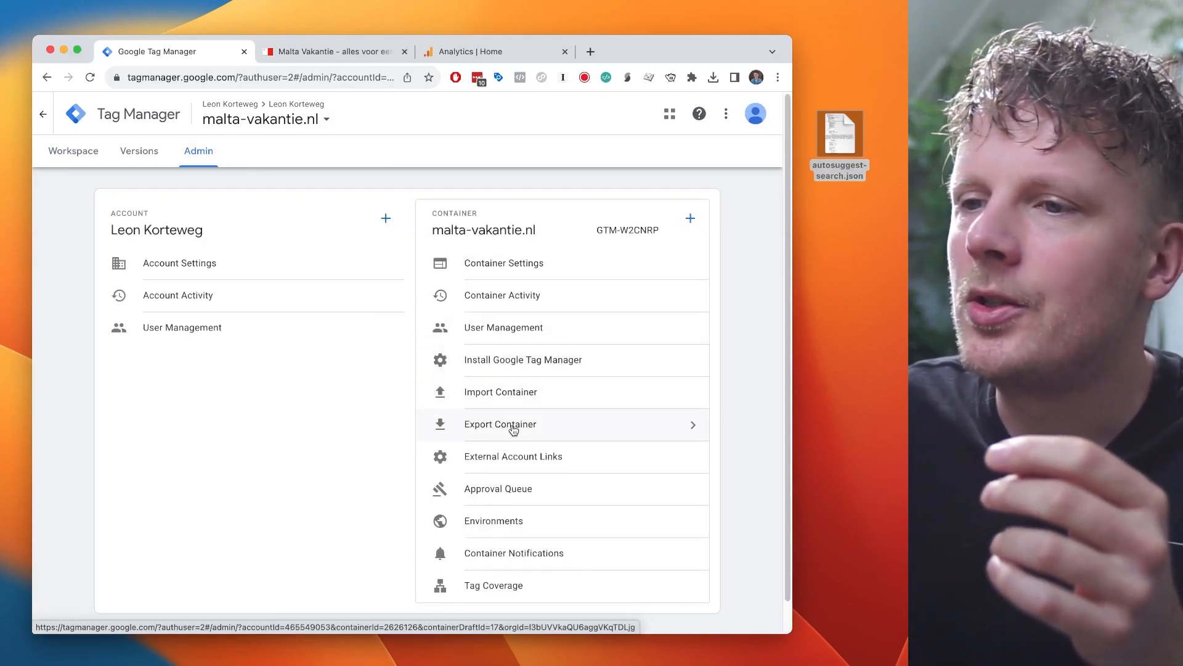
Import autosuggest-search.json into the existing Default Workspace, previewing 2 tags, 1 trigger, 1 variable.
left_click(500, 392)
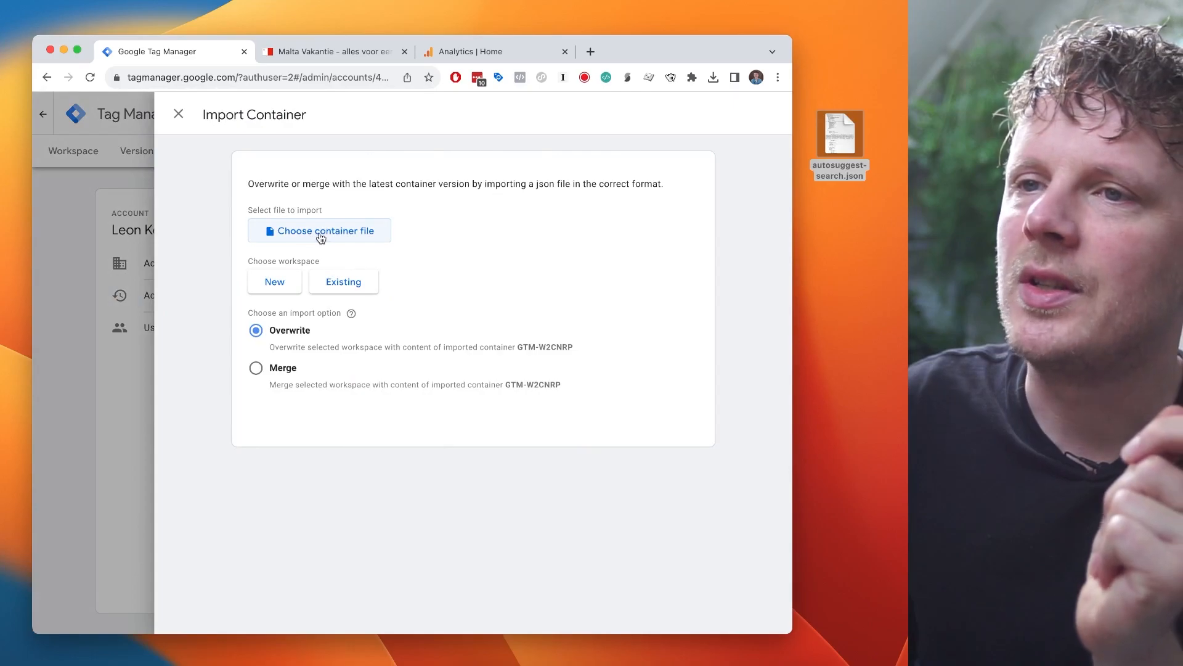
left_click(318, 230)
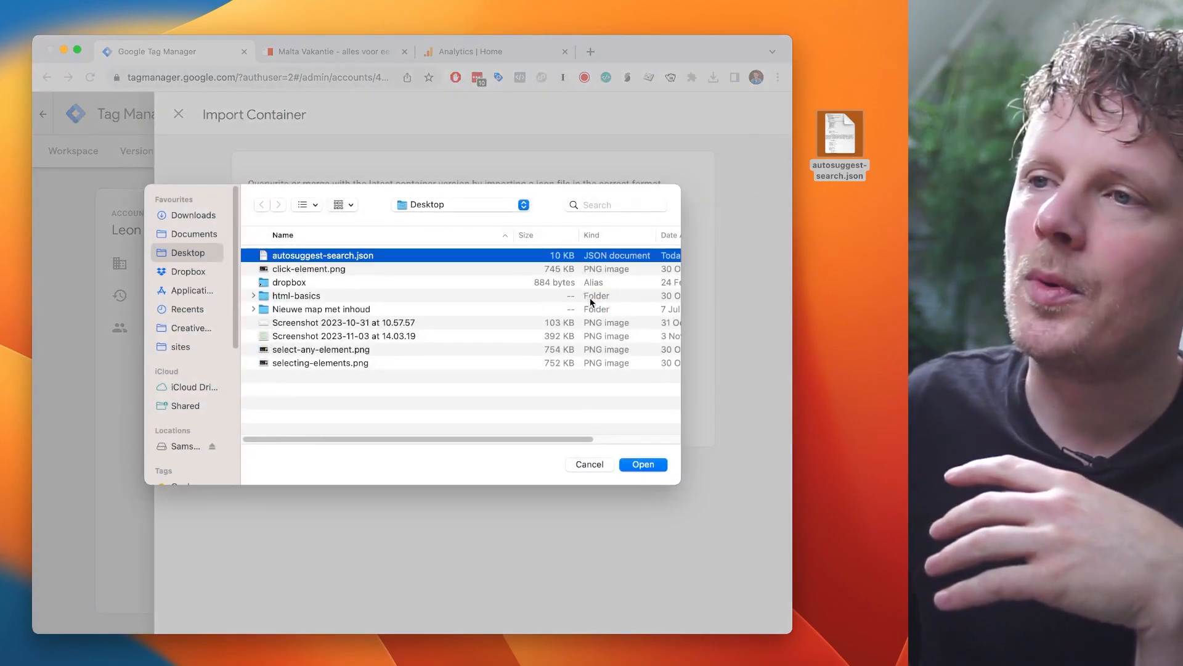
left_click(642, 465)
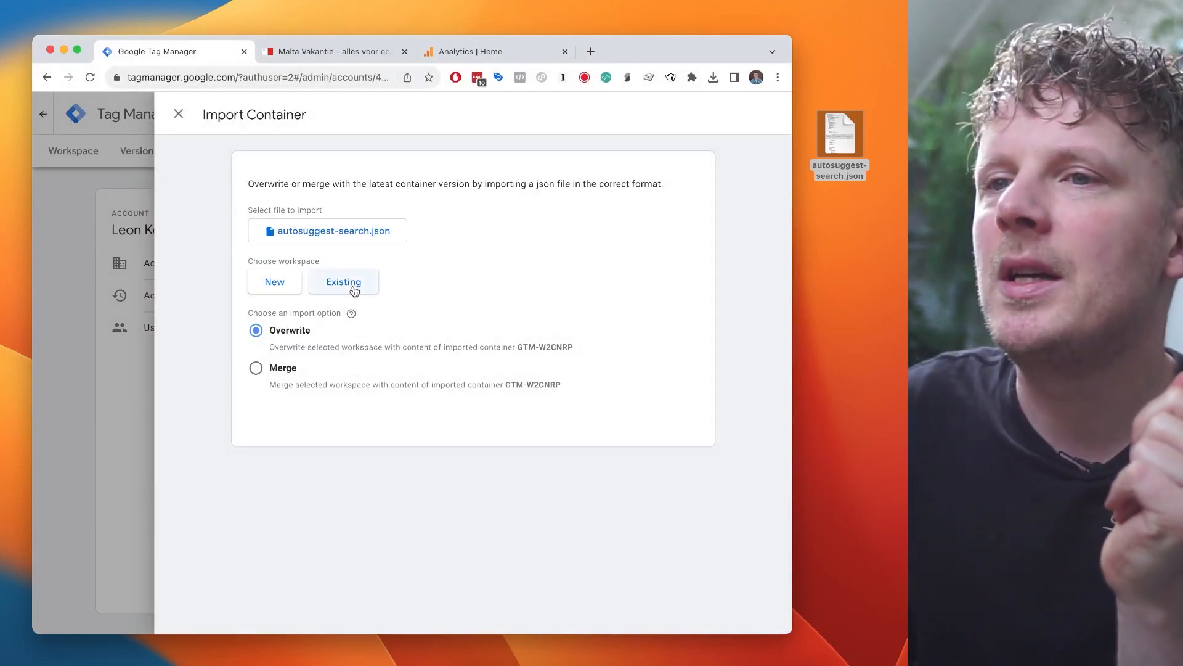
left_click(342, 281)
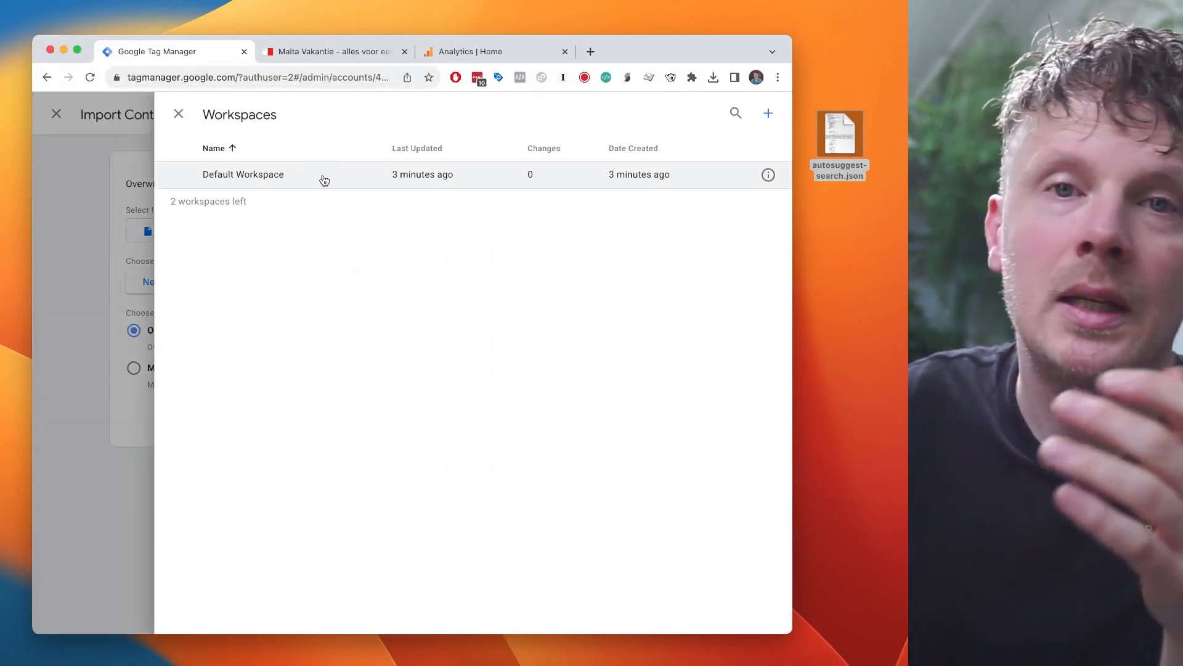
left_click(243, 174)
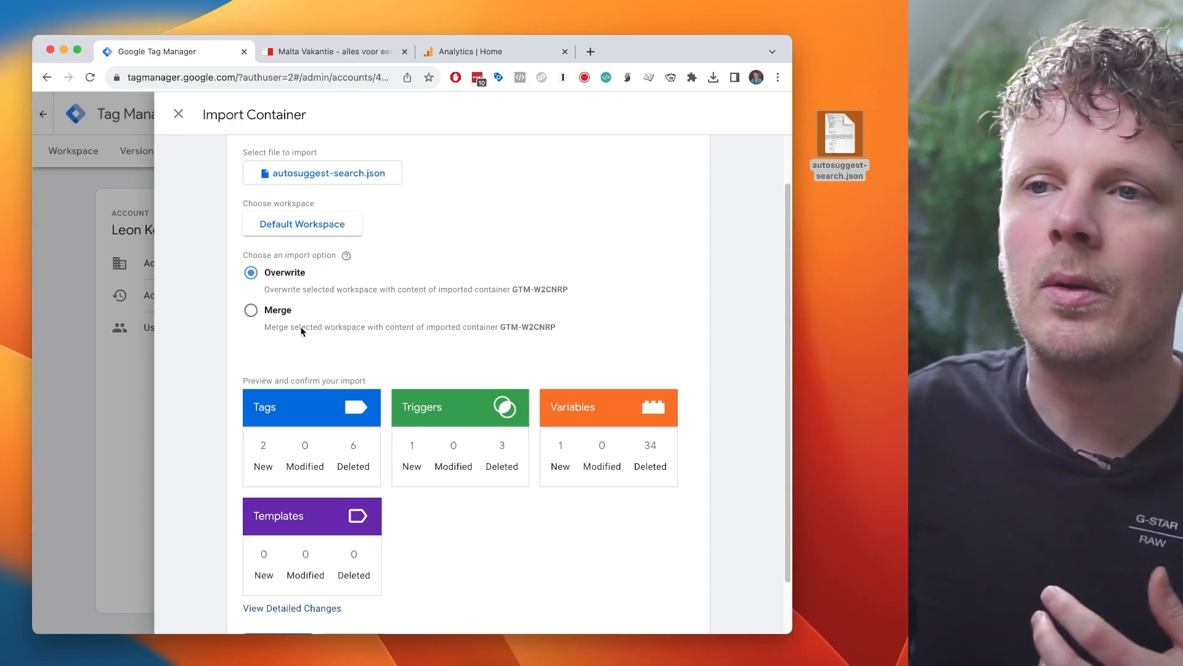
Confirm a Merge import that overwrites conflicts, adding two tags, a trigger and a variable.
left_click(250, 309)
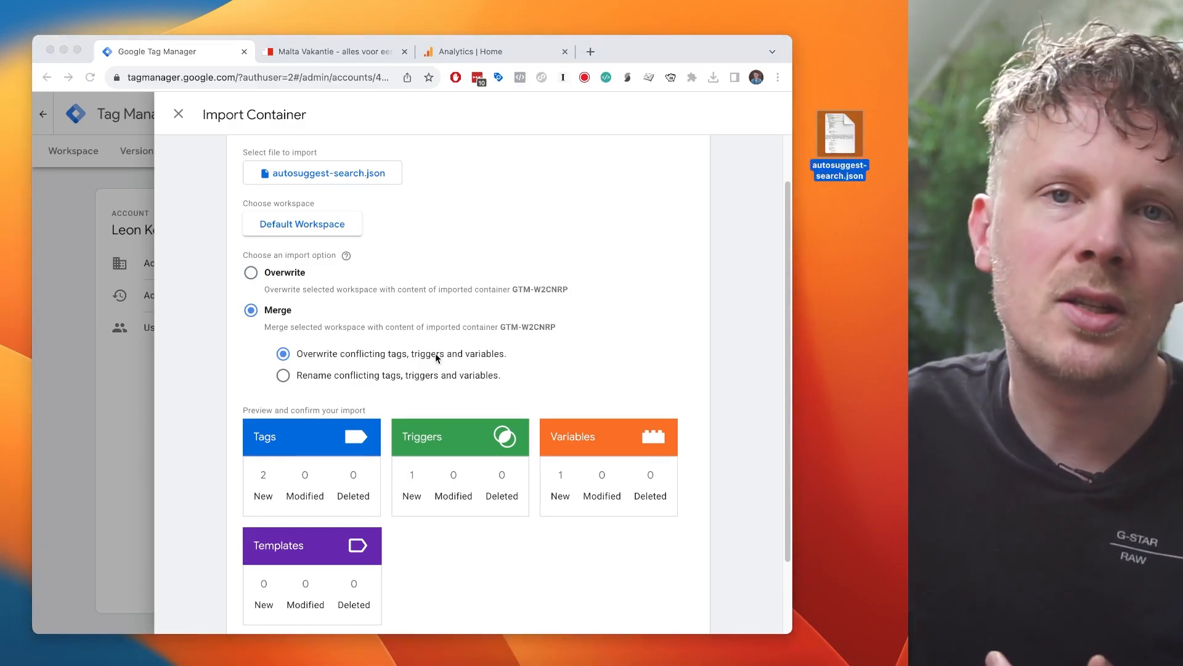
scroll("down", 3)
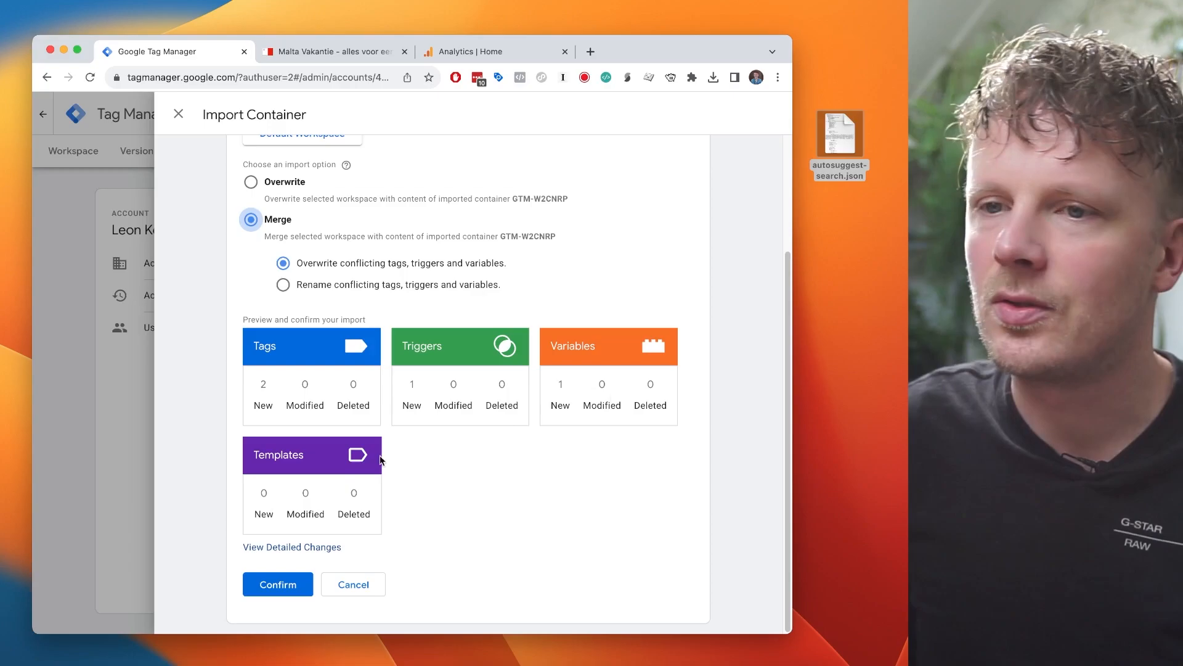
mouse_move(282, 496)
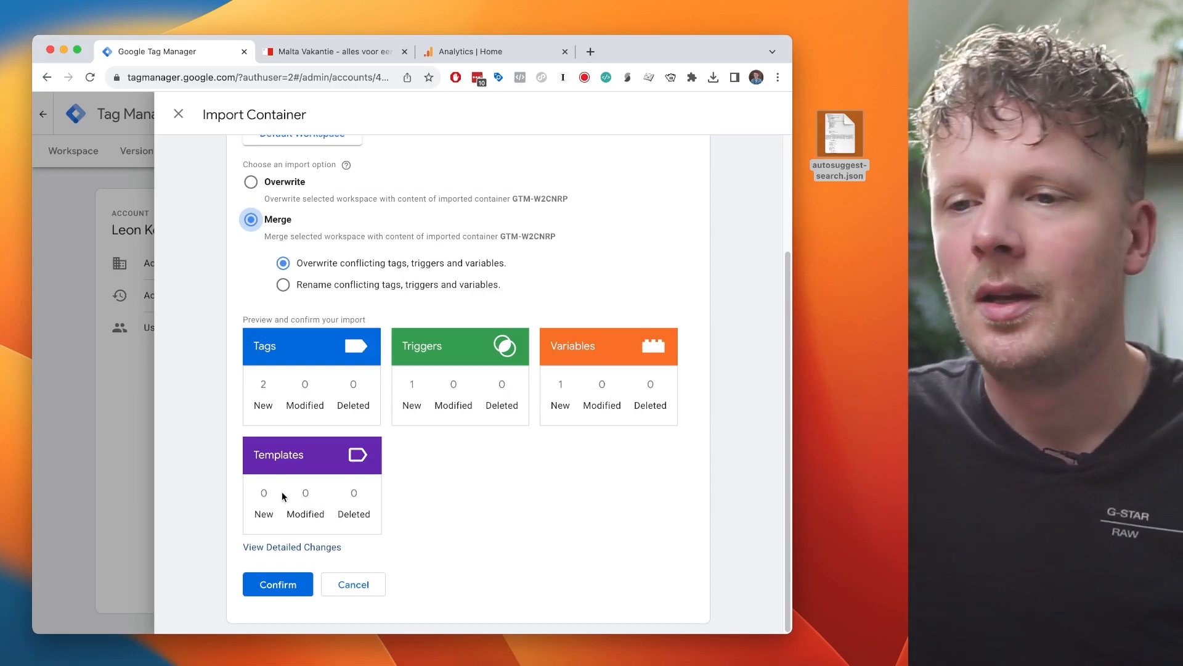
left_click(277, 583)
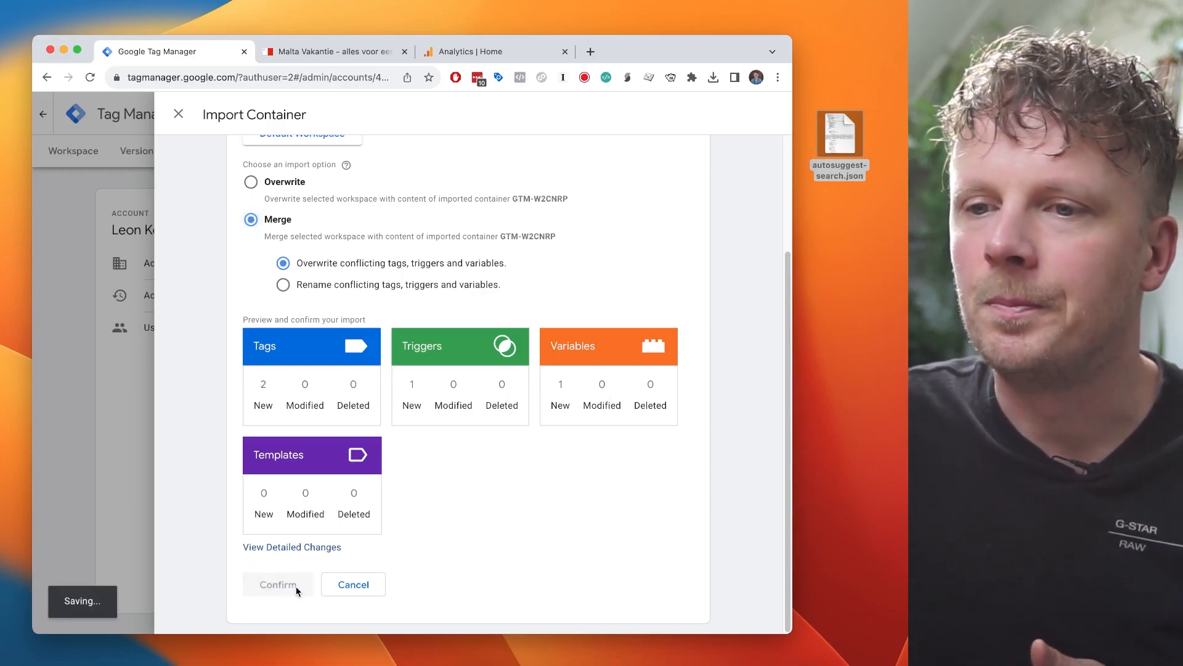
left_click(277, 584)
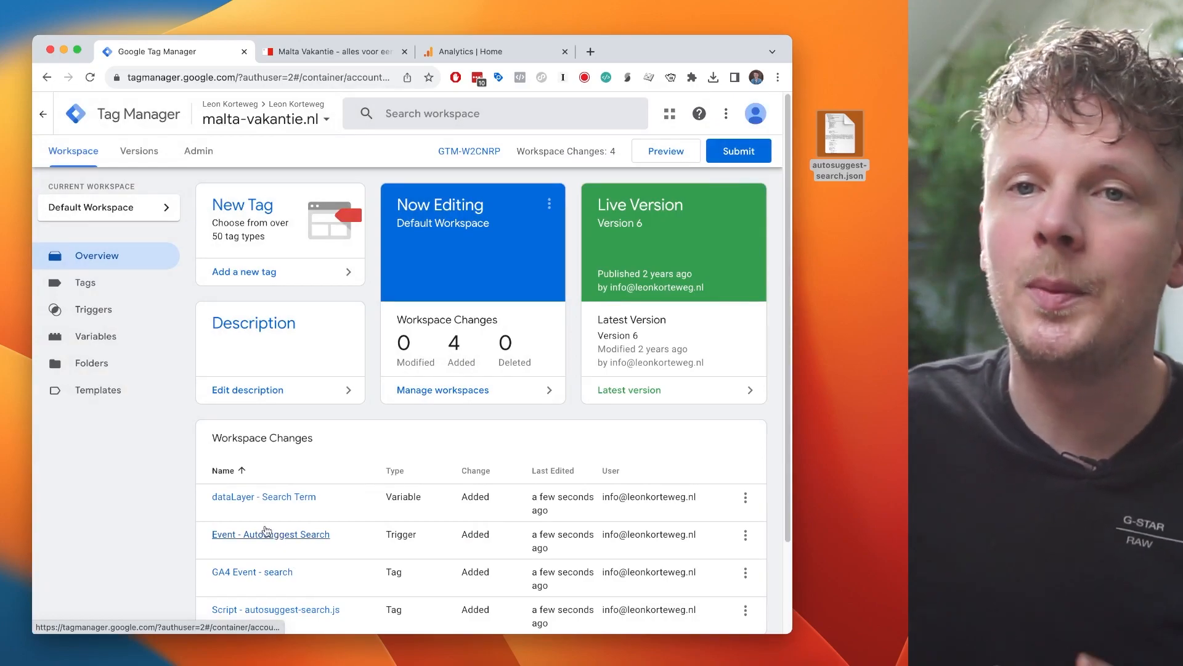
mouse_move(133, 290)
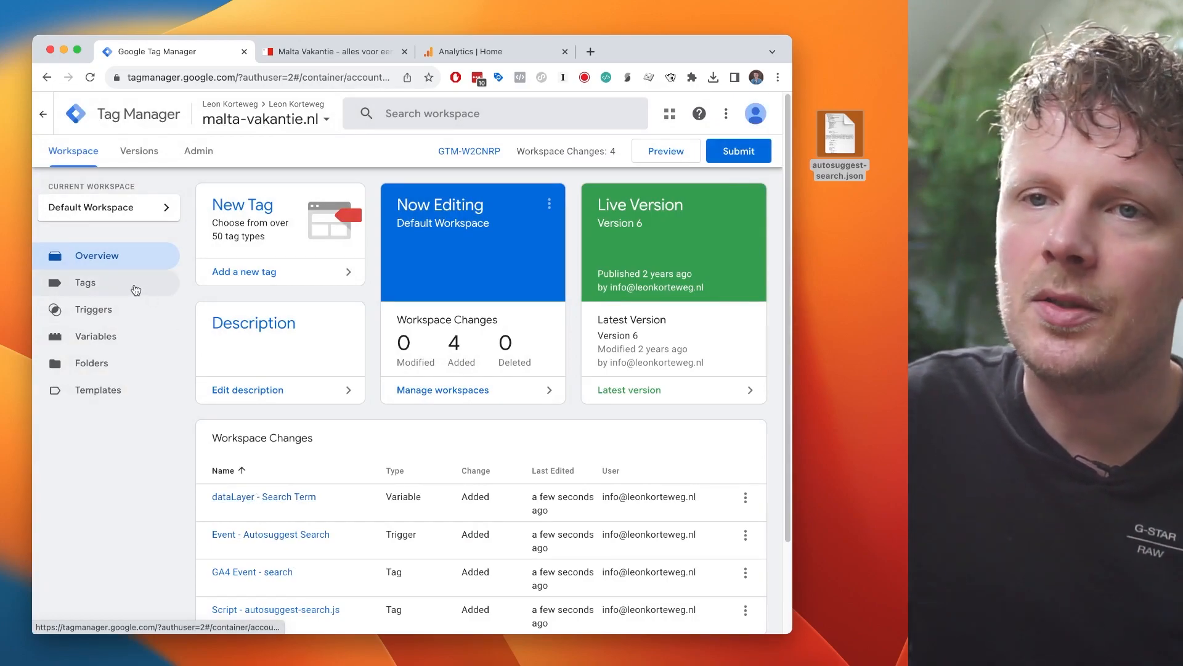
Show the Tags list with the imported GA4 Event - search and autosuggest-search.js tags.
left_click(85, 283)
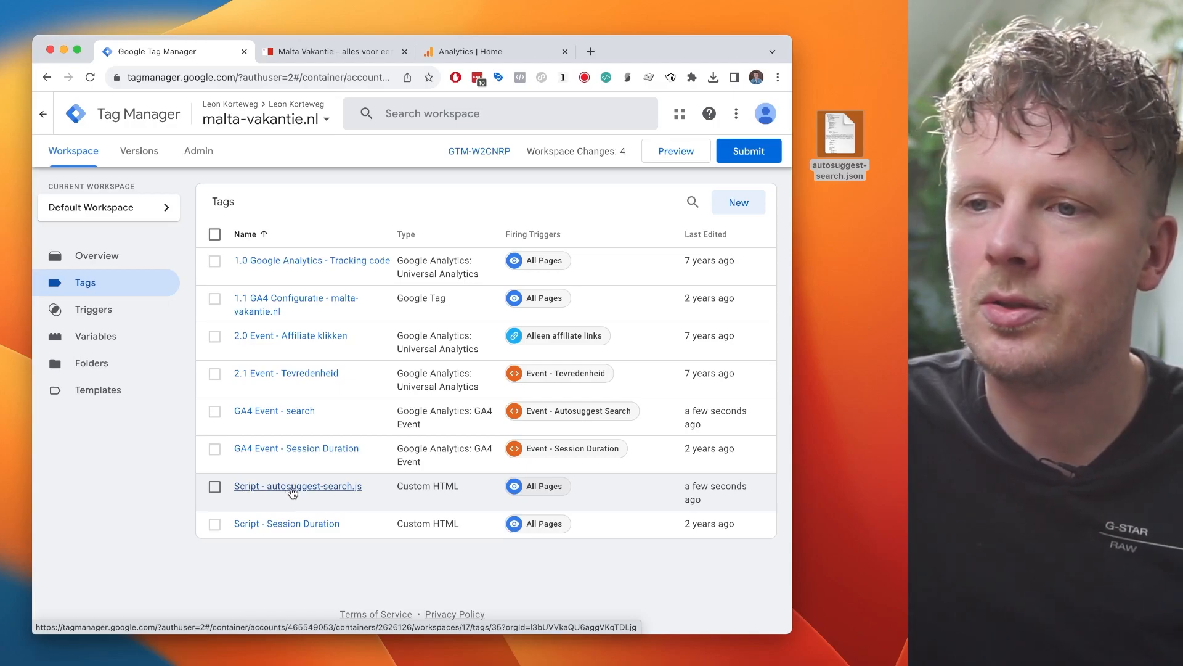
Bring up the Custom HTML code of the 'Script - autosuggest-search.js' tag for editing.
left_click(297, 485)
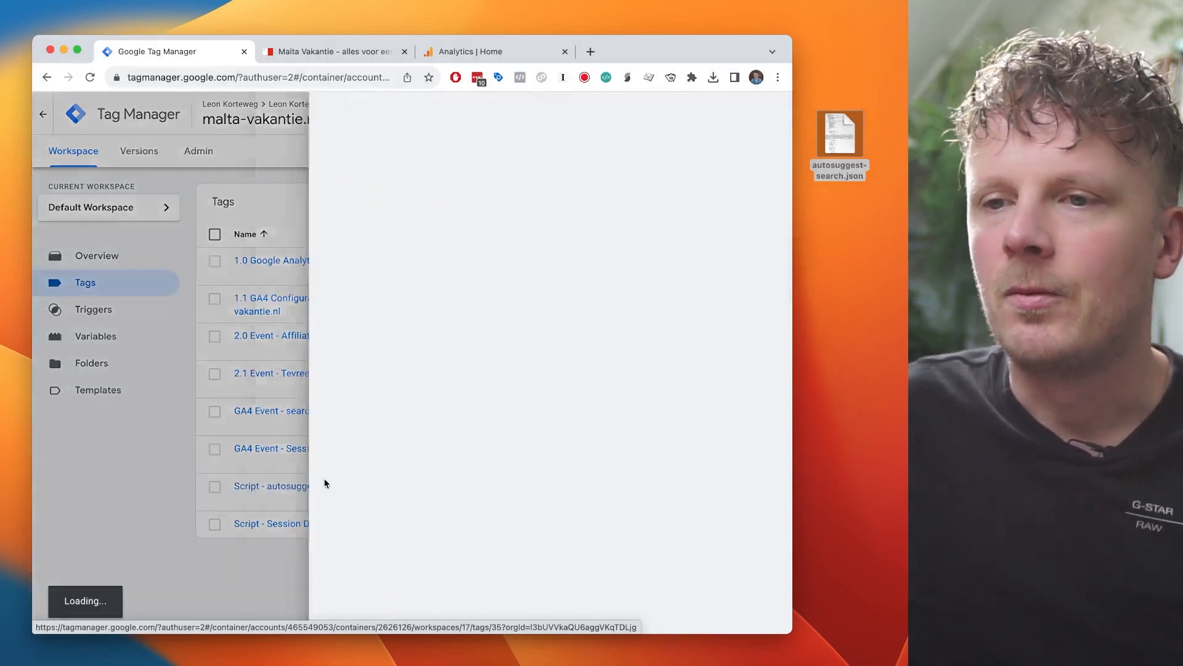
left_click(270, 485)
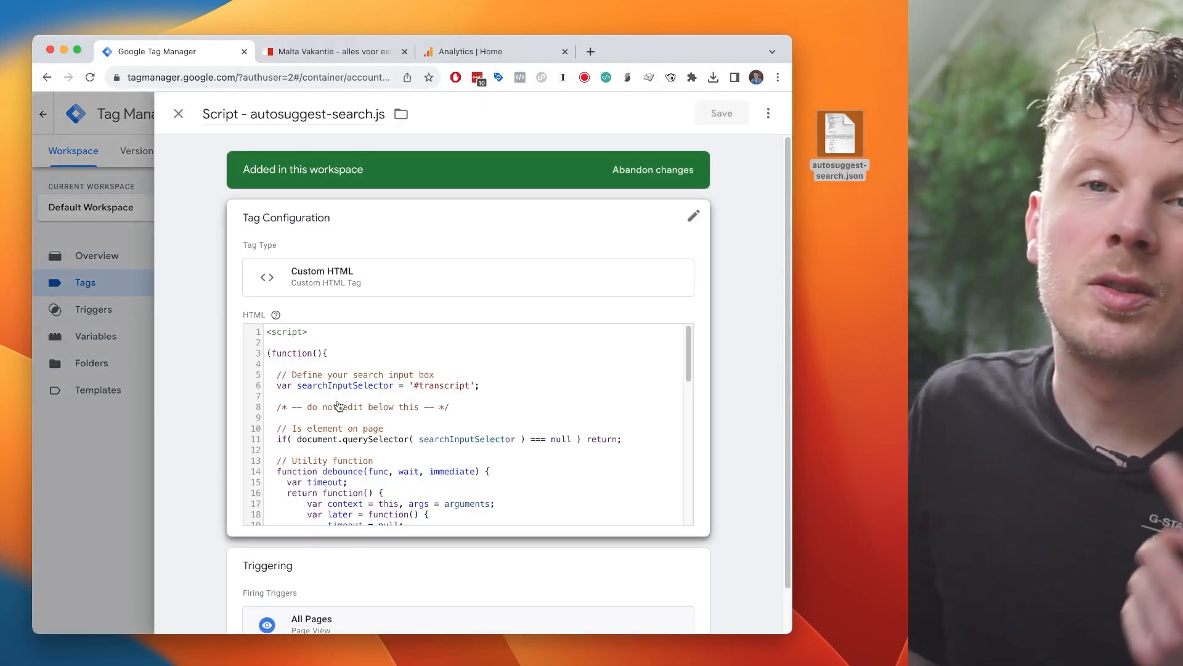
scroll("down", 3)
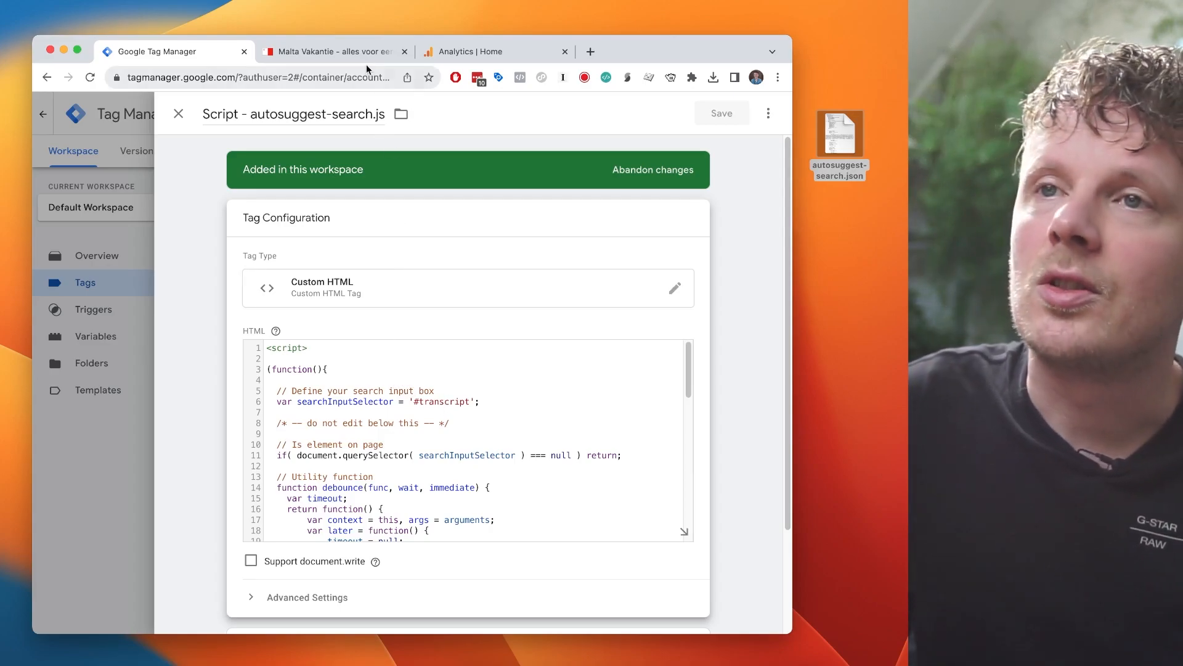
Inspect the Malta Vakantie Zoeken box markup, revealing its input id 'query'.
left_click(331, 52)
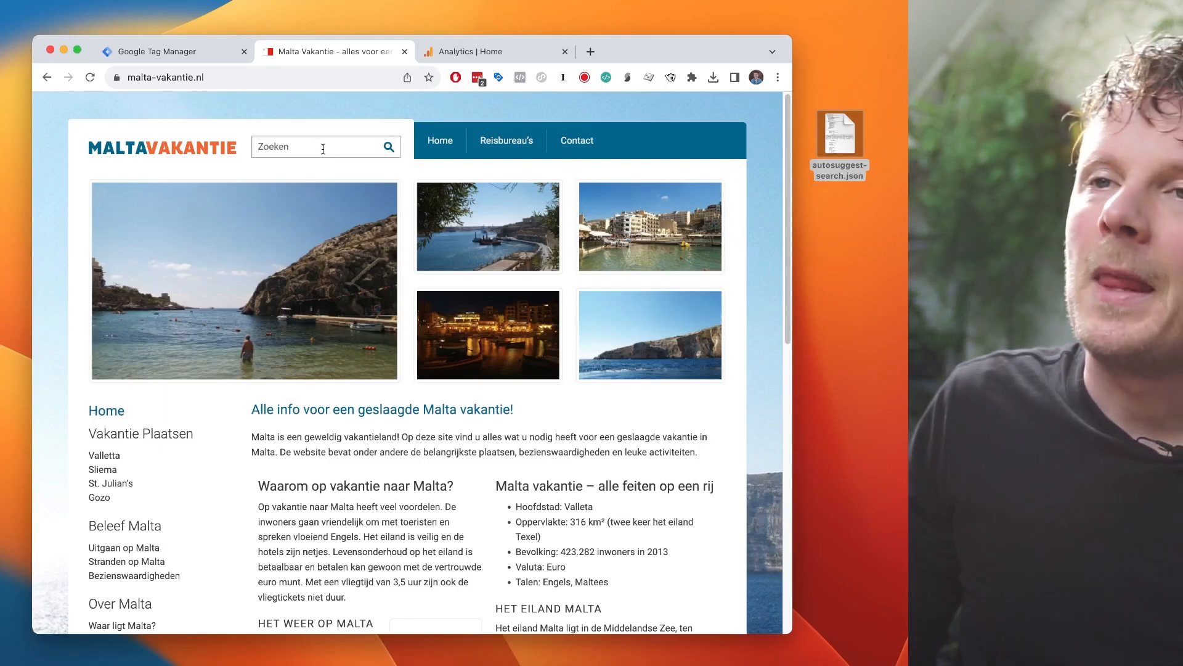
right_click(322, 147)
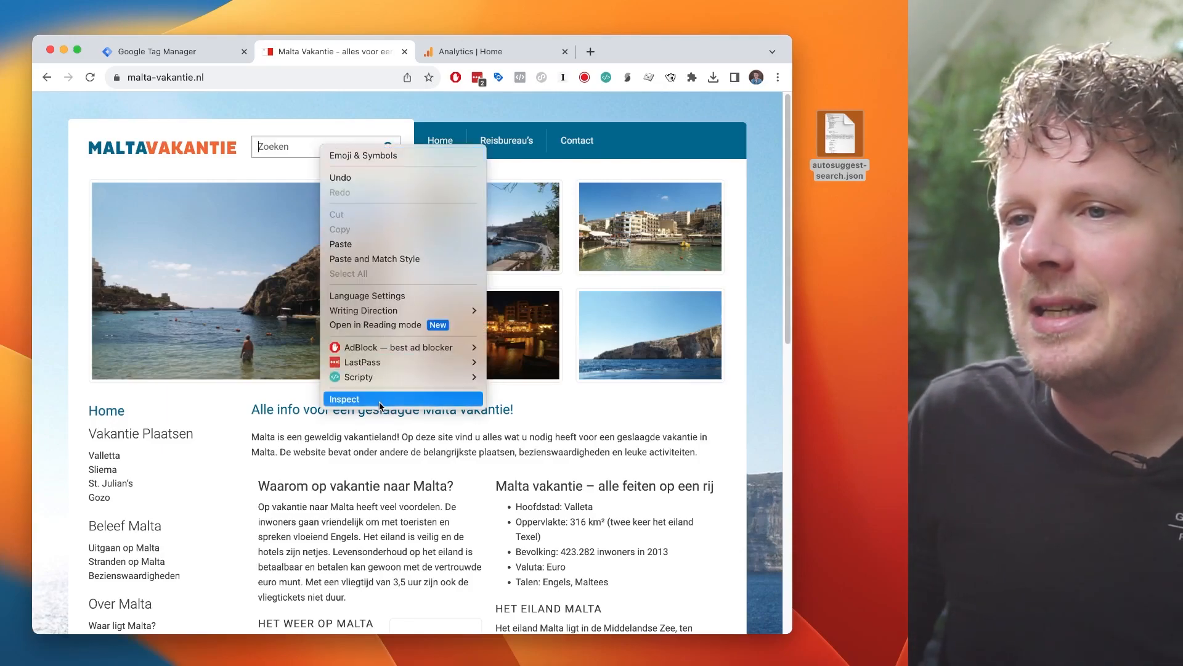
left_click(344, 398)
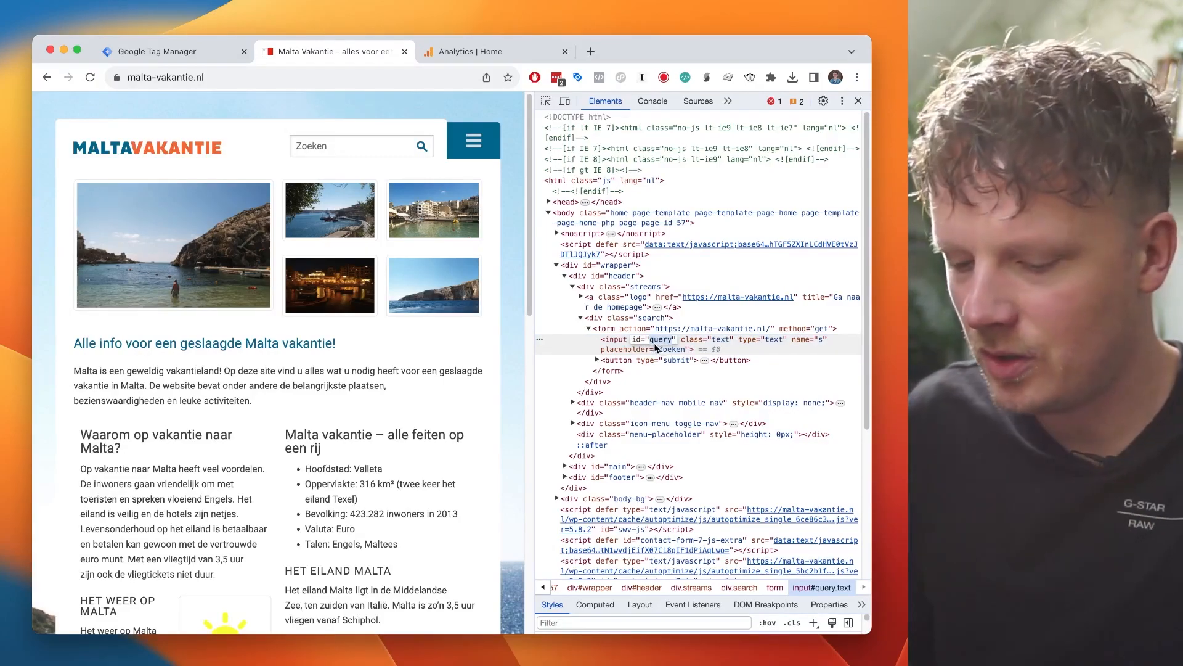
left_click(155, 50)
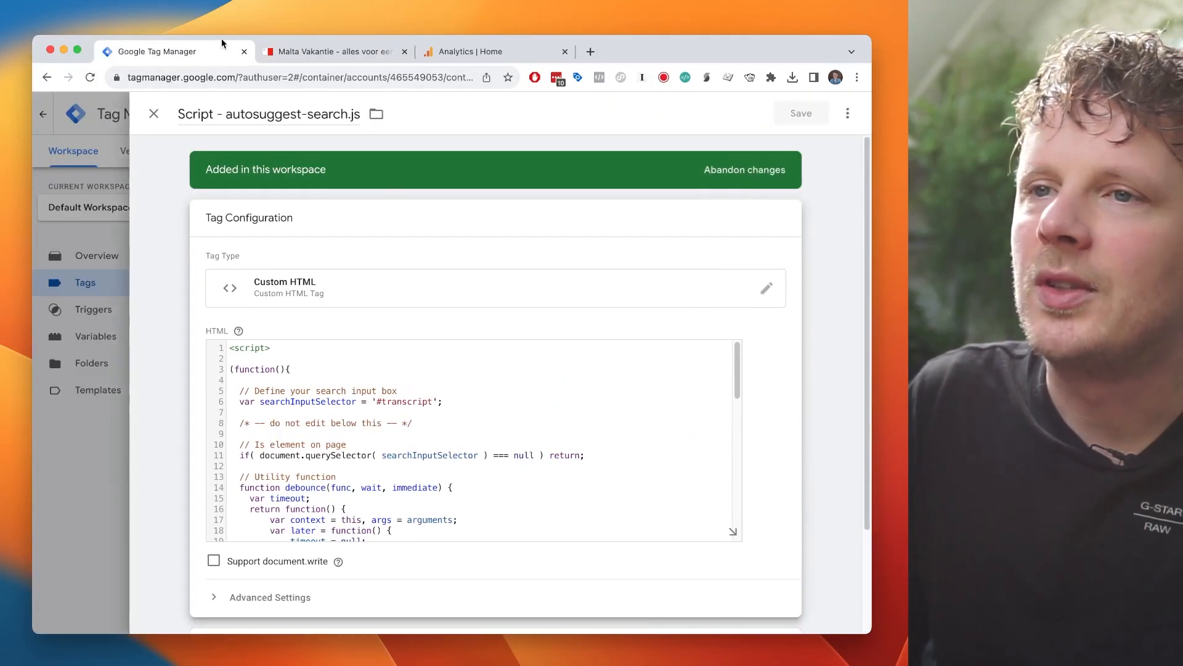
Replace the script's '#transcript' selector with '#query', verify against the site, and save the tag.
double_click(393, 402)
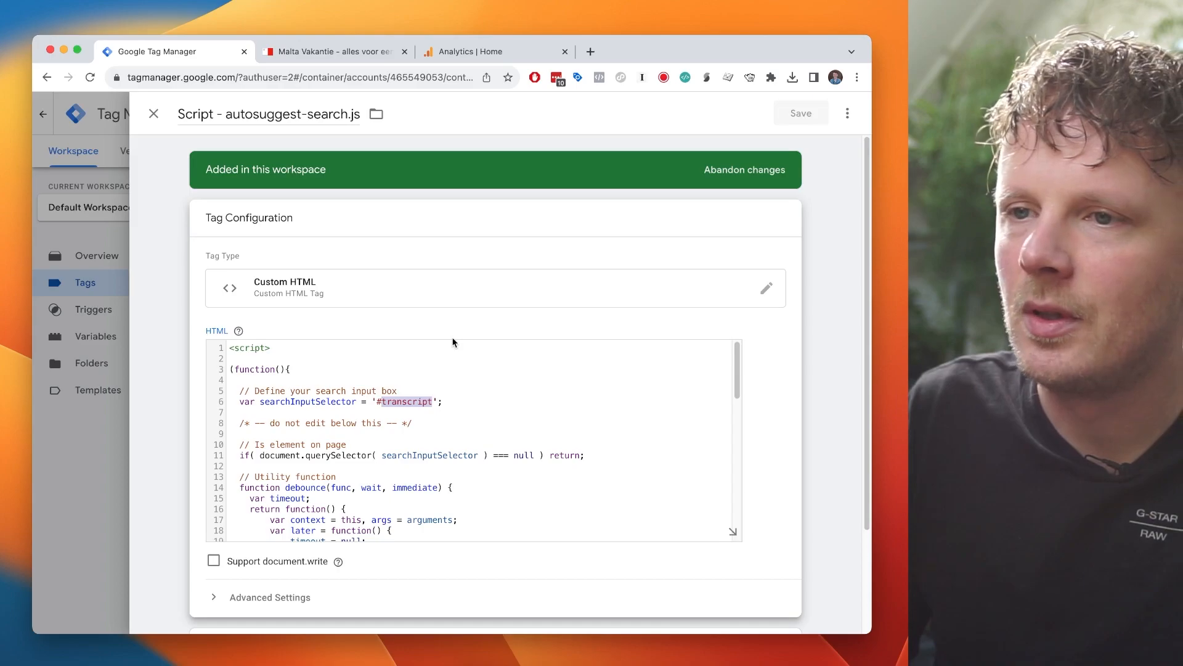
type("query")
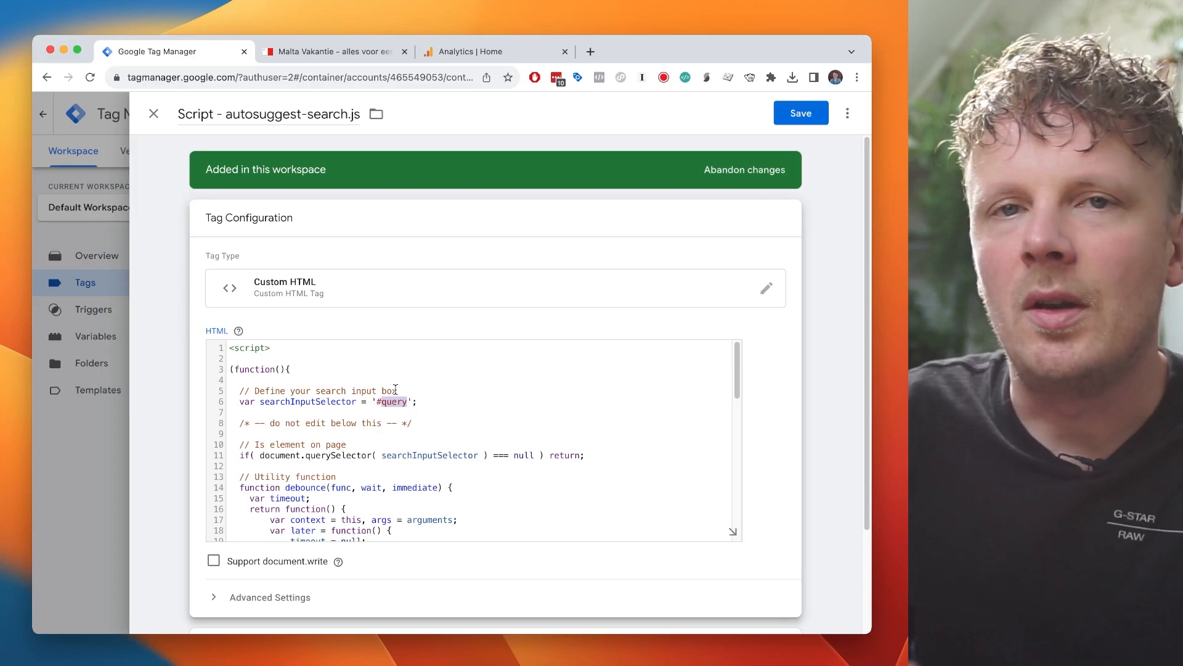
left_click(332, 52)
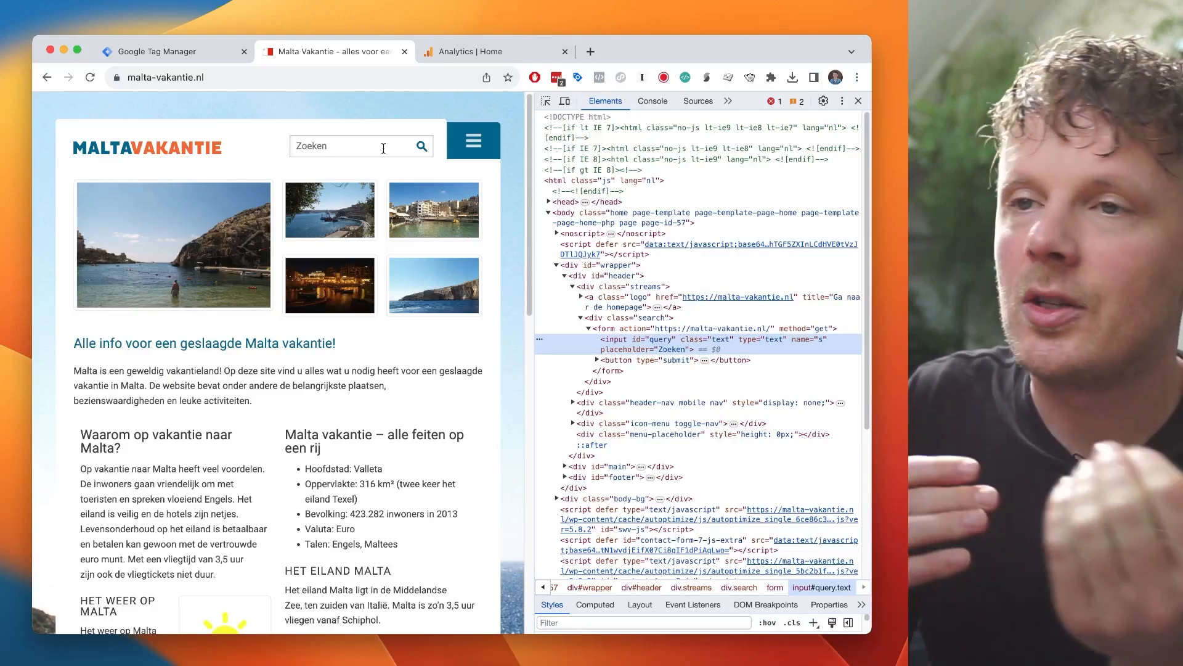
mouse_move(357, 244)
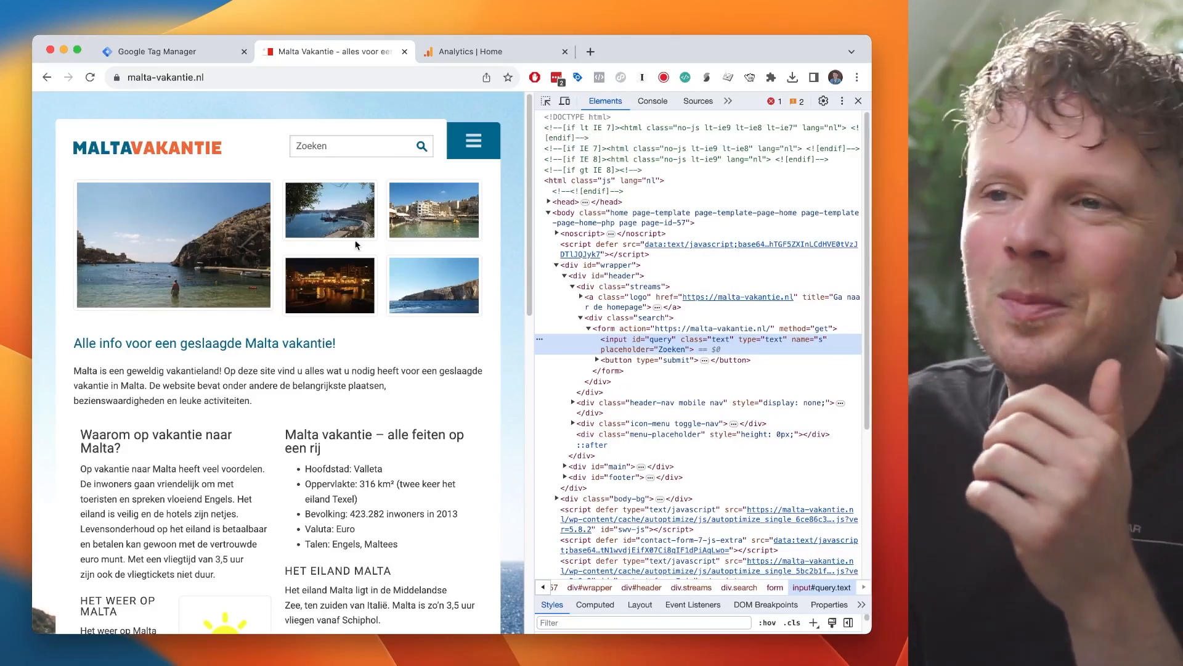
mouse_move(368, 281)
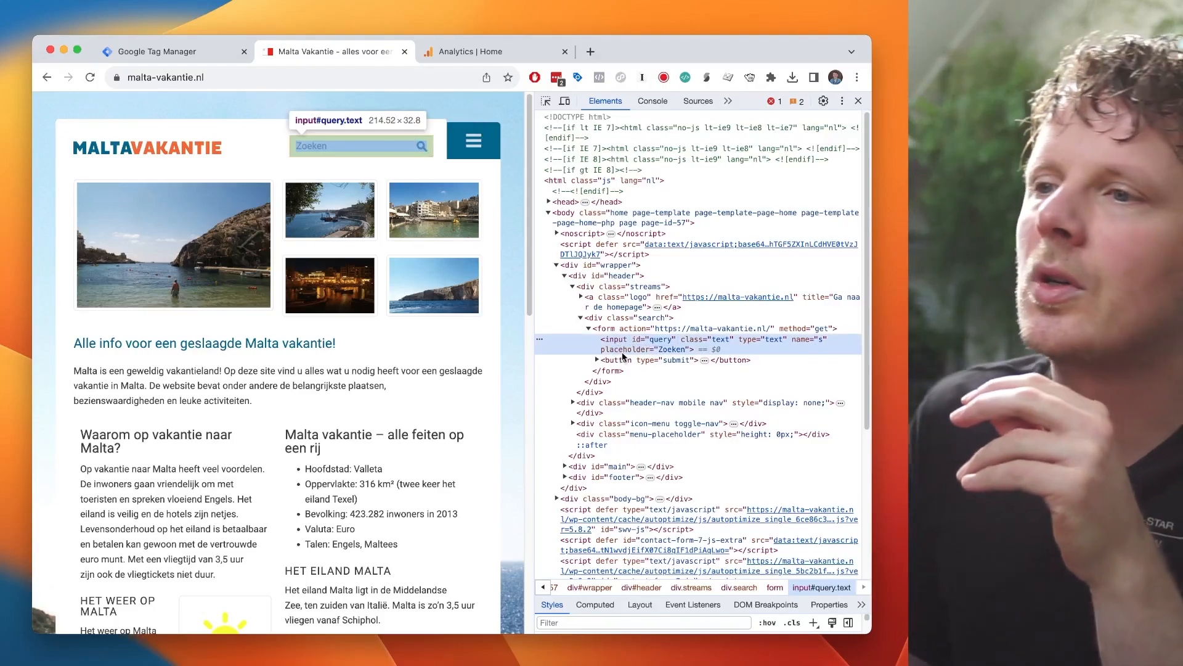
mouse_move(623, 355)
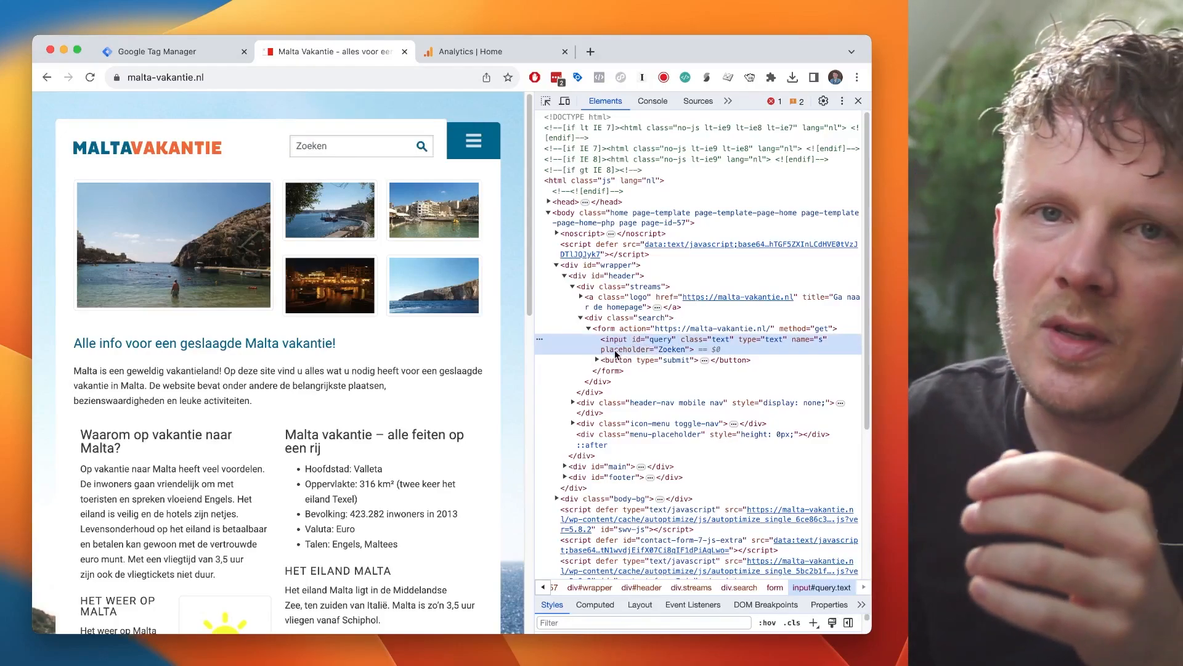
left_click(163, 52)
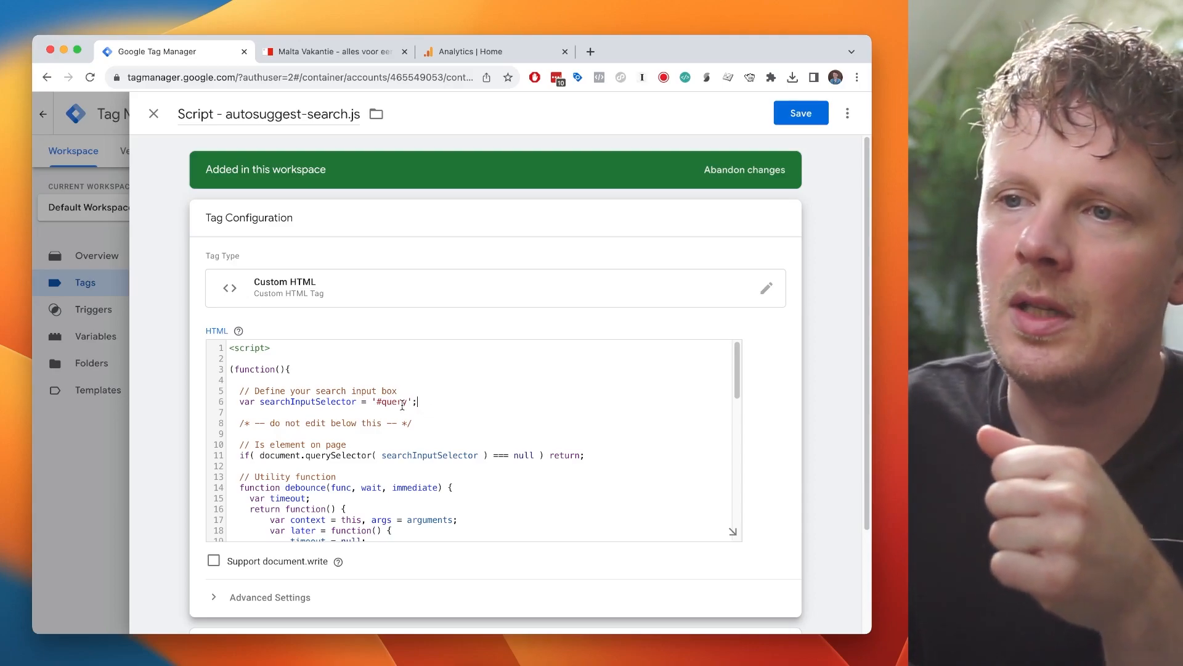
double_click(392, 402)
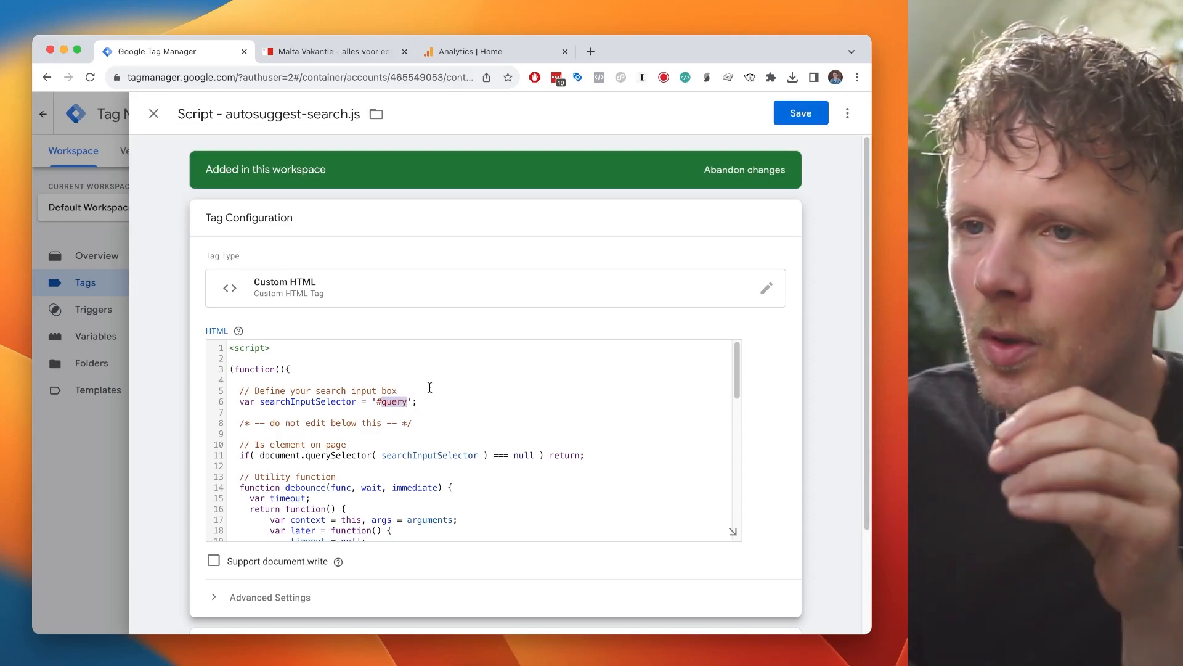
left_click(800, 112)
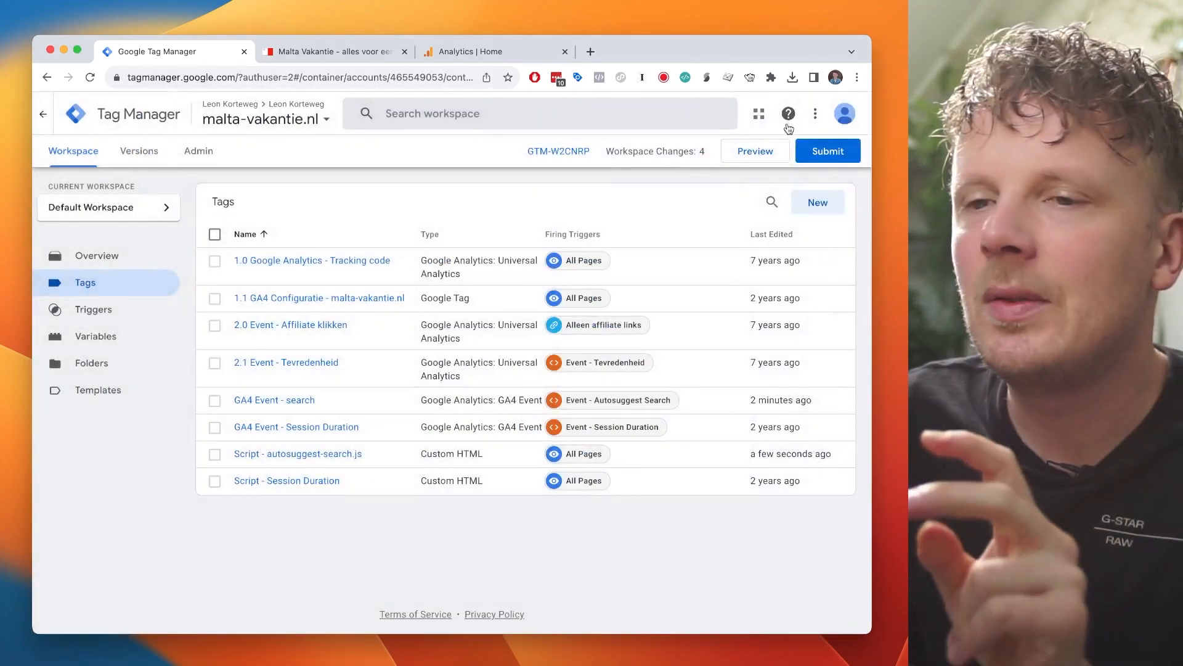
mouse_move(273, 400)
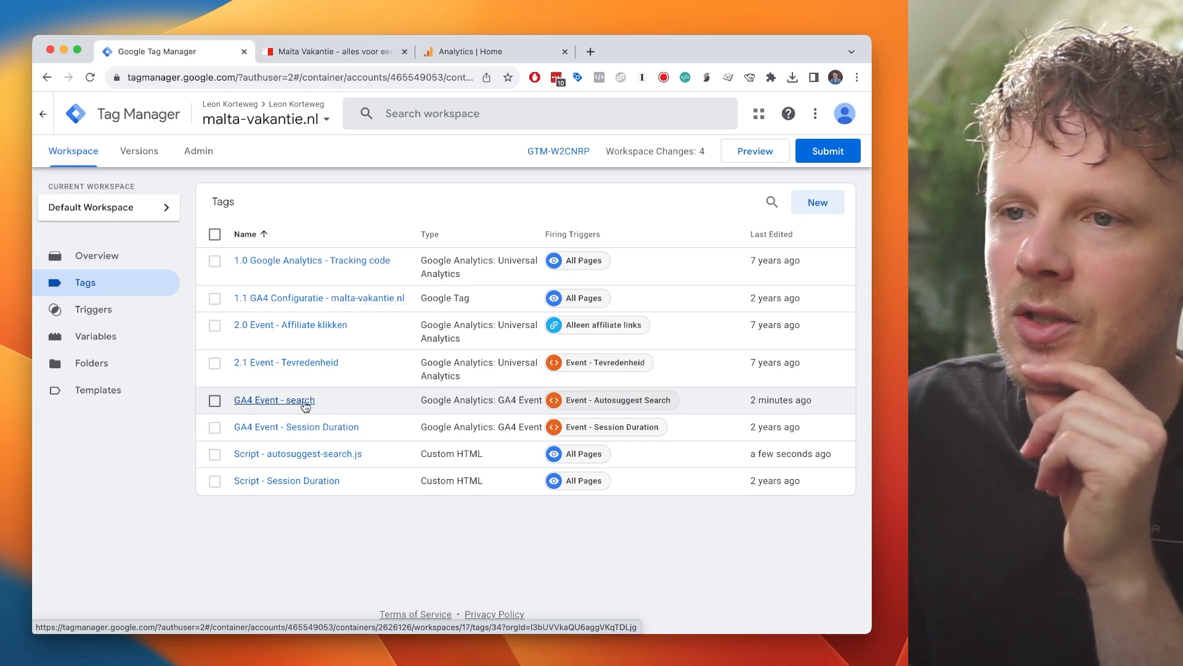
Give the 'GA4 Event - search' tag Measurement ID G-290KGER6TF from the GA4 Configuratie and save it.
left_click(274, 400)
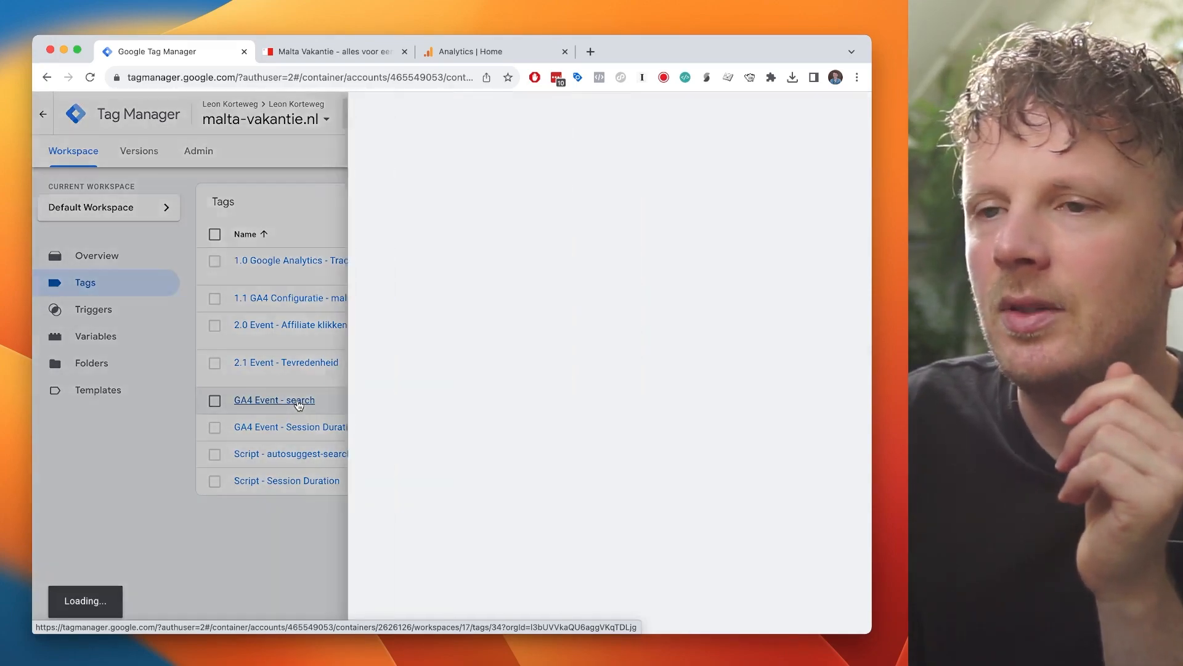
left_click(273, 399)
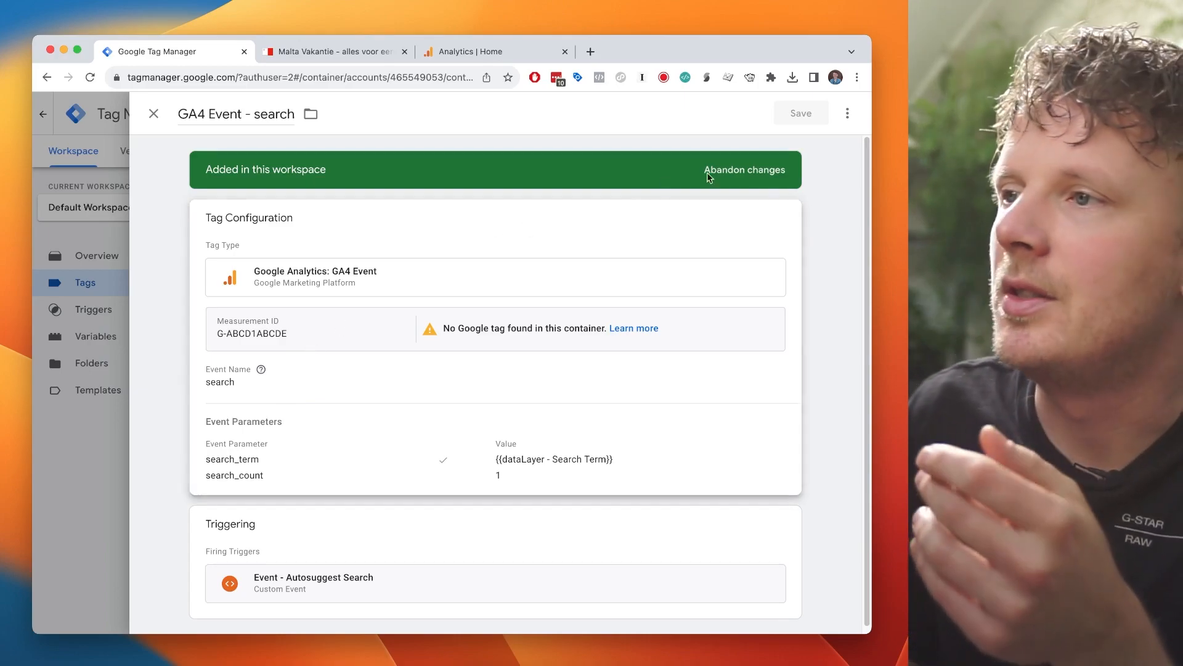
left_click(293, 334)
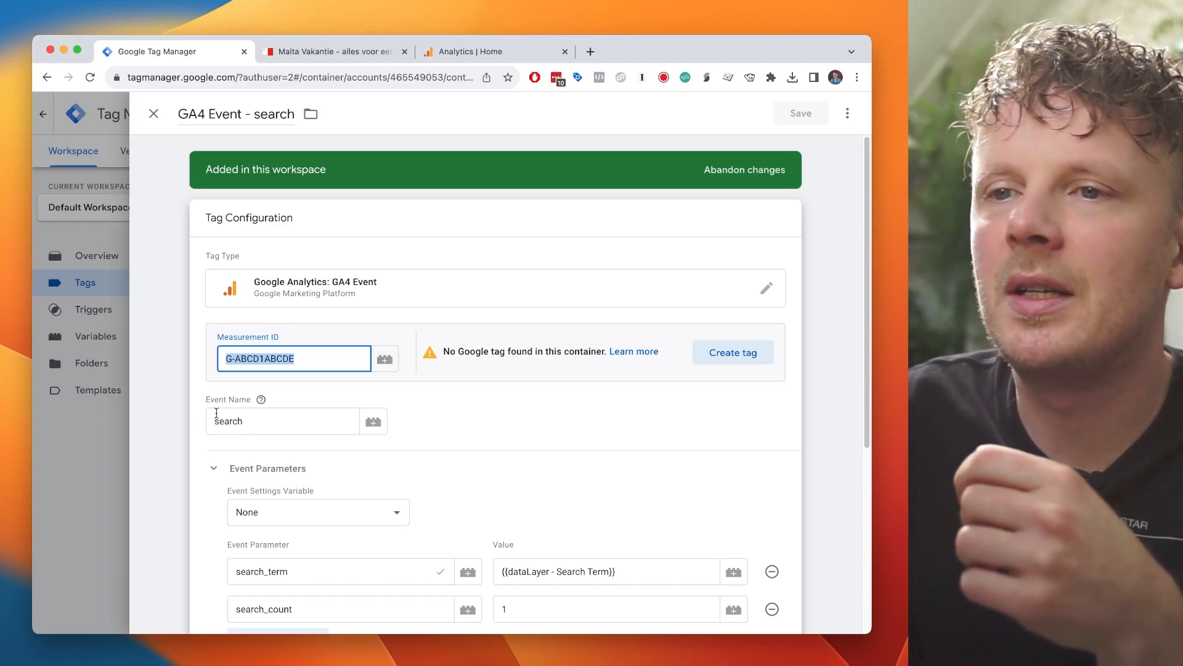
left_click(152, 114)
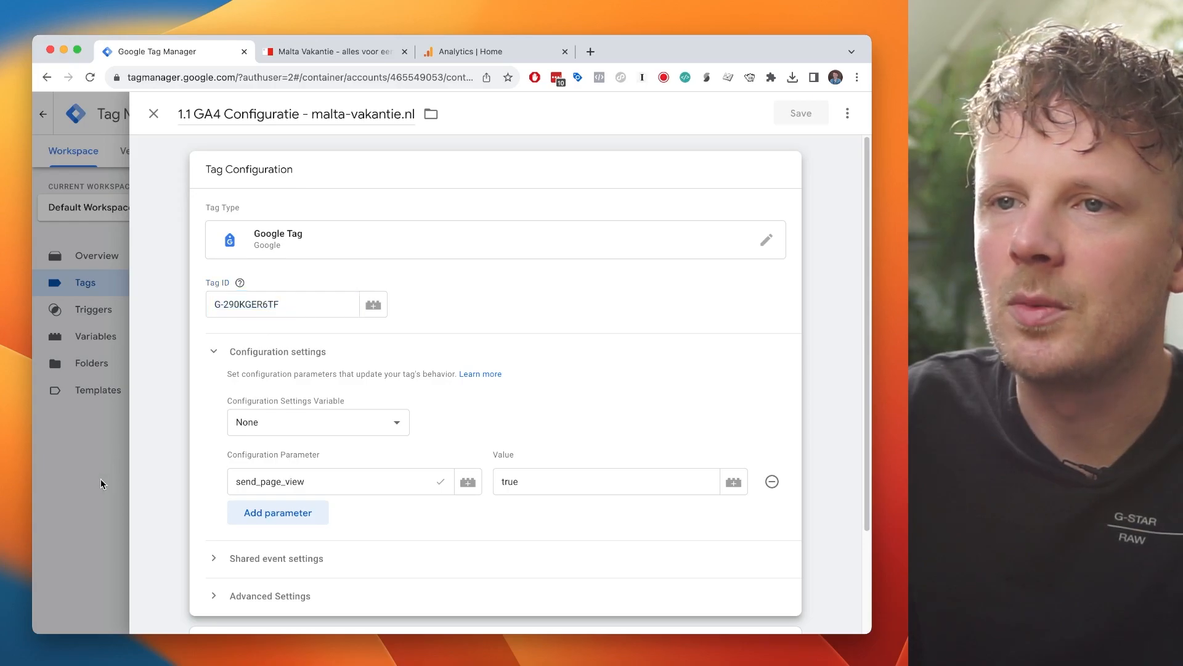
left_click(153, 113)
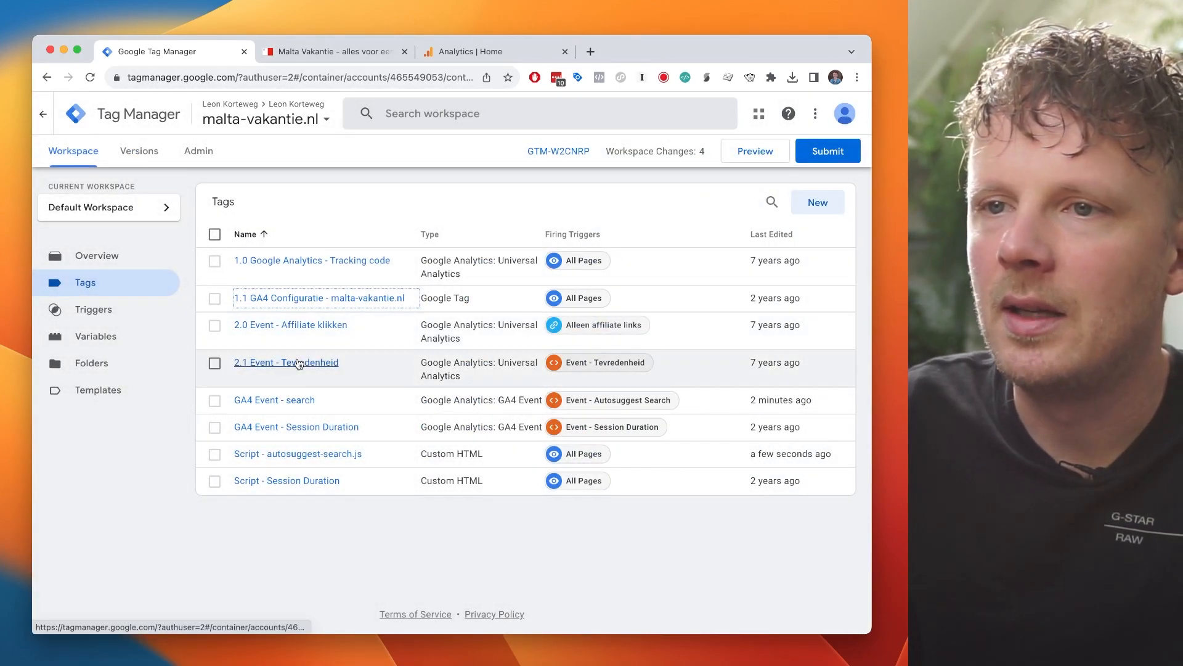
left_click(274, 399)
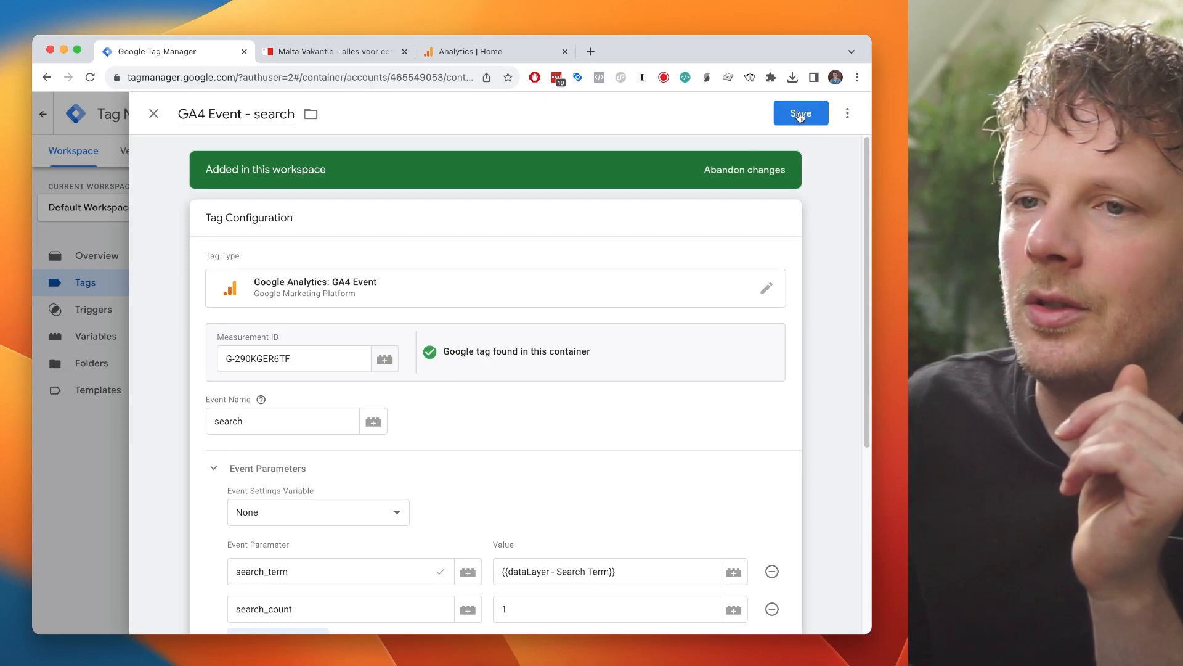
left_click(800, 114)
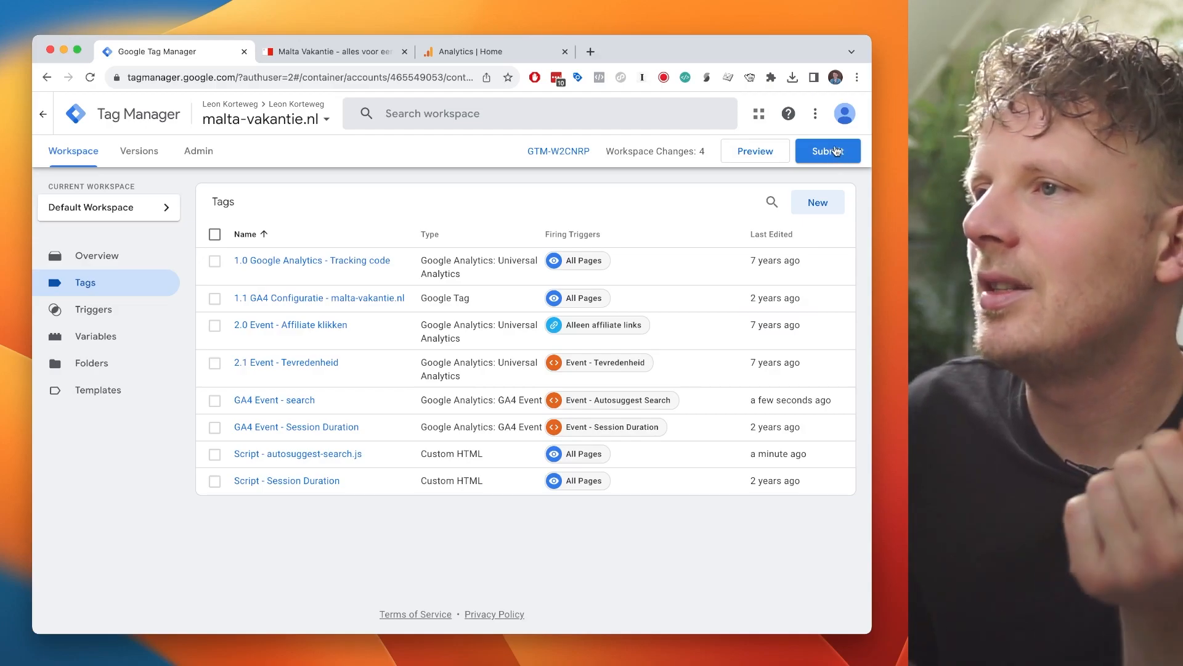
mouse_move(754, 150)
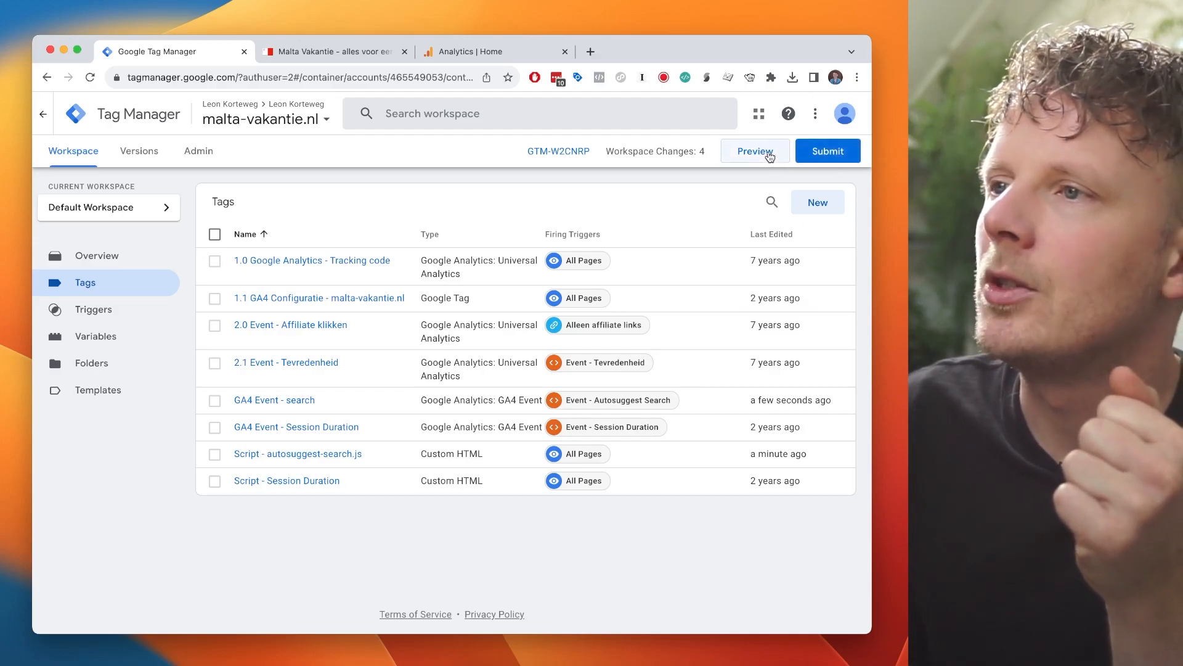
Connect Tag Assistant preview to malta-vakantie.nl and search the site for 'test'.
left_click(754, 151)
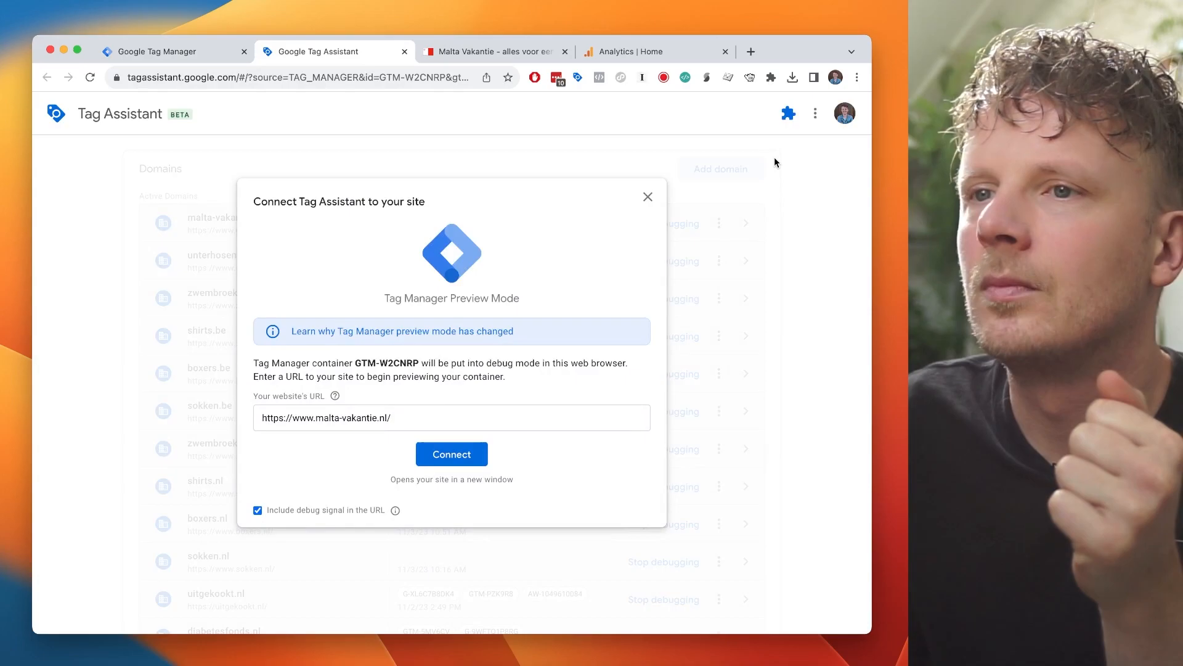
left_click(423, 418)
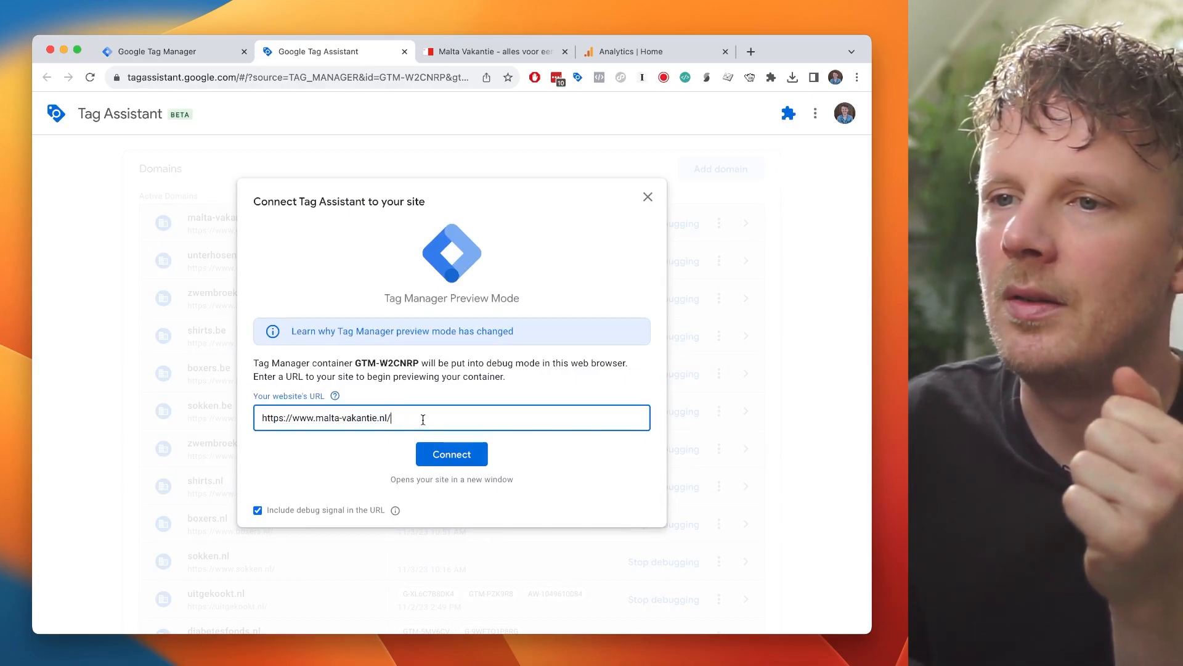
mouse_move(401, 388)
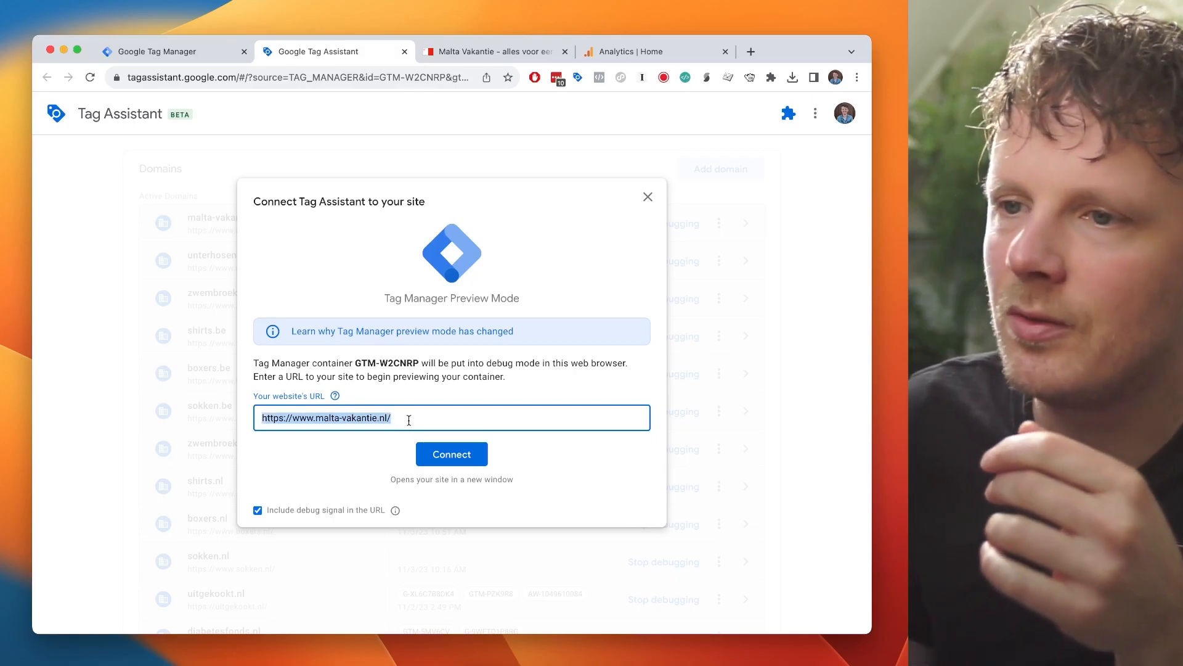
left_click(451, 454)
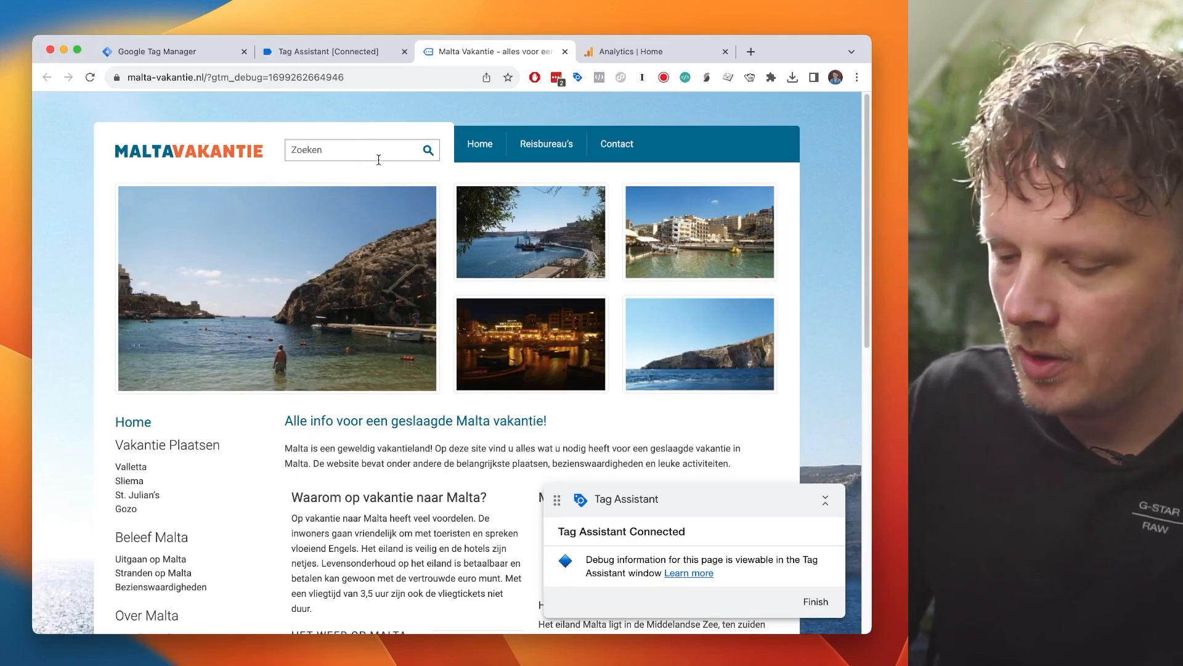
type("test")
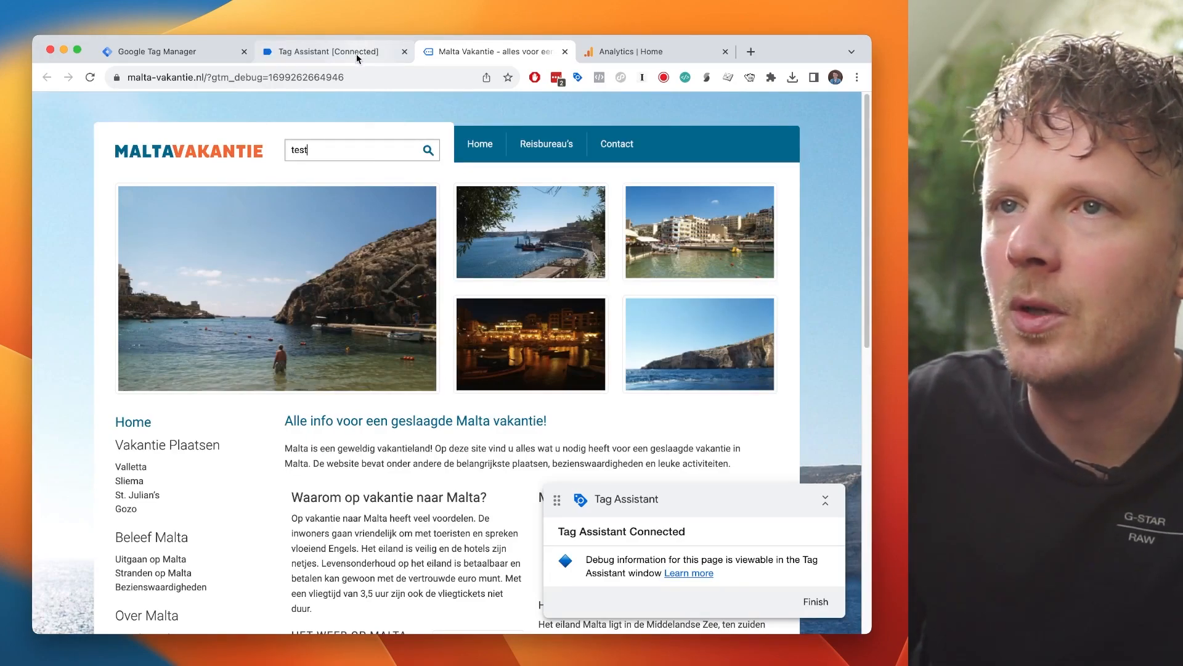
Verify the GA4 Event - search tag fired for the 'test' autosuggest_search event, then search 'youtube'.
left_click(326, 52)
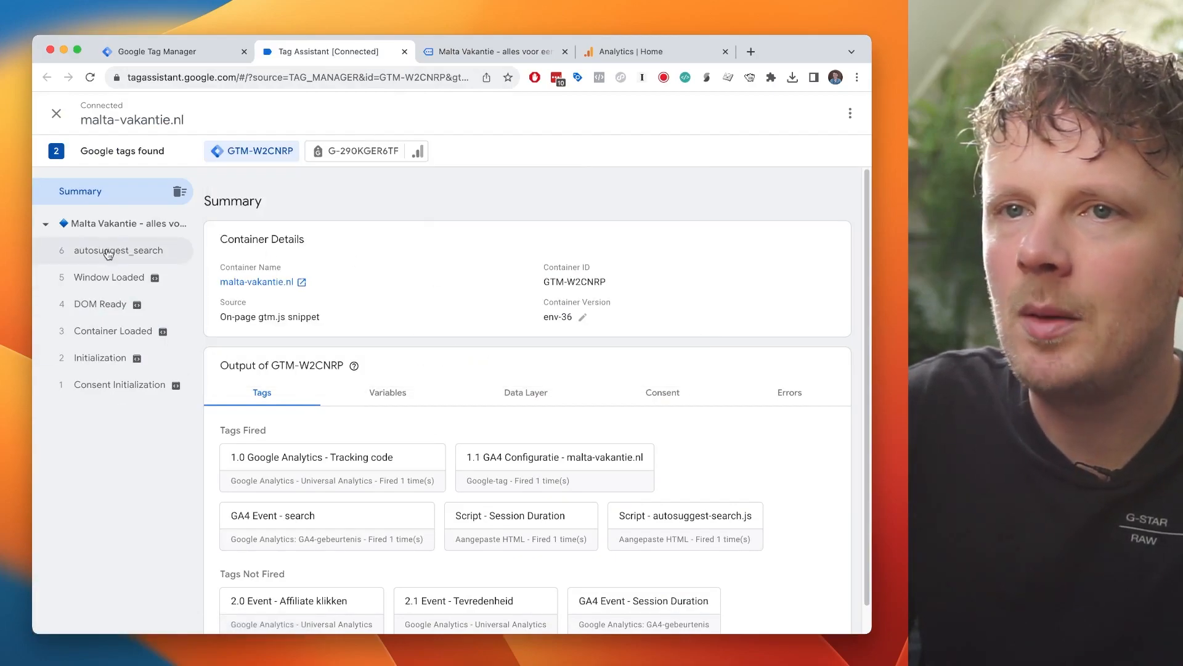
mouse_move(149, 258)
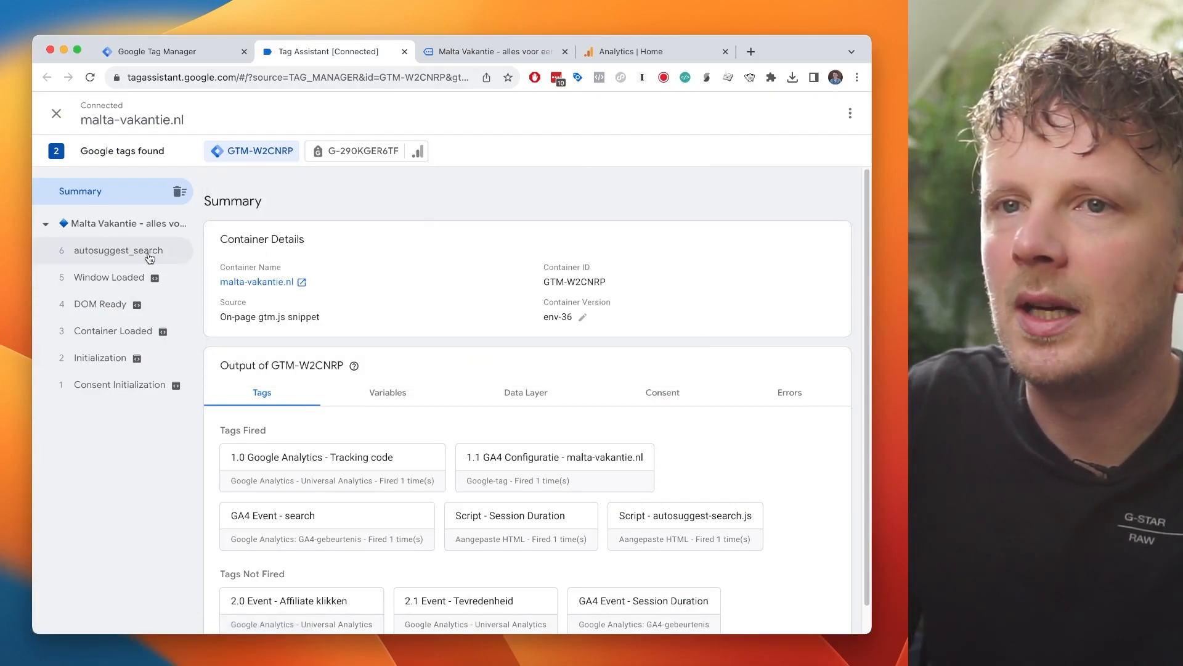
left_click(118, 250)
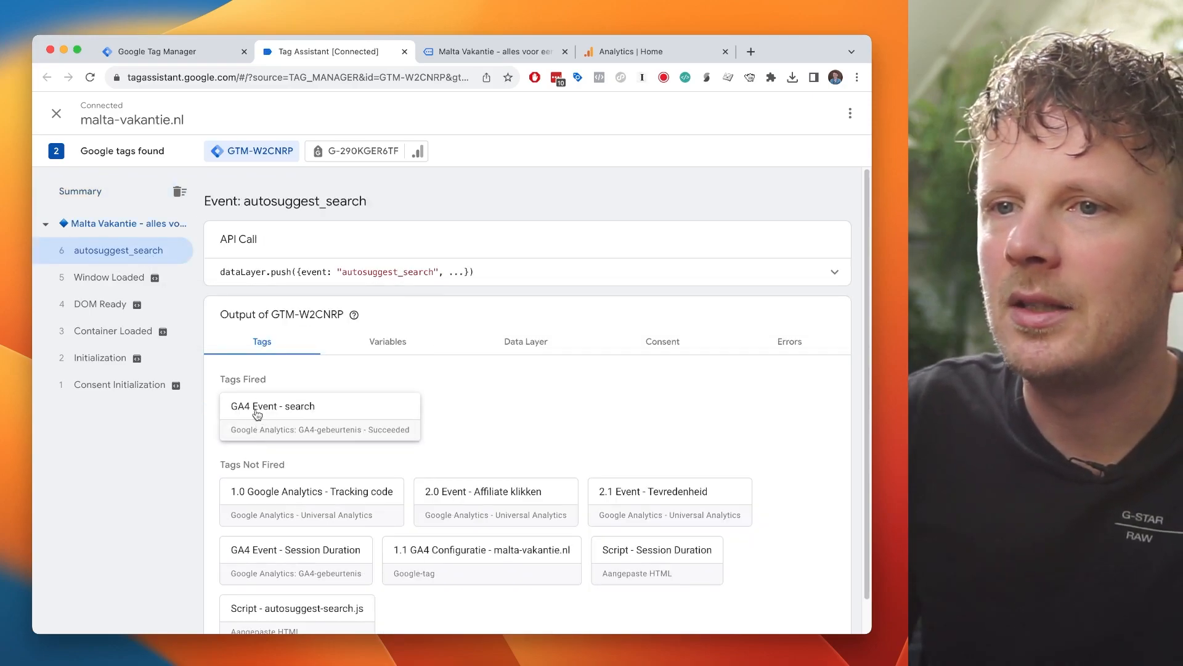
mouse_move(305, 417)
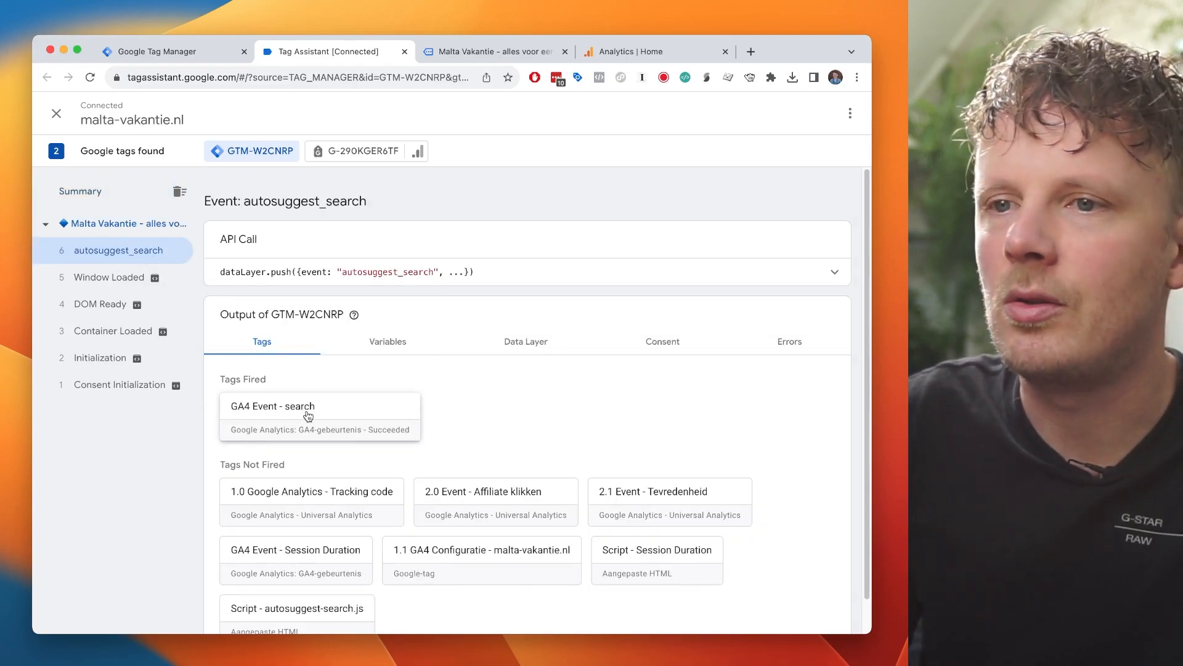
left_click(274, 406)
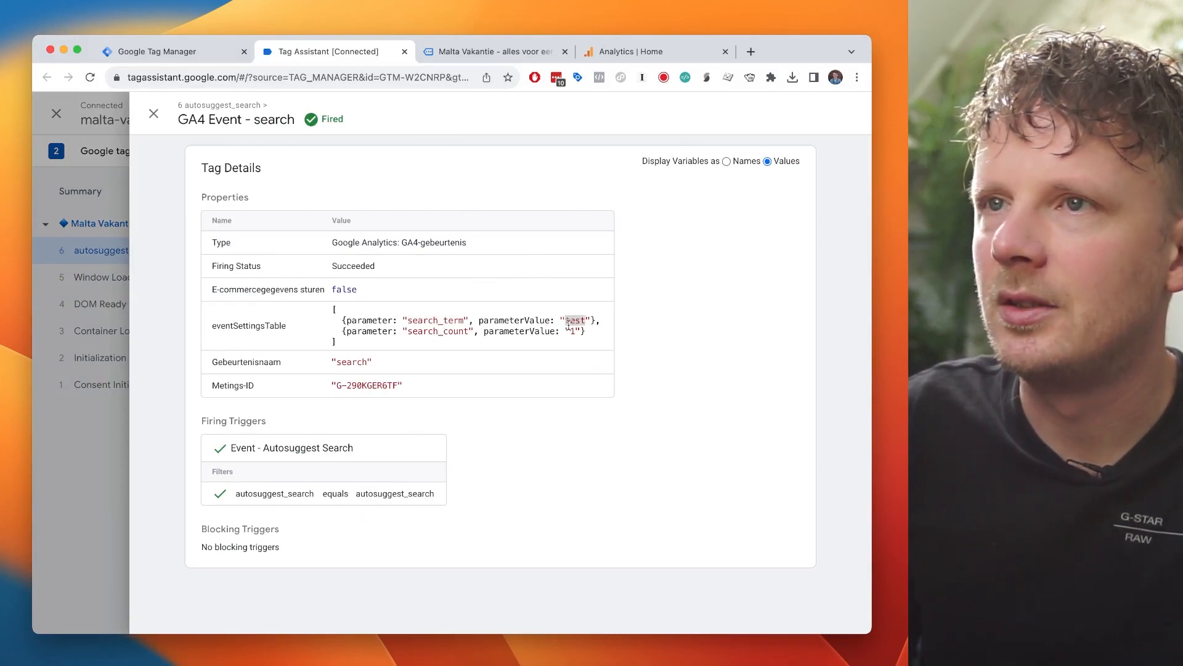
left_click(492, 52)
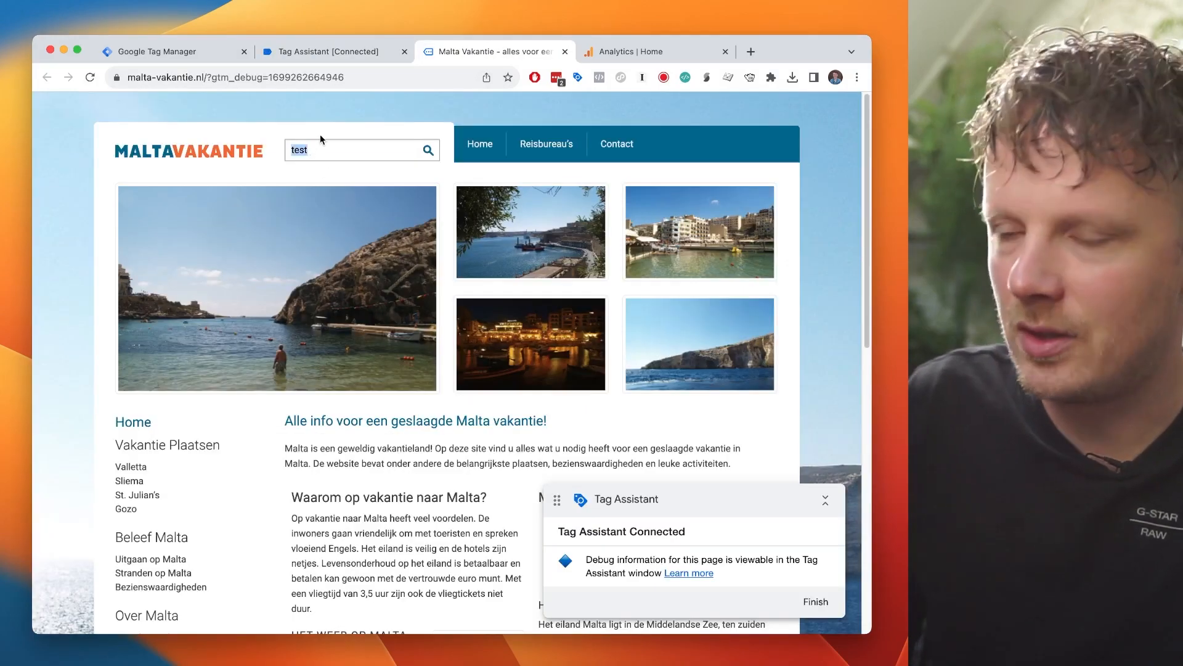
type("youtube")
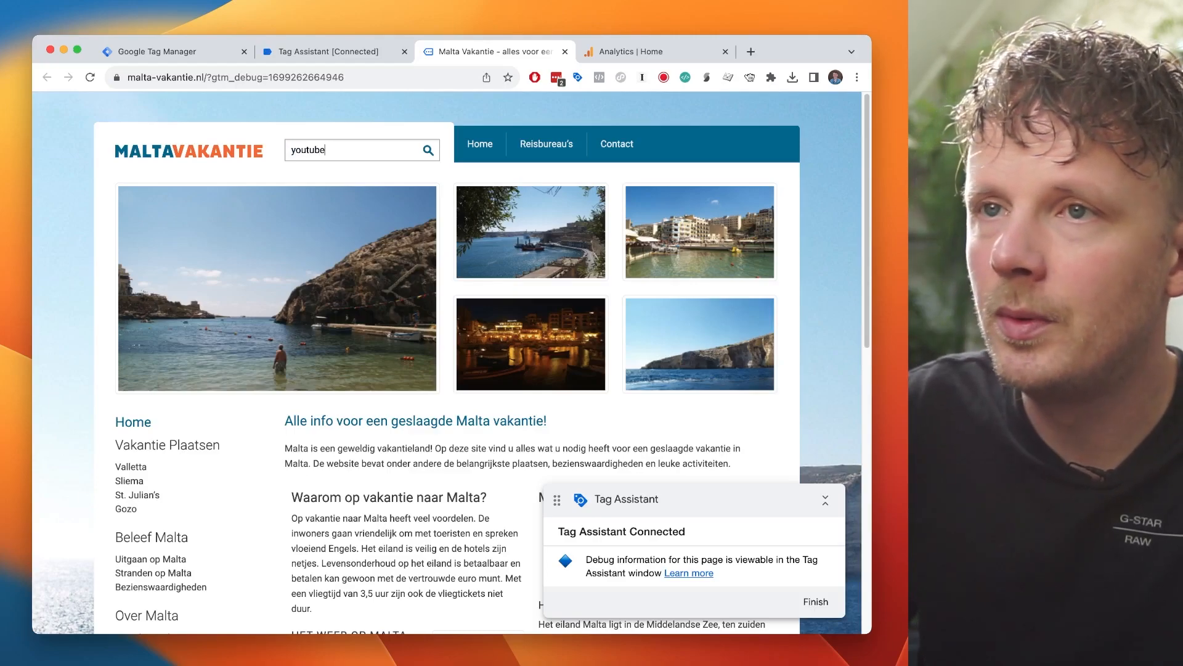
Confirm the search tag fired for 'youtube', then search the site for 'channel'.
left_click(332, 52)
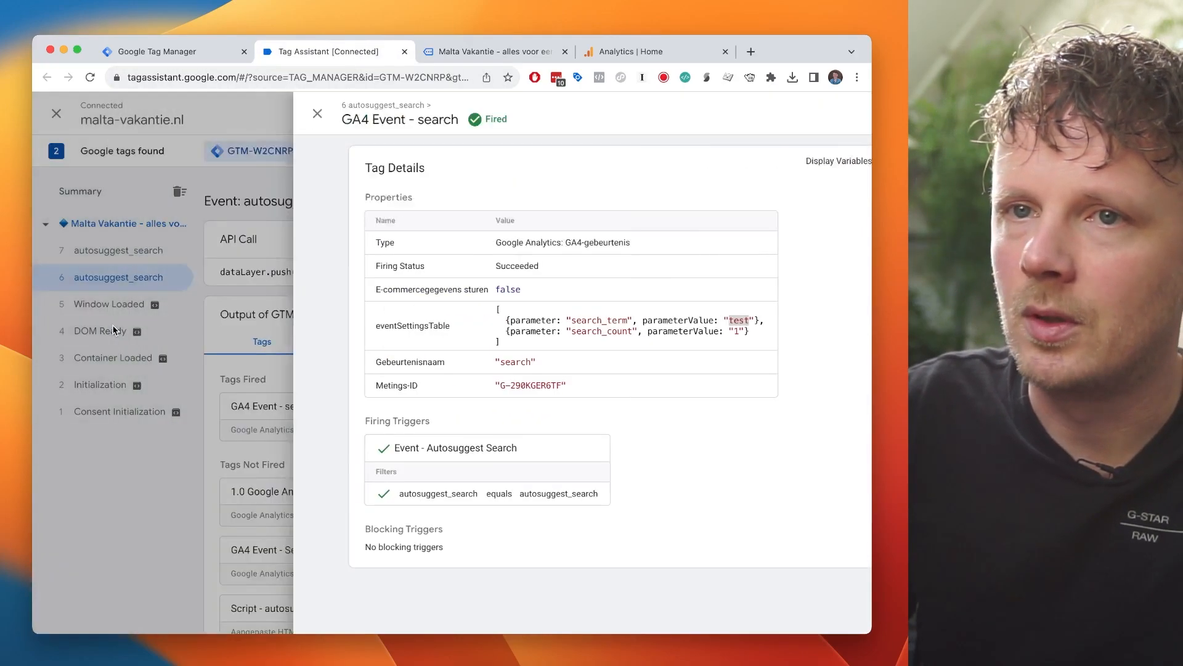
left_click(317, 114)
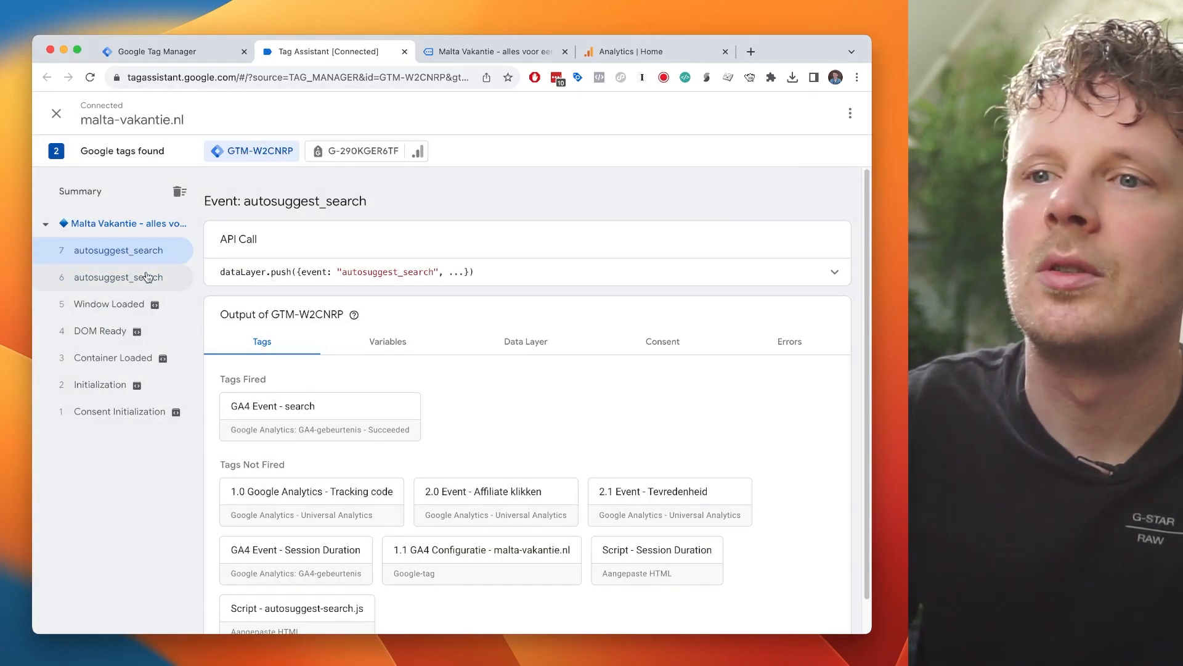
left_click(271, 406)
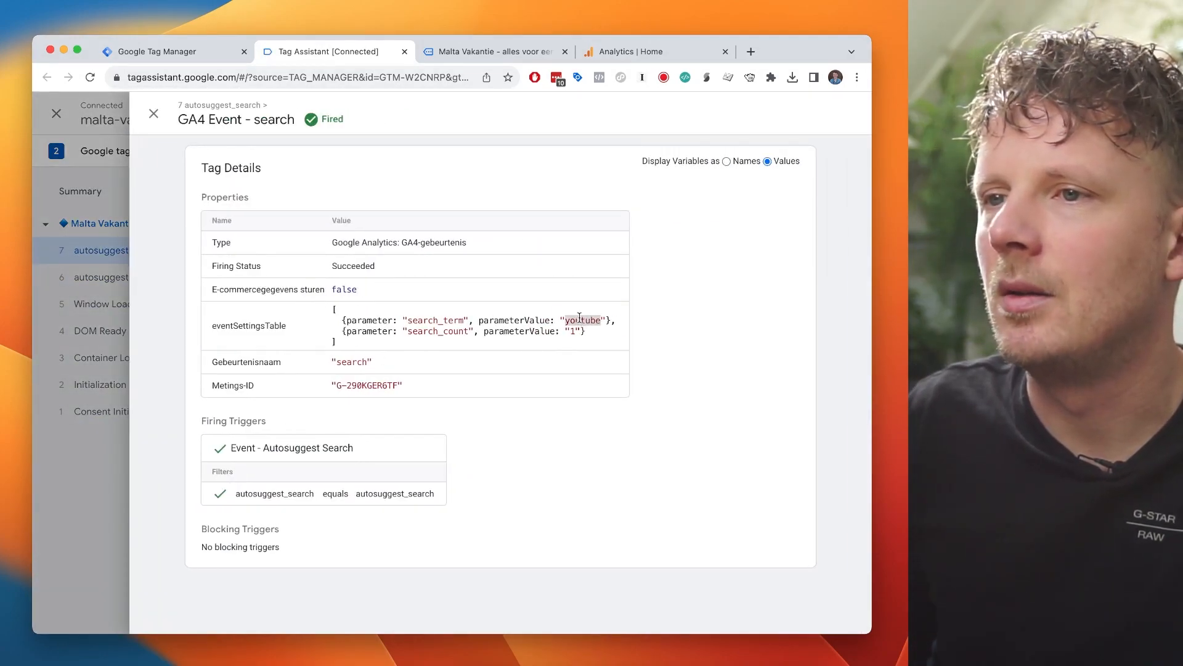
left_click(153, 113)
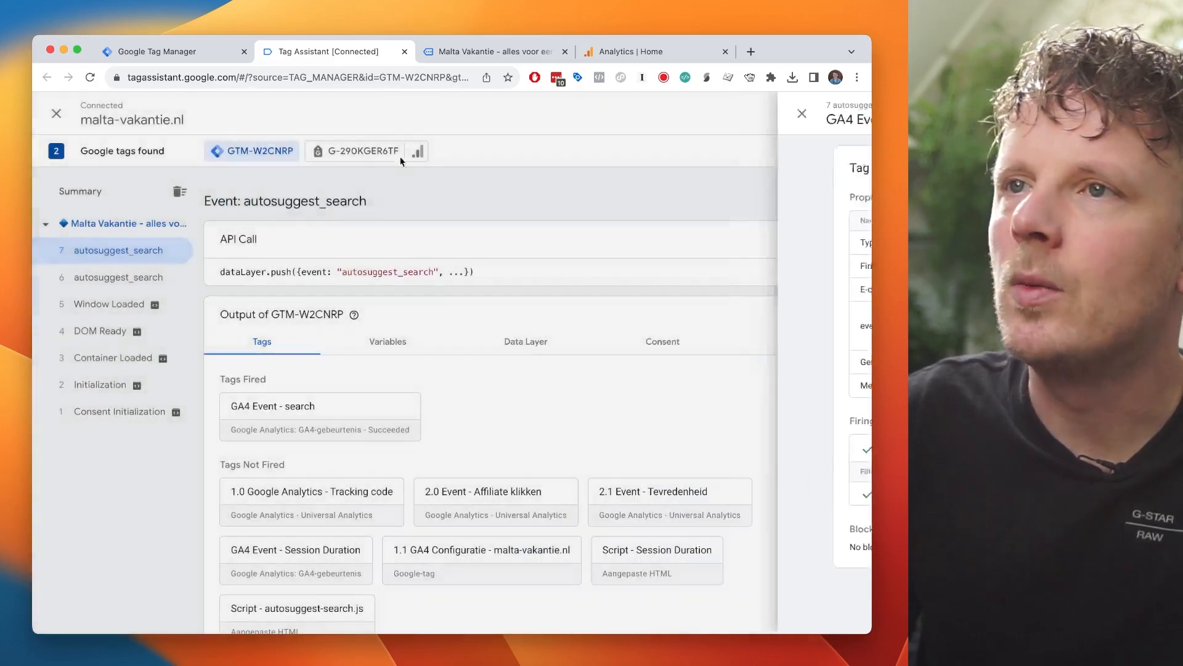
left_click(491, 52)
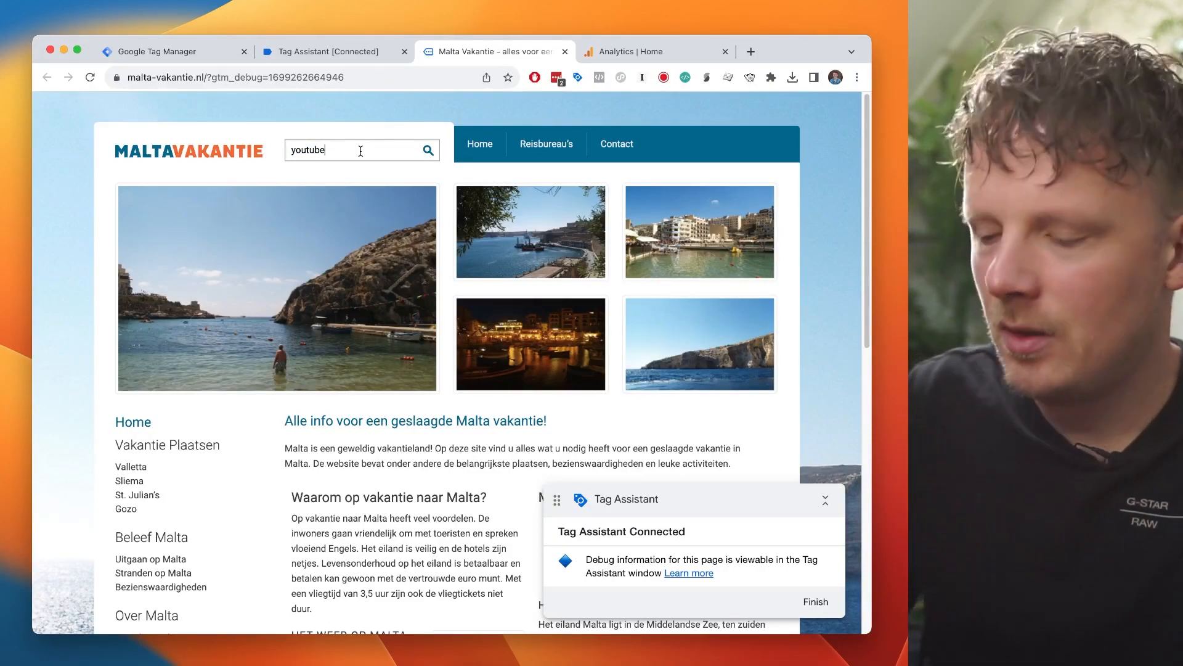
type("channel")
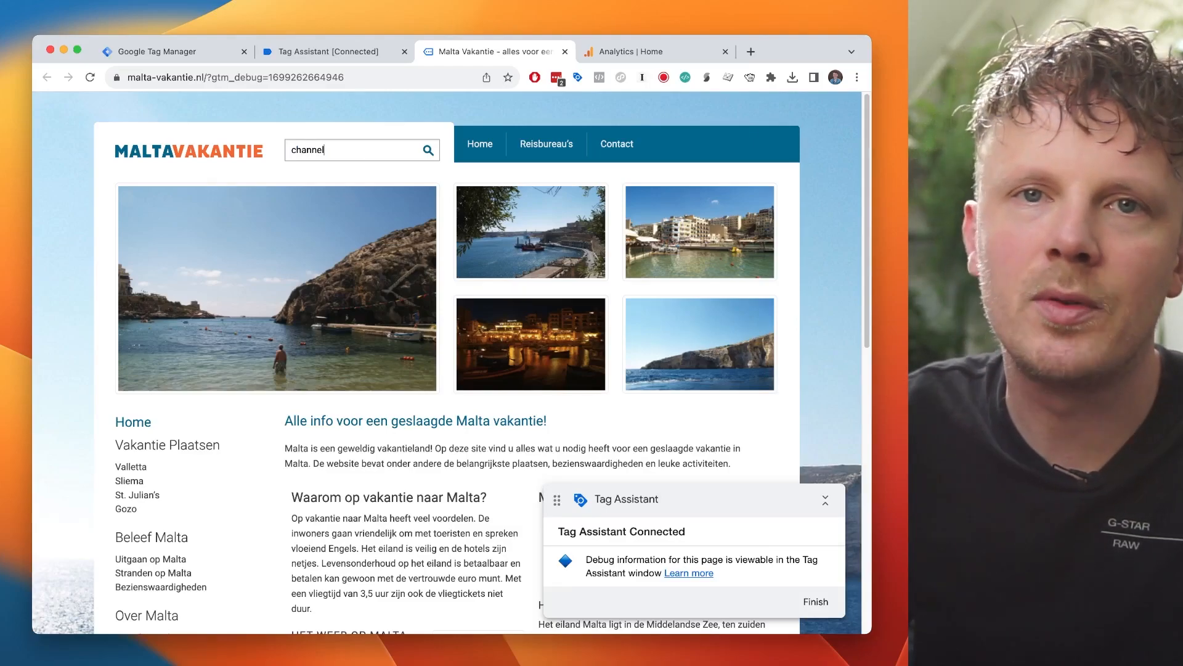
Confirm the search tag fired for 'channel' and switch over to Google Analytics.
left_click(326, 52)
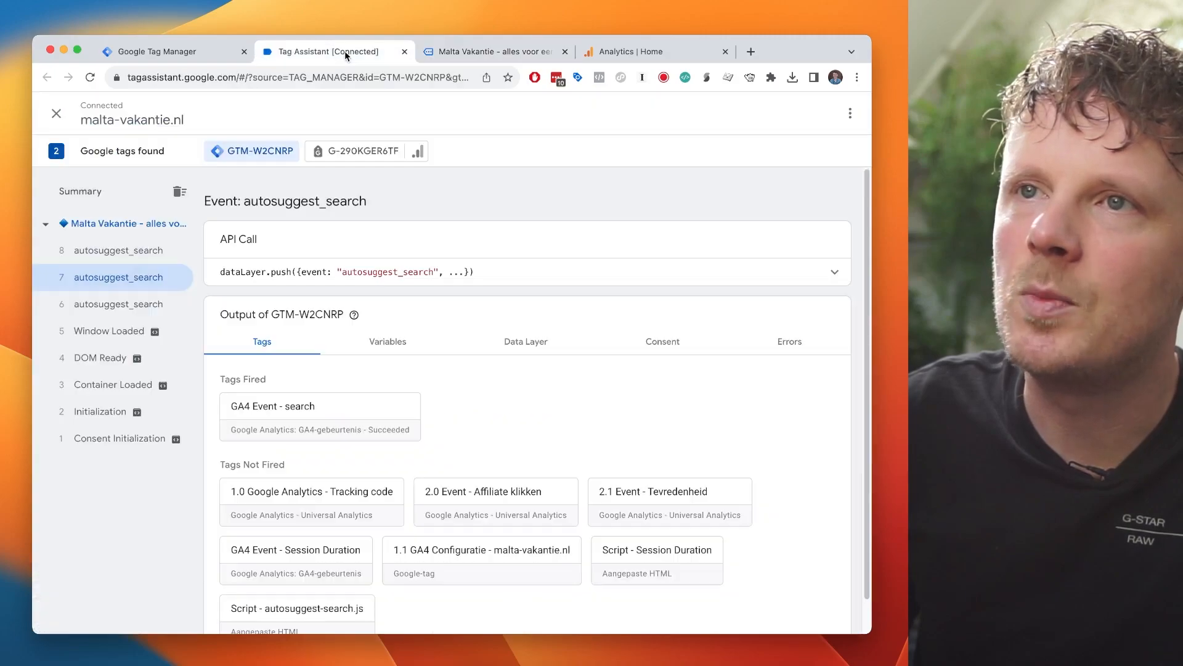
left_click(118, 251)
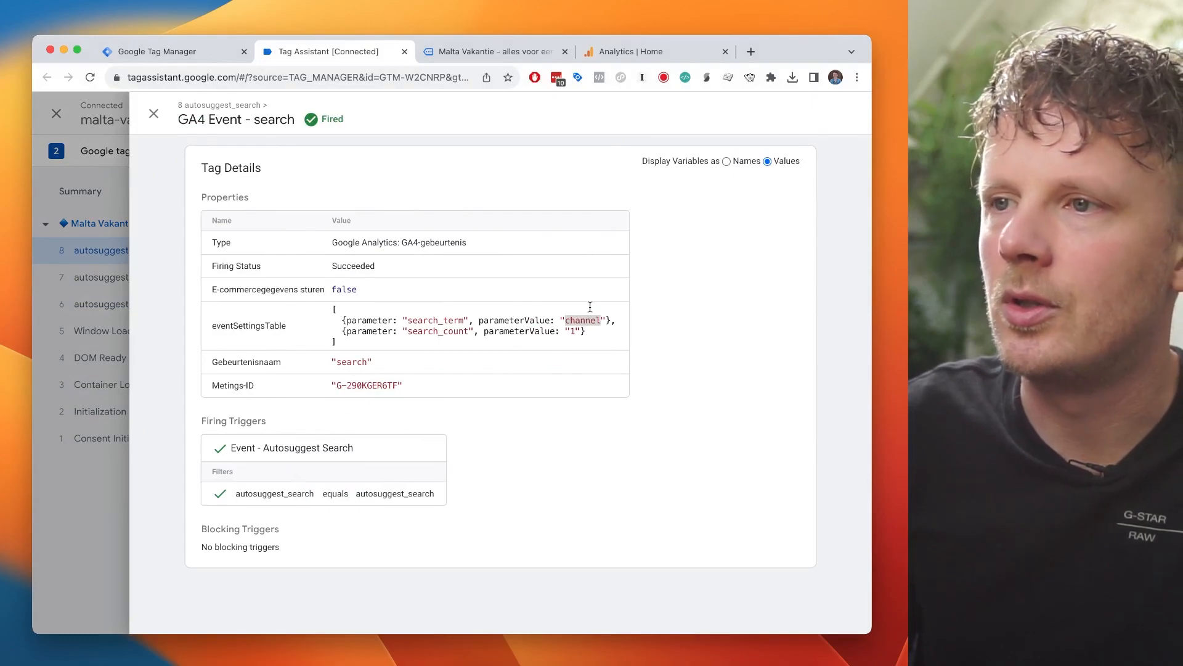
left_click(491, 51)
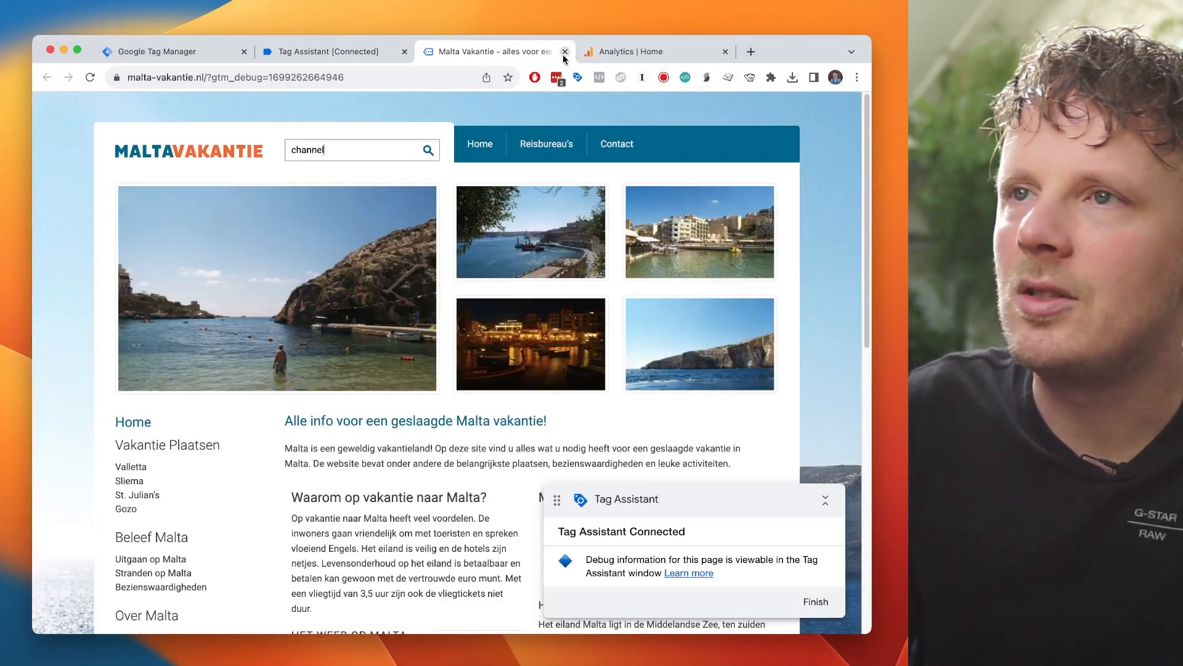
left_click(626, 51)
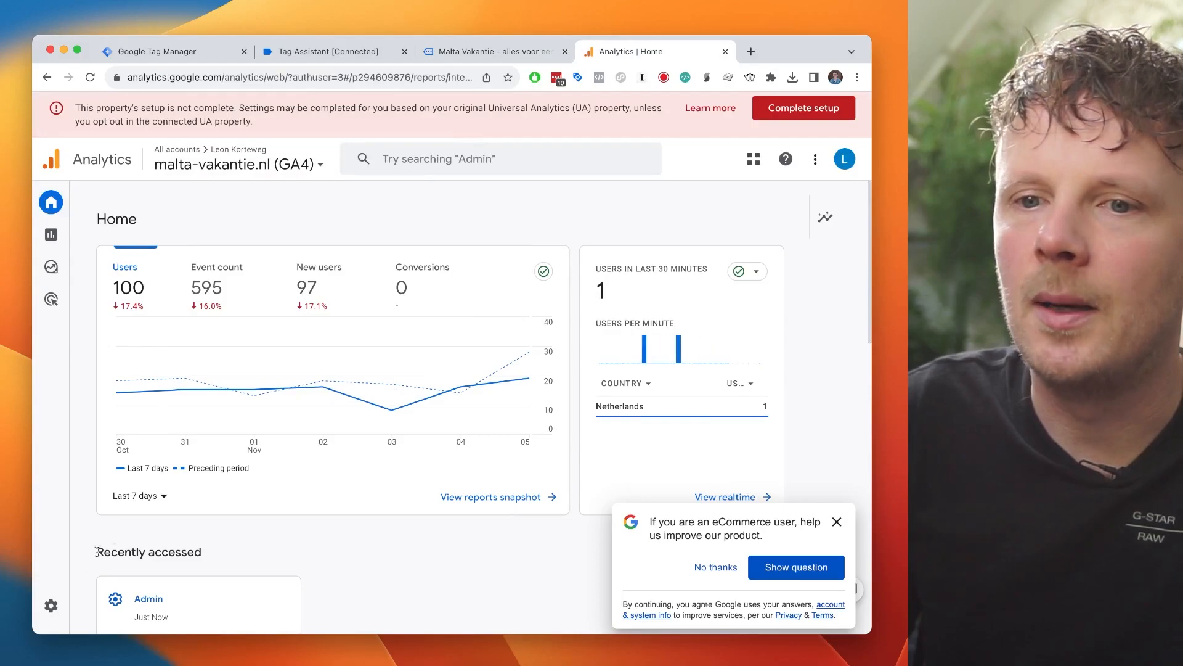
In DebugView, check a search event's search_term parameter shows 'test'.
left_click(50, 605)
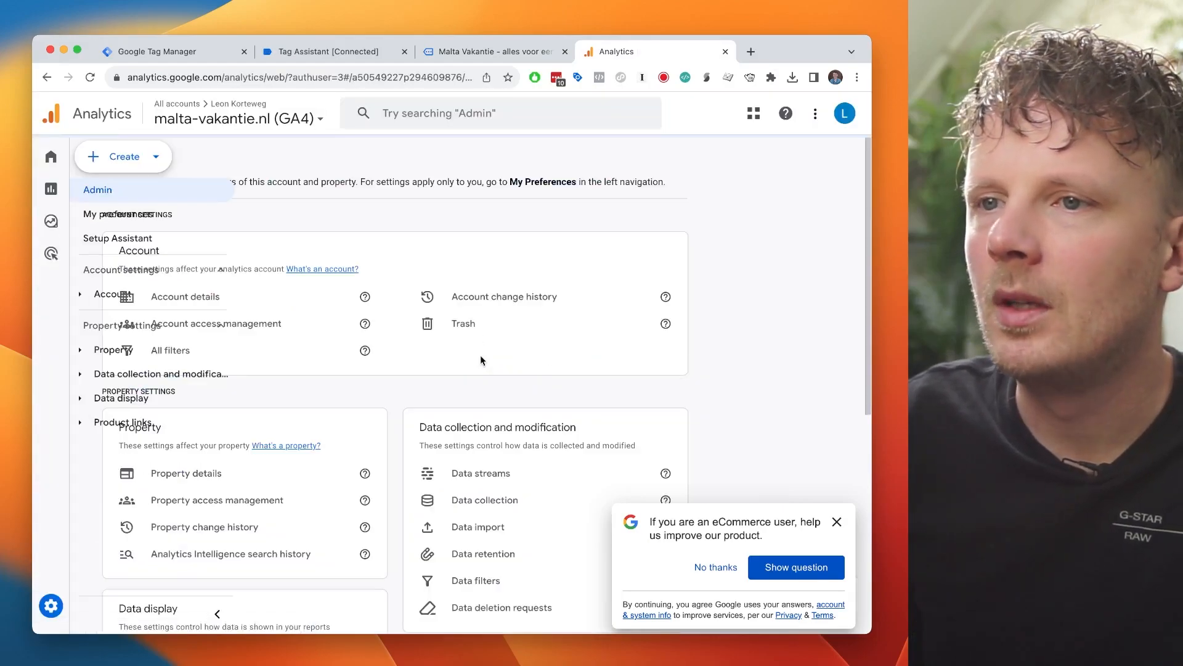
scroll("down", 3)
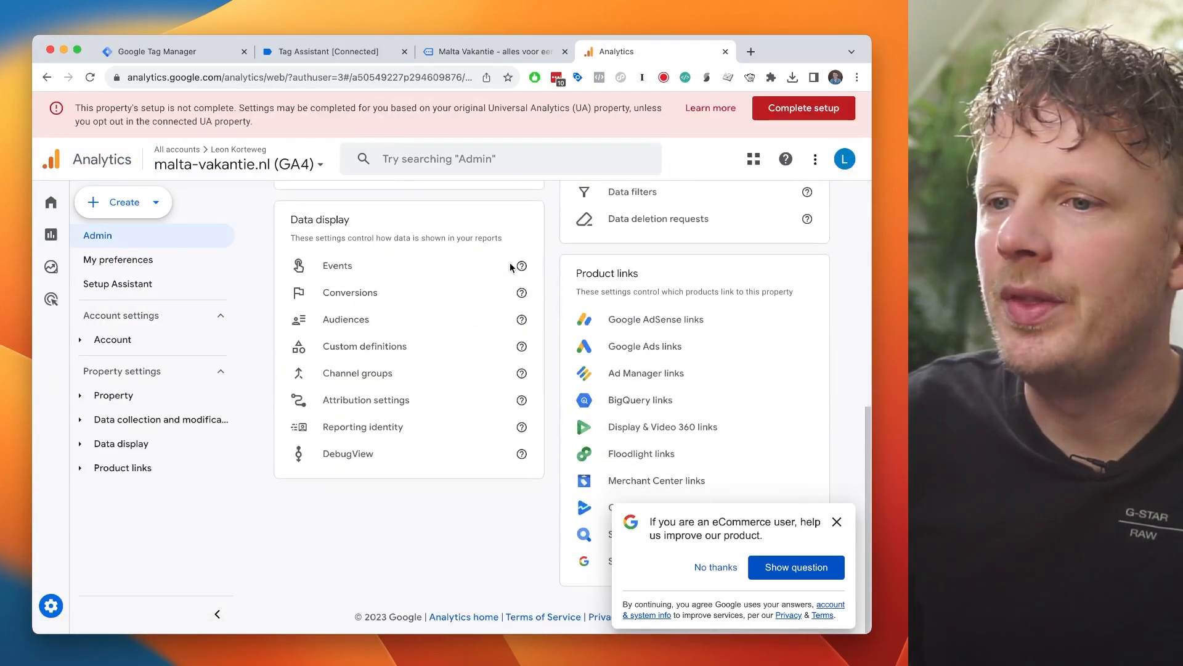
left_click(121, 442)
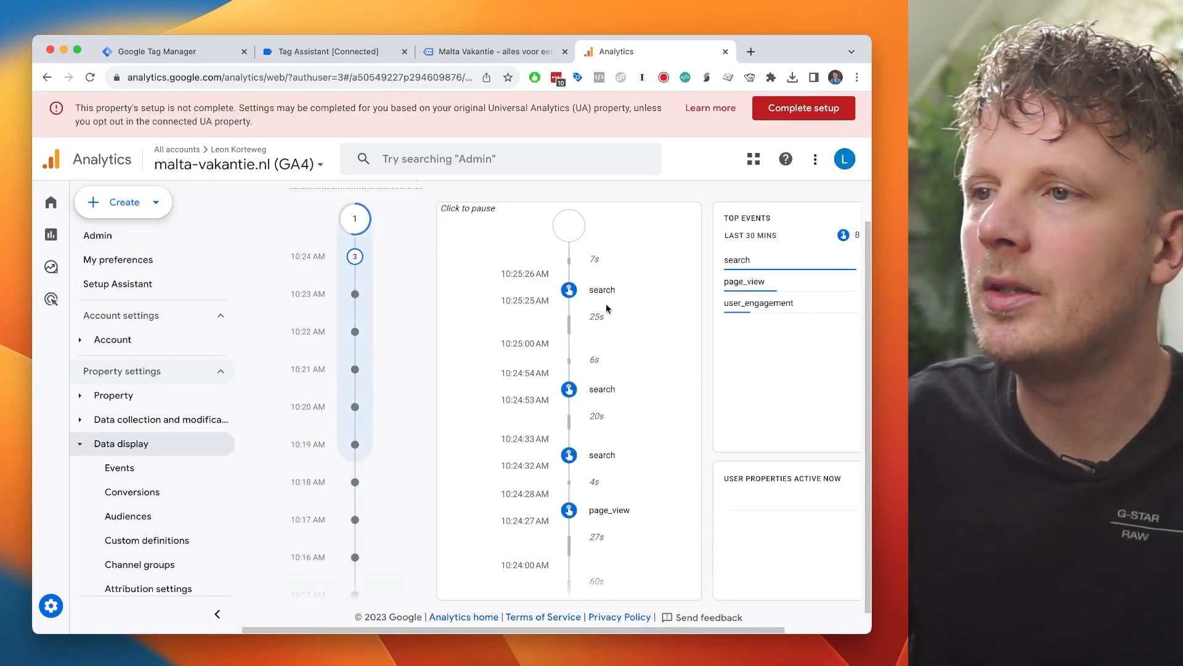
left_click(602, 289)
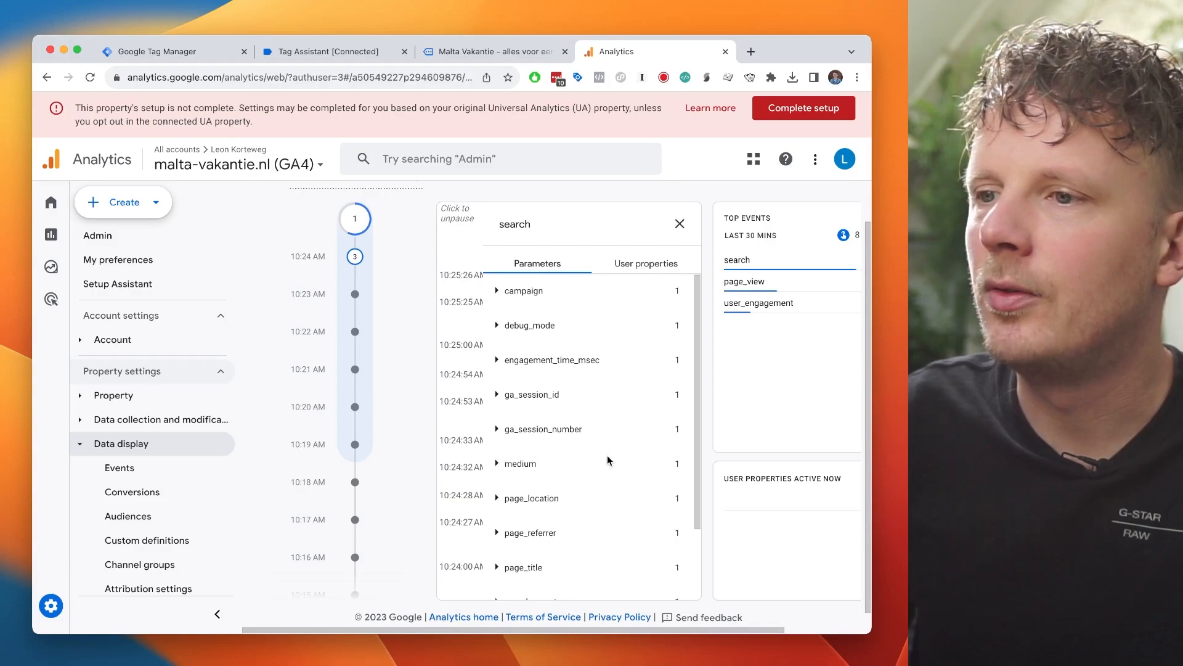
scroll("down", 3)
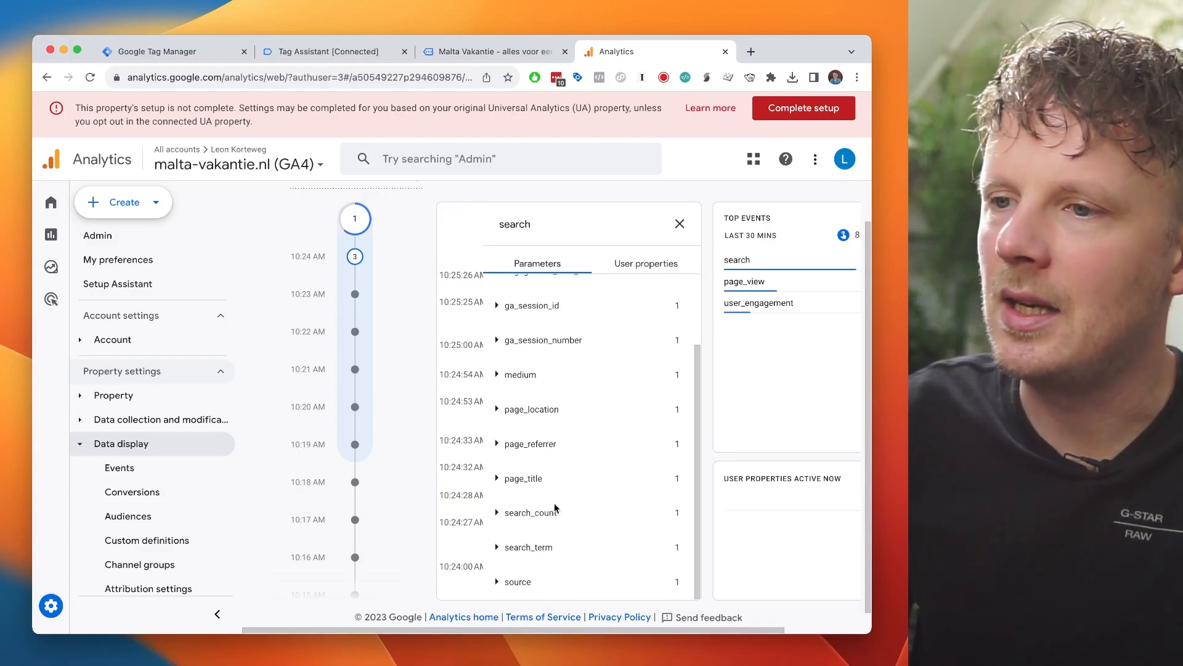
left_click(497, 546)
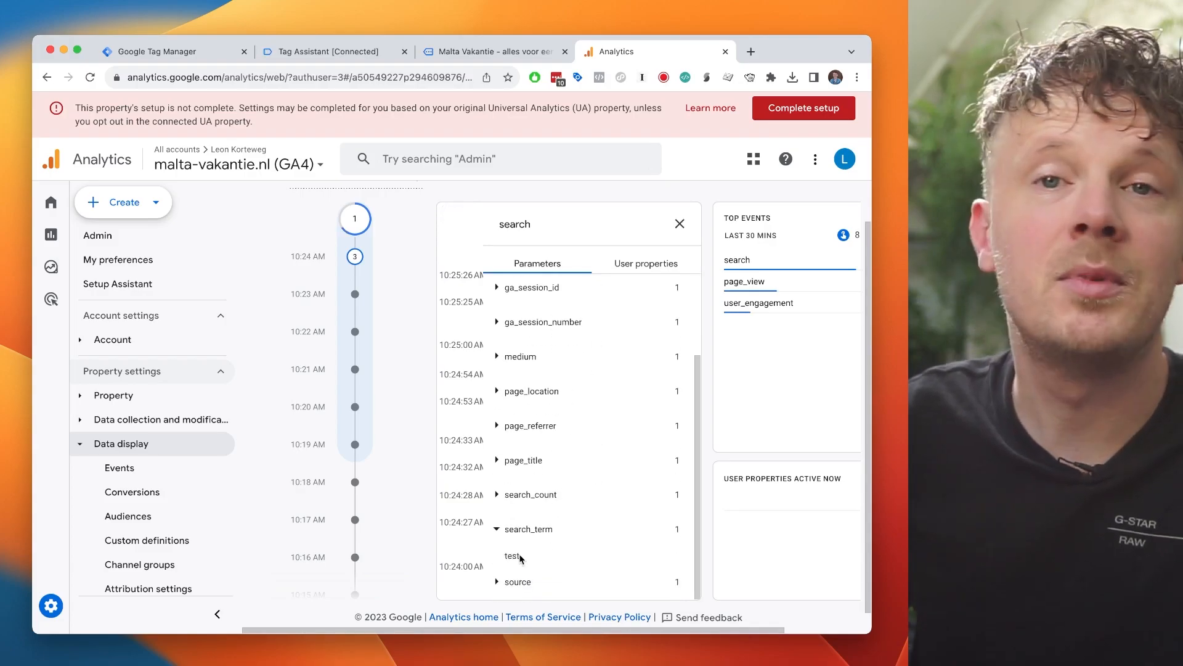
left_click(678, 224)
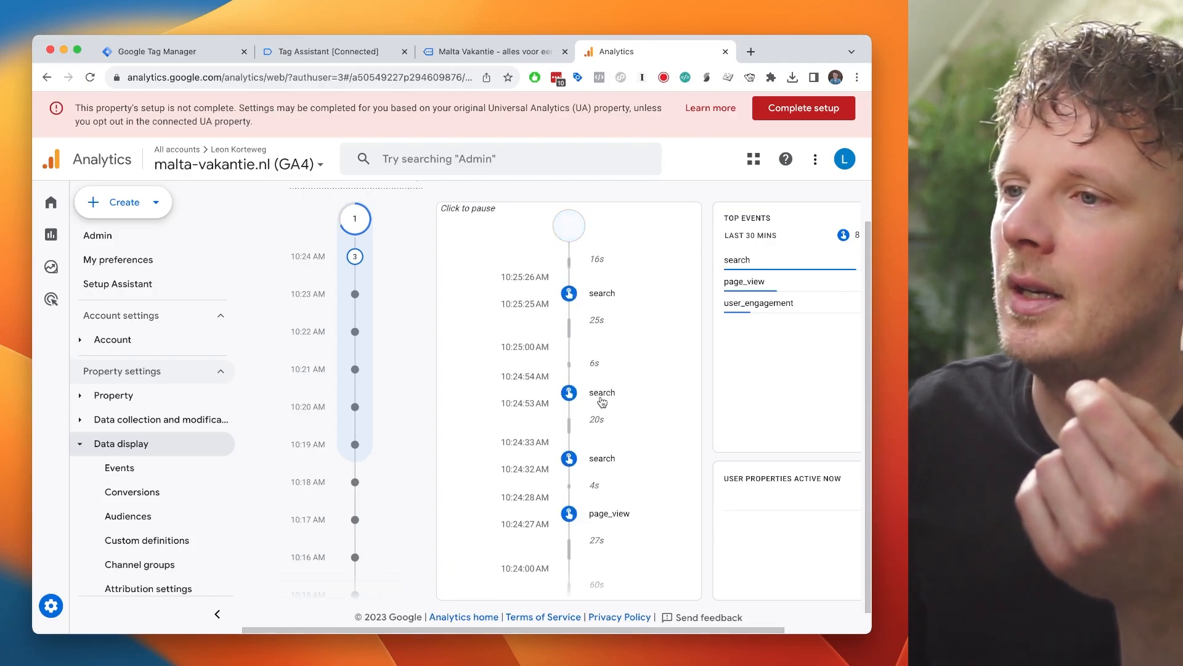
Check another search event's search_term shows 'channel', then return to Tag Manager.
left_click(603, 392)
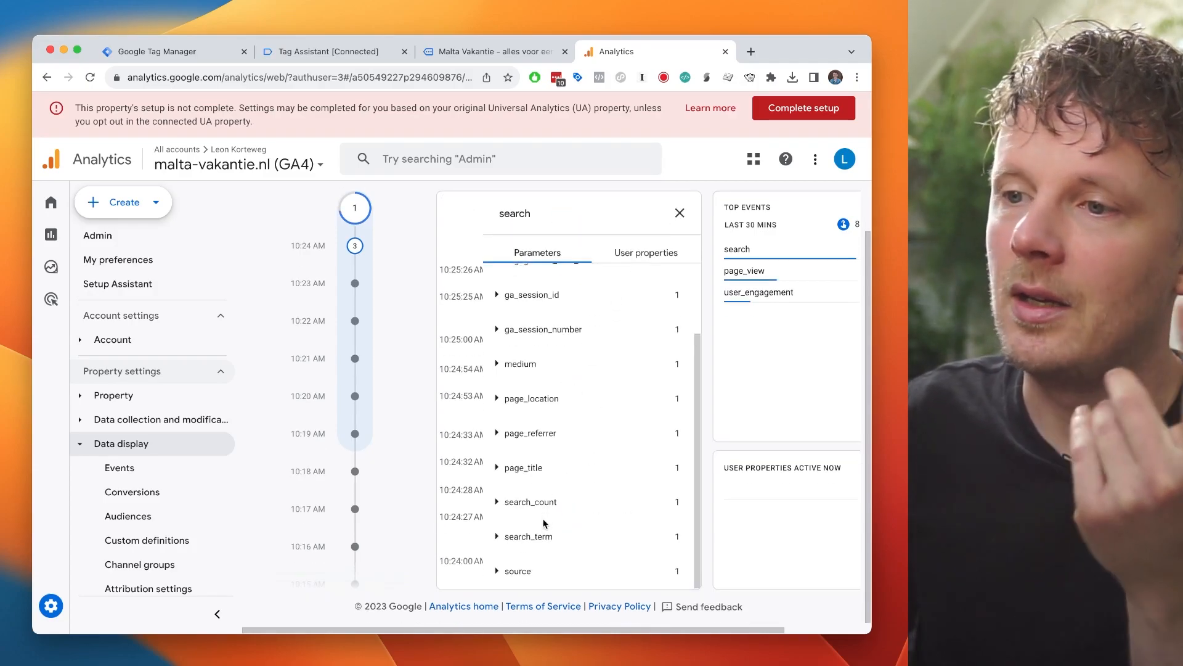
left_click(497, 536)
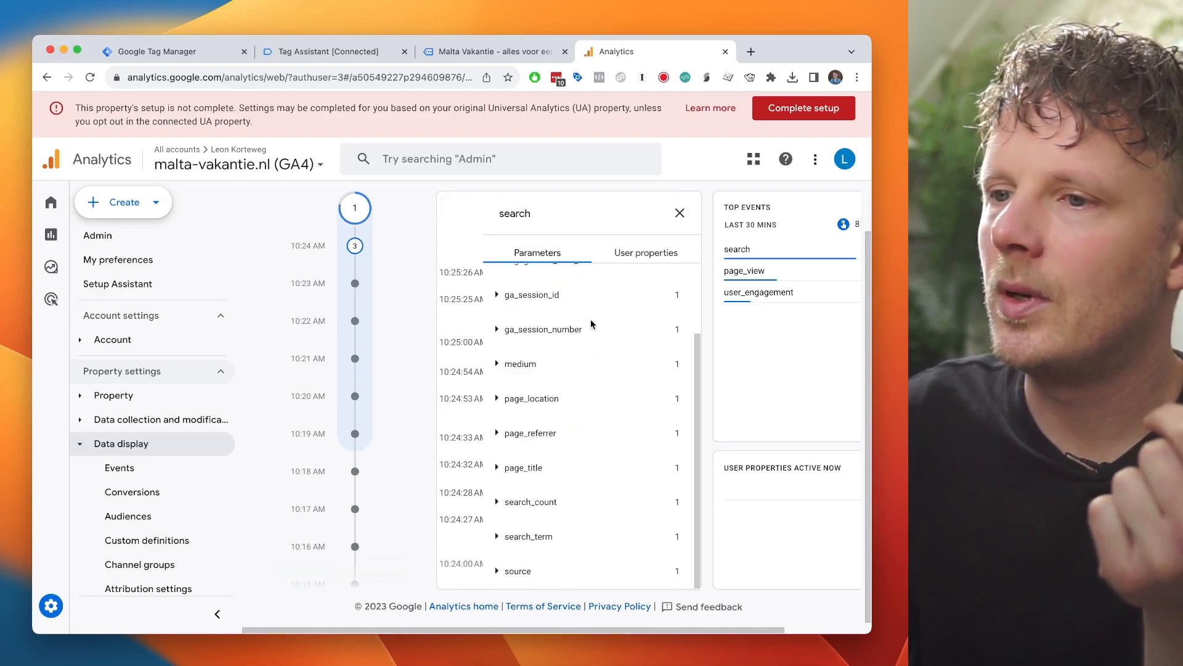
left_click(527, 536)
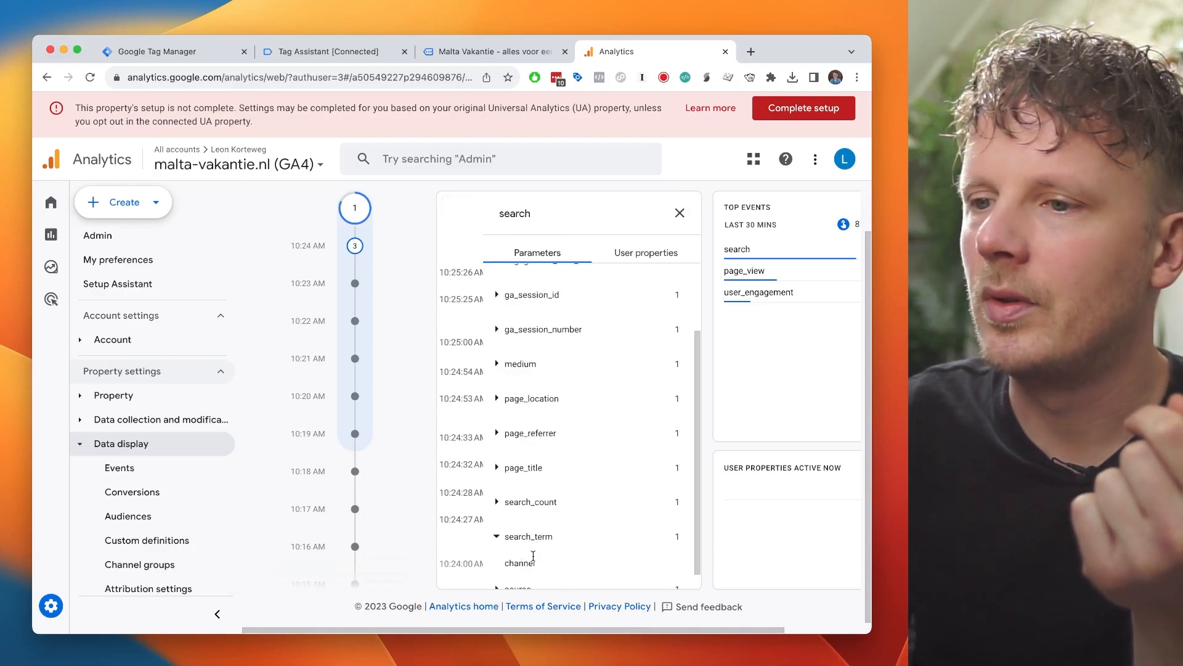
left_click(678, 213)
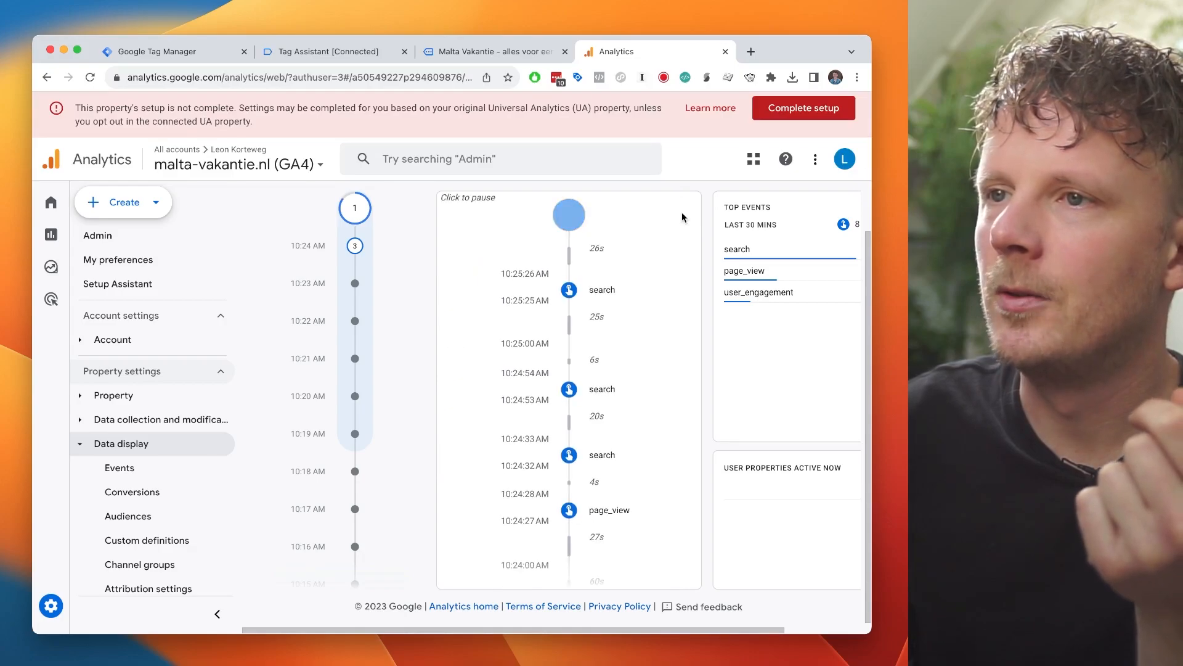
left_click(159, 52)
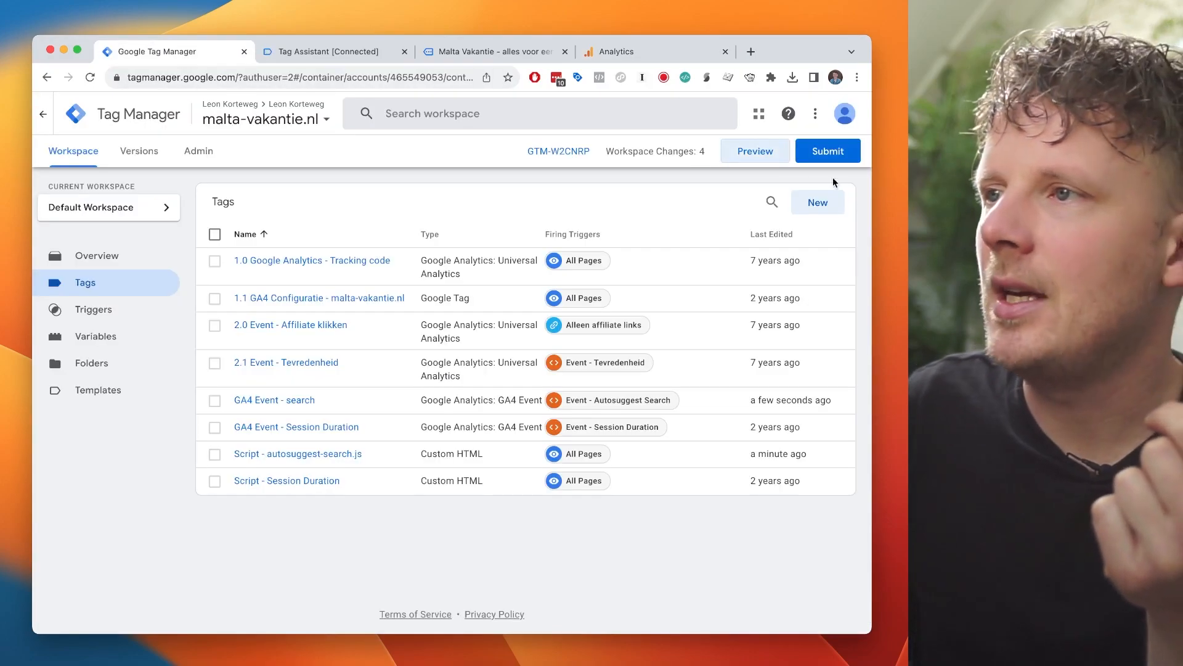
Submit and publish the workspace as version 7 named 'GA: Track autosuggest search'.
left_click(828, 150)
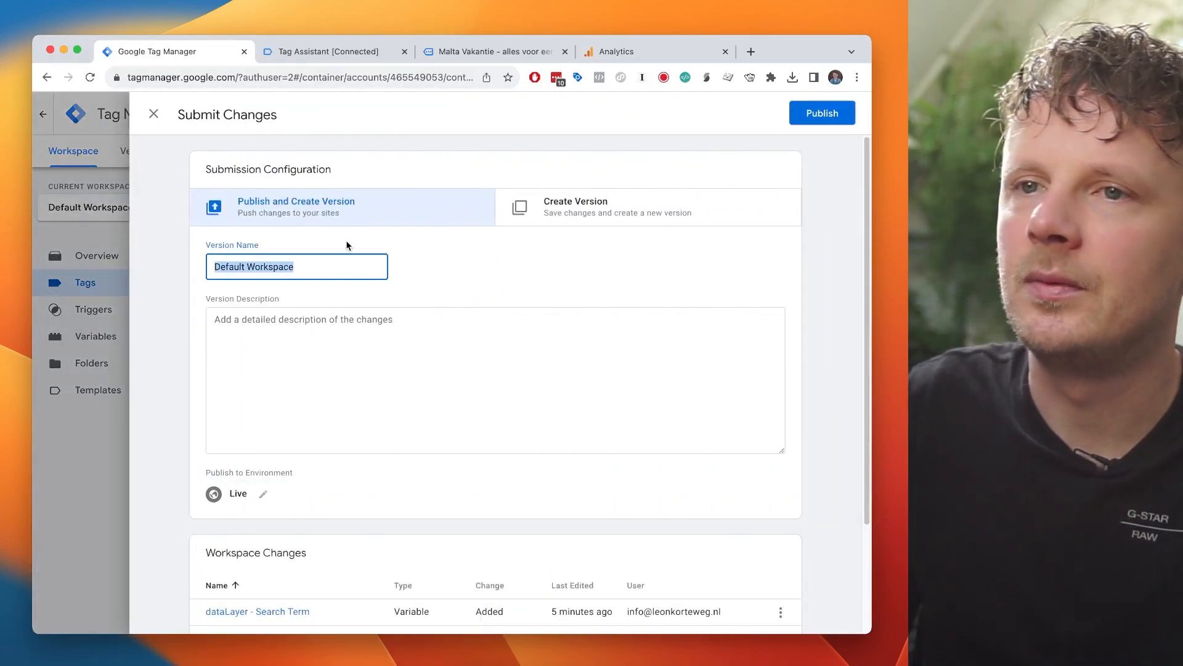
type("GA:")
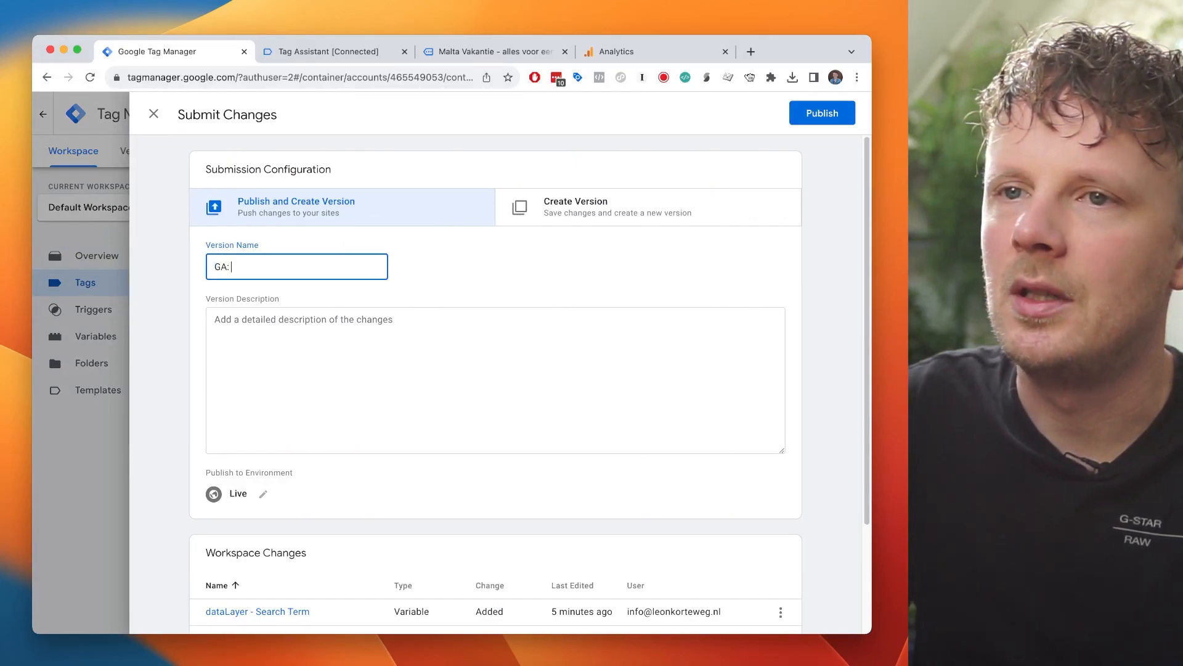
type("Track")
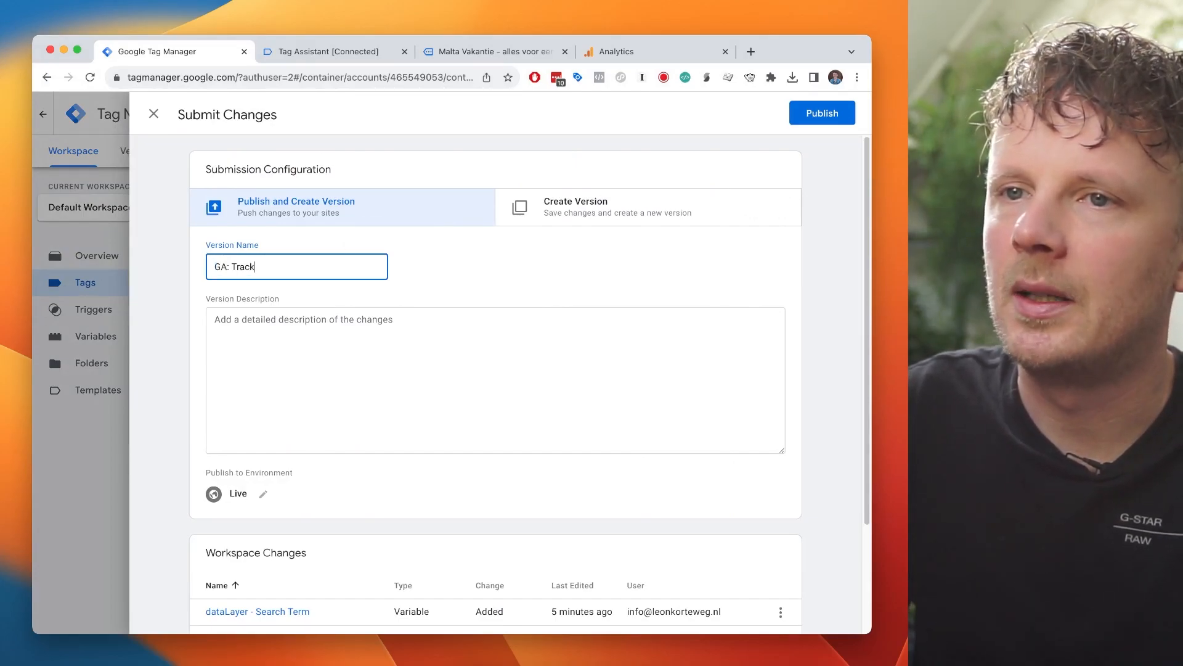
type("autosuggest search")
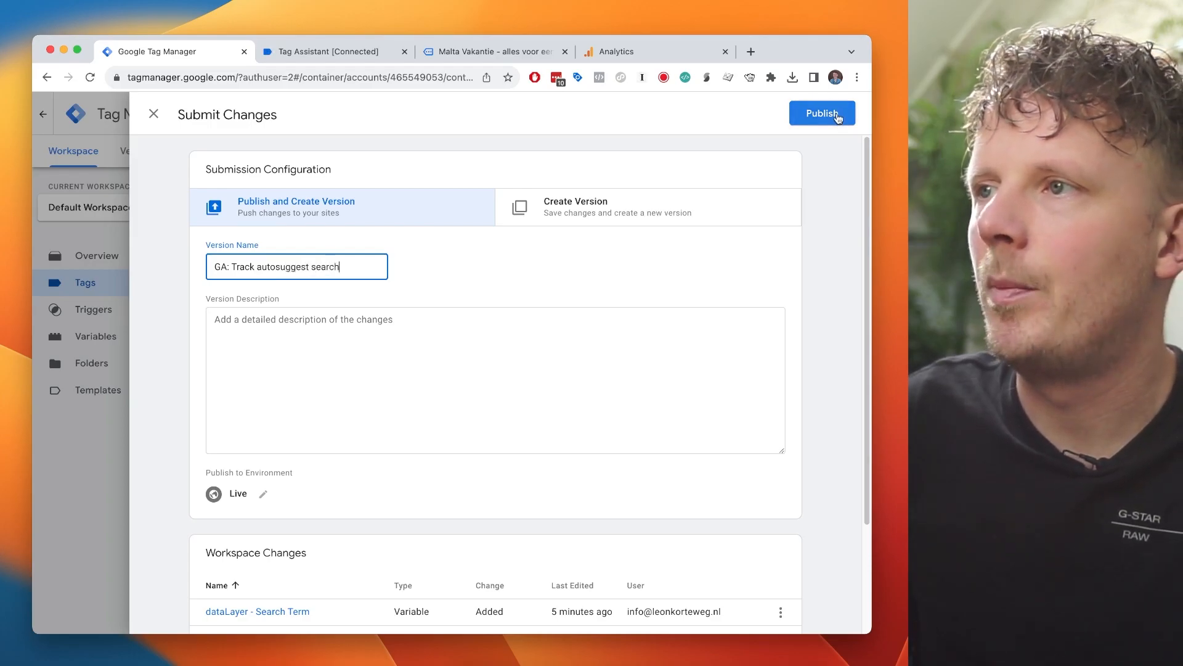
left_click(823, 113)
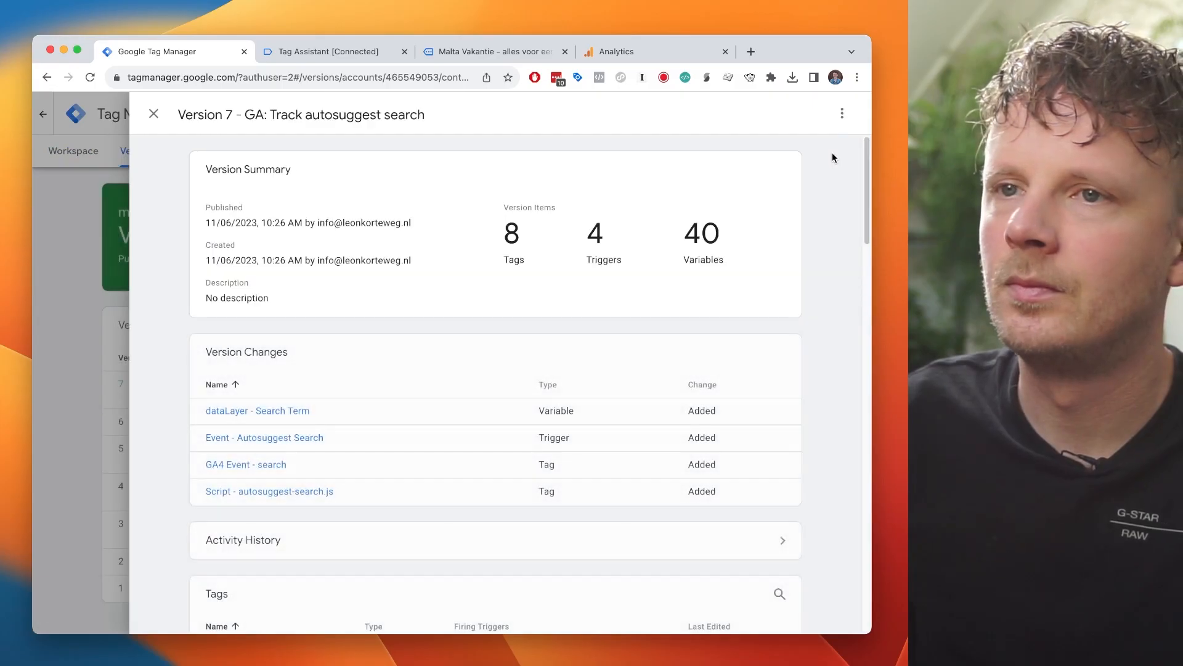
left_click(615, 52)
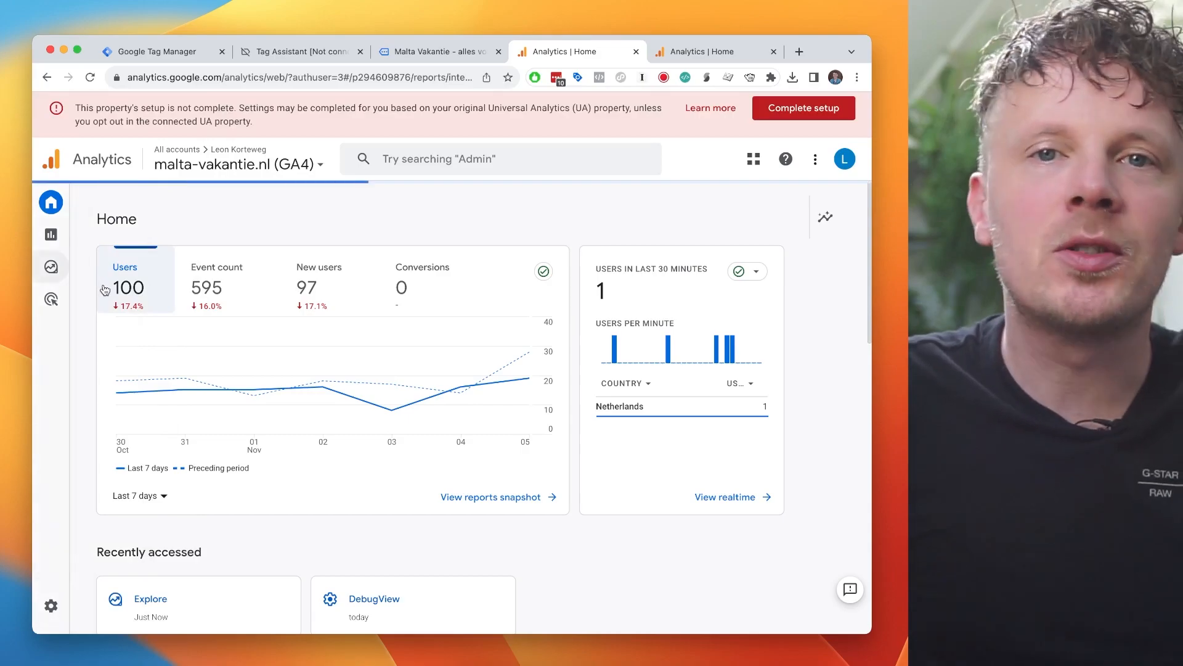
From Explore, create a blank exploration and name it 'Autosuggest search'.
left_click(51, 266)
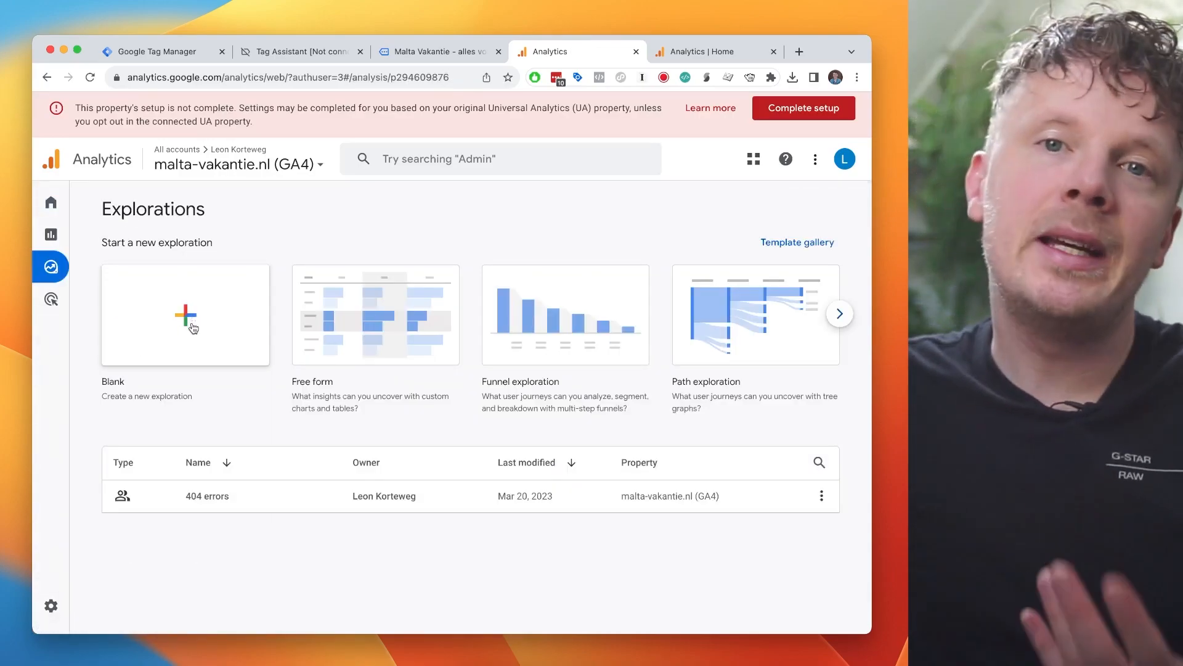
left_click(185, 315)
type("Autosuggest sea")
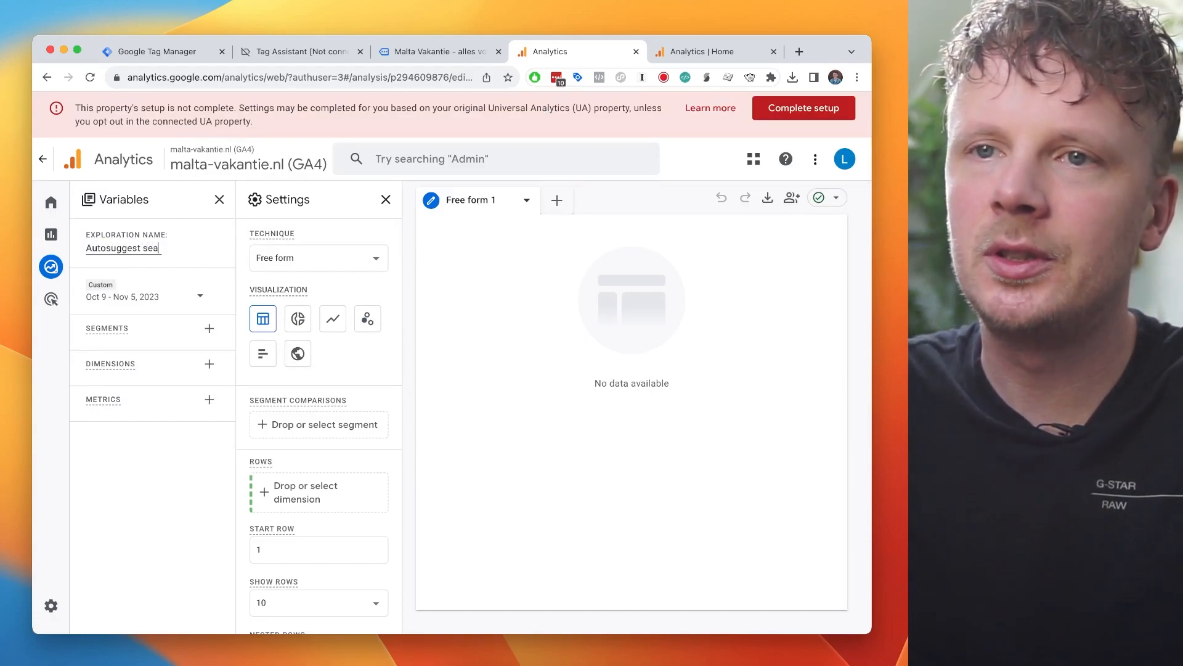
type("rch")
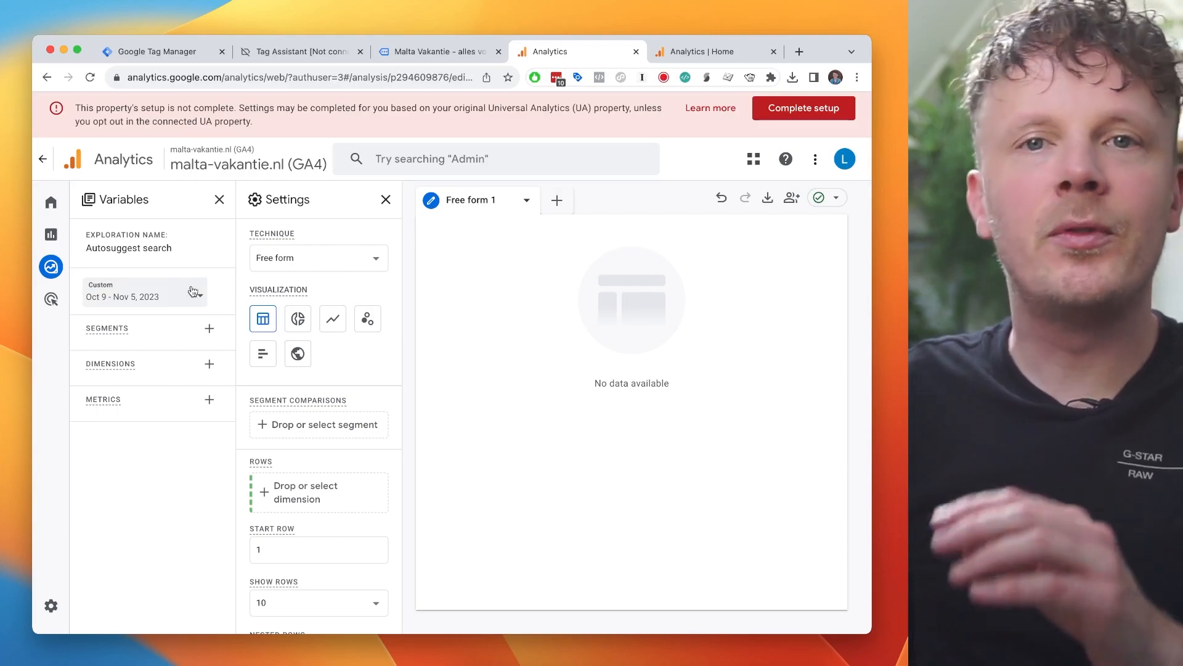
mouse_move(208, 285)
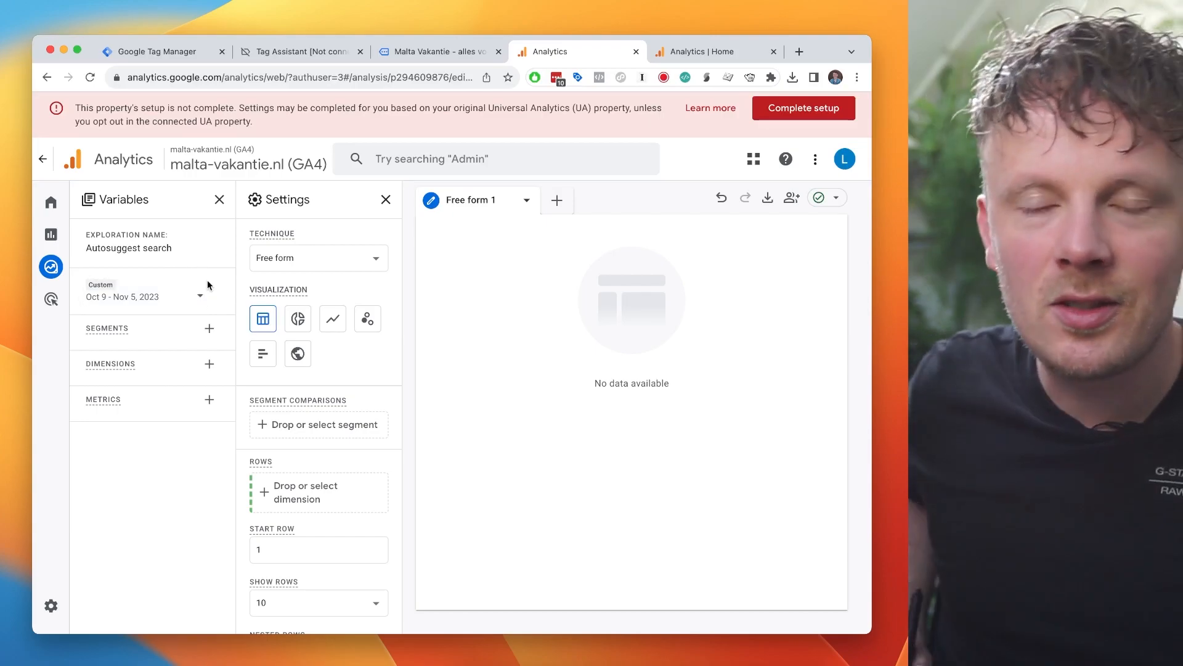
mouse_move(116, 398)
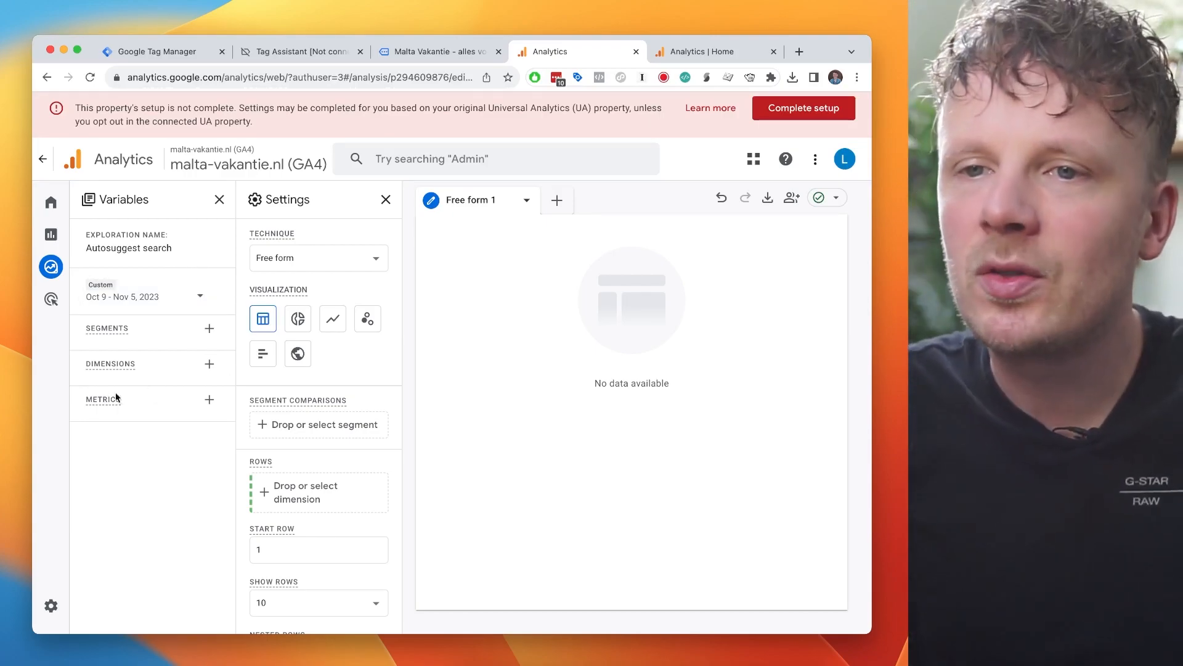
Import the Event count and Active users metrics into the exploration.
left_click(210, 400)
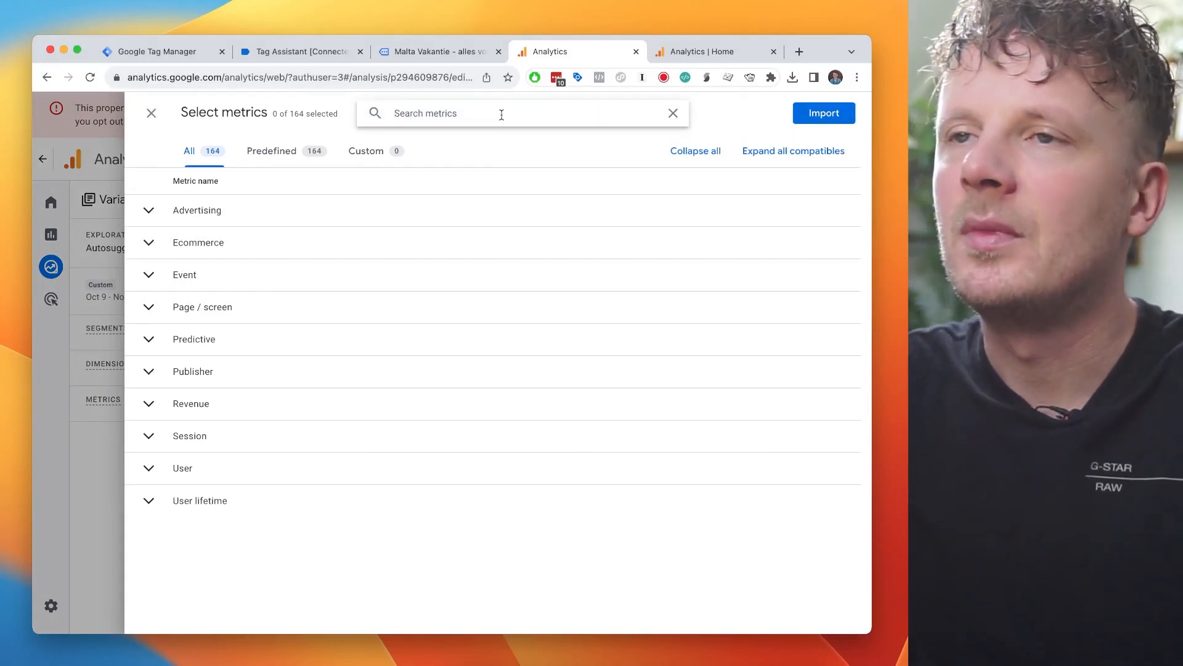
type("event")
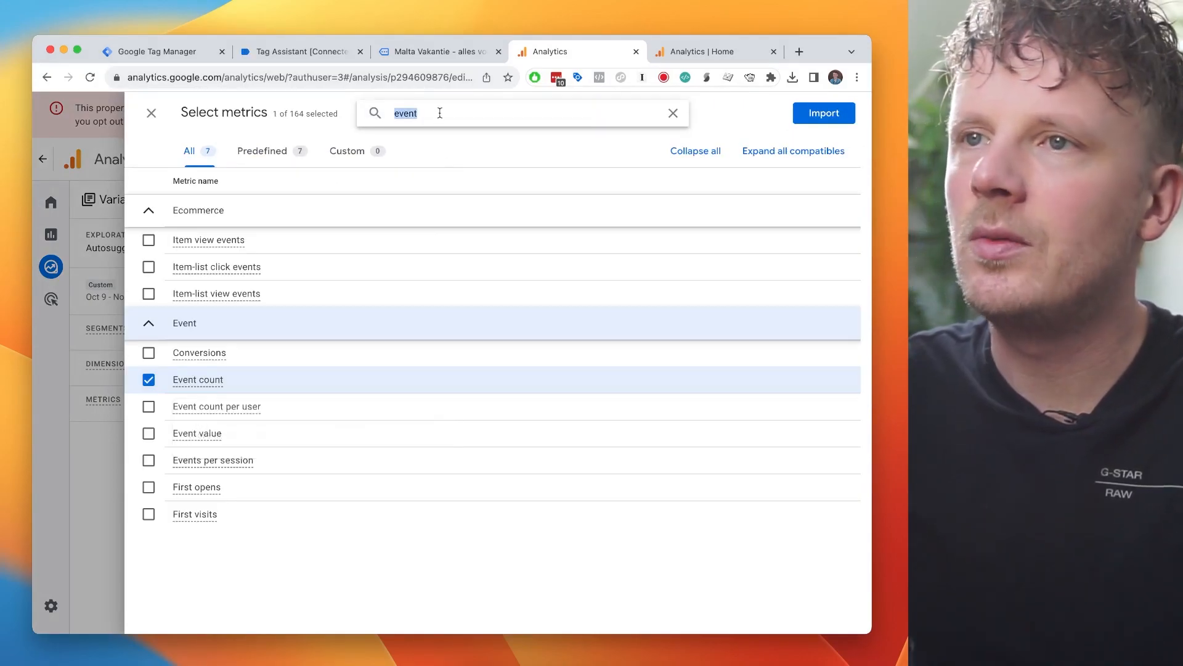
type("active")
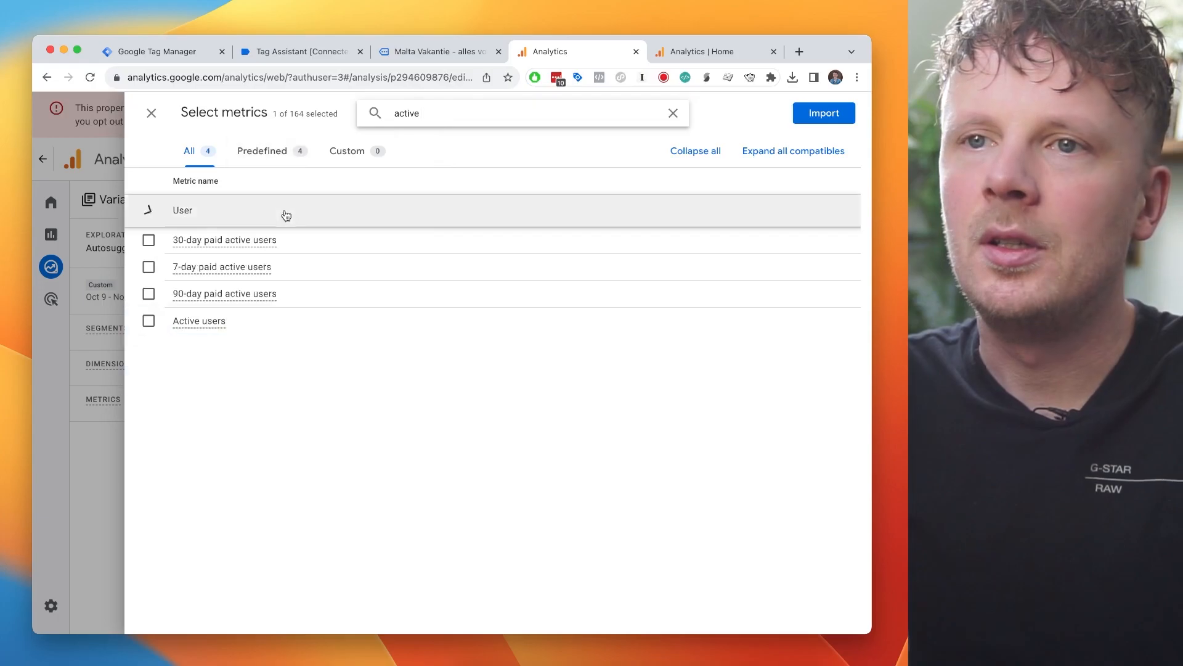
left_click(149, 320)
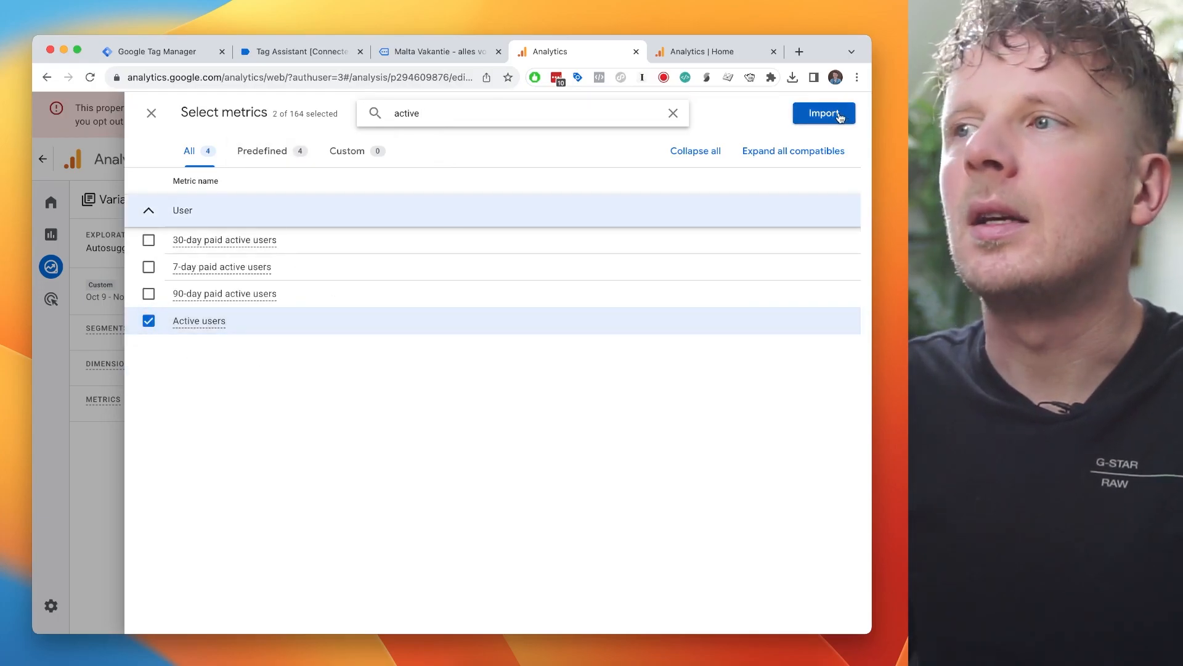
left_click(823, 113)
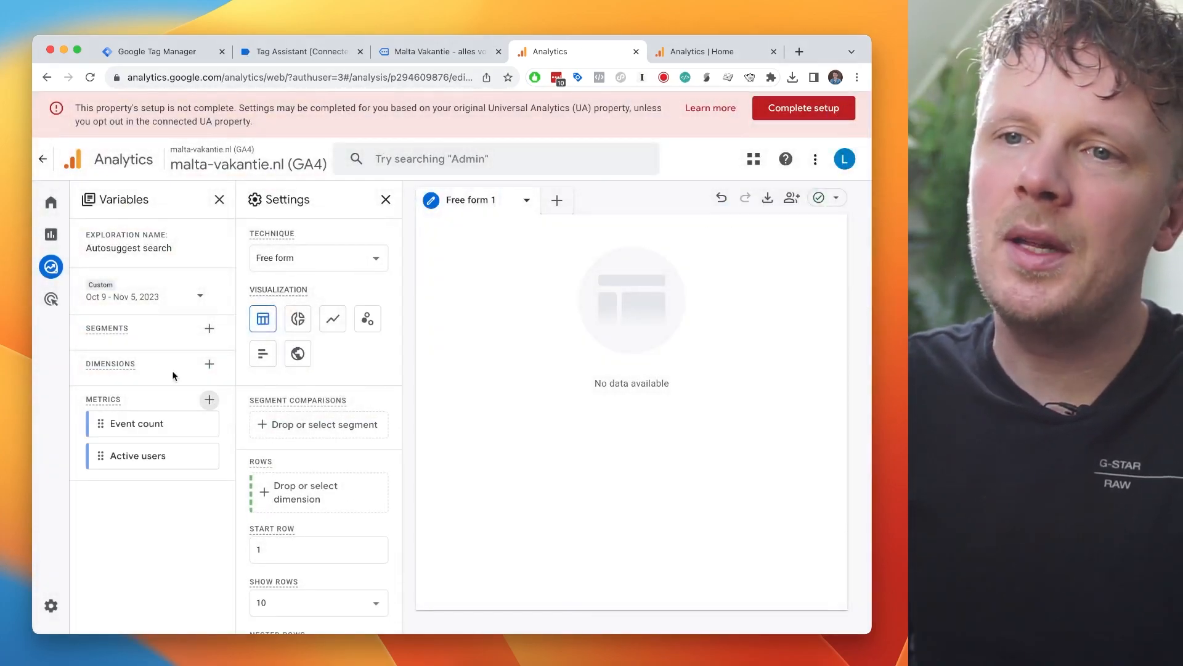
Import the Search term and Event name dimensions into the exploration.
left_click(210, 364)
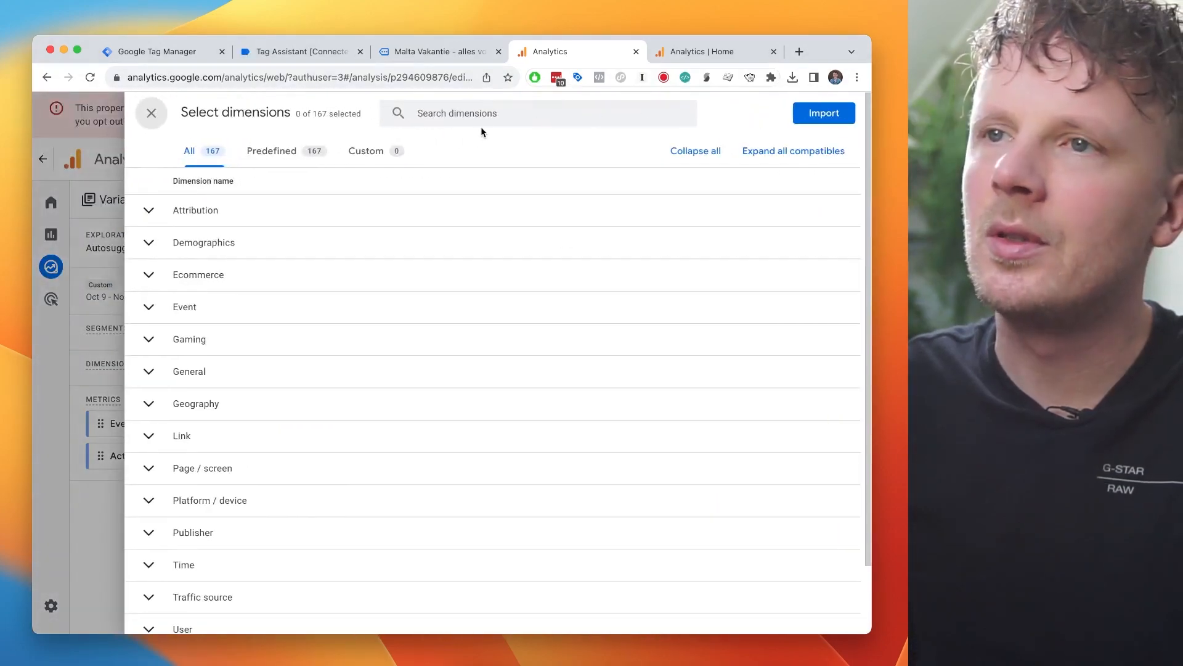
type("search")
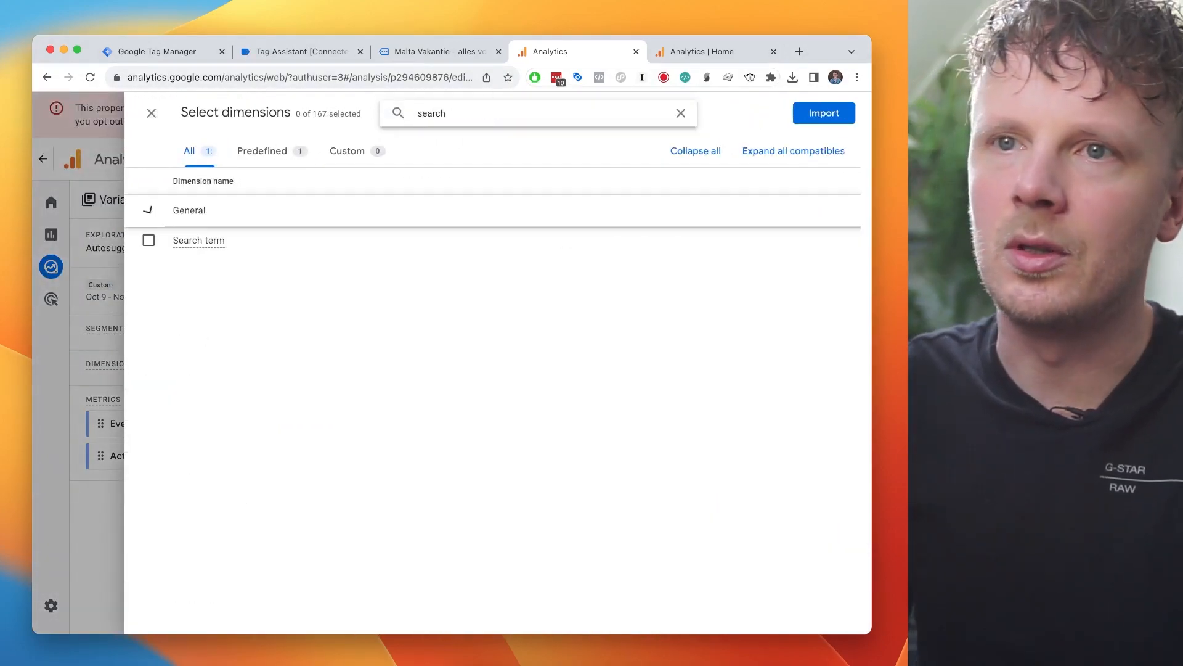
left_click(150, 240)
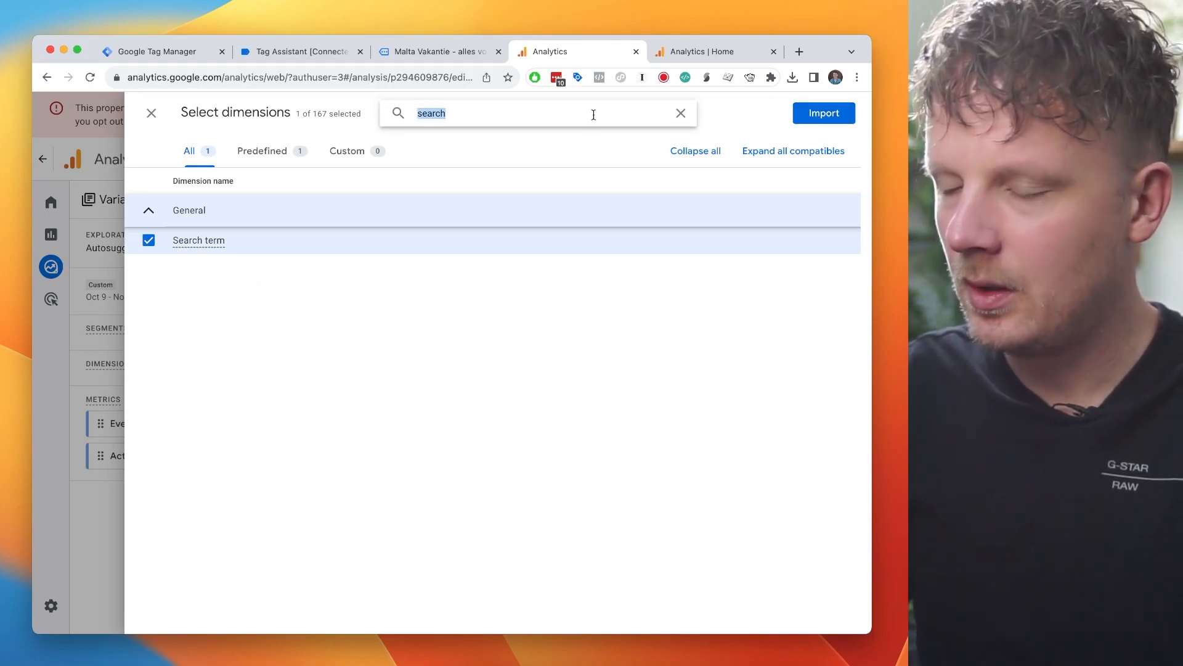
type("event name")
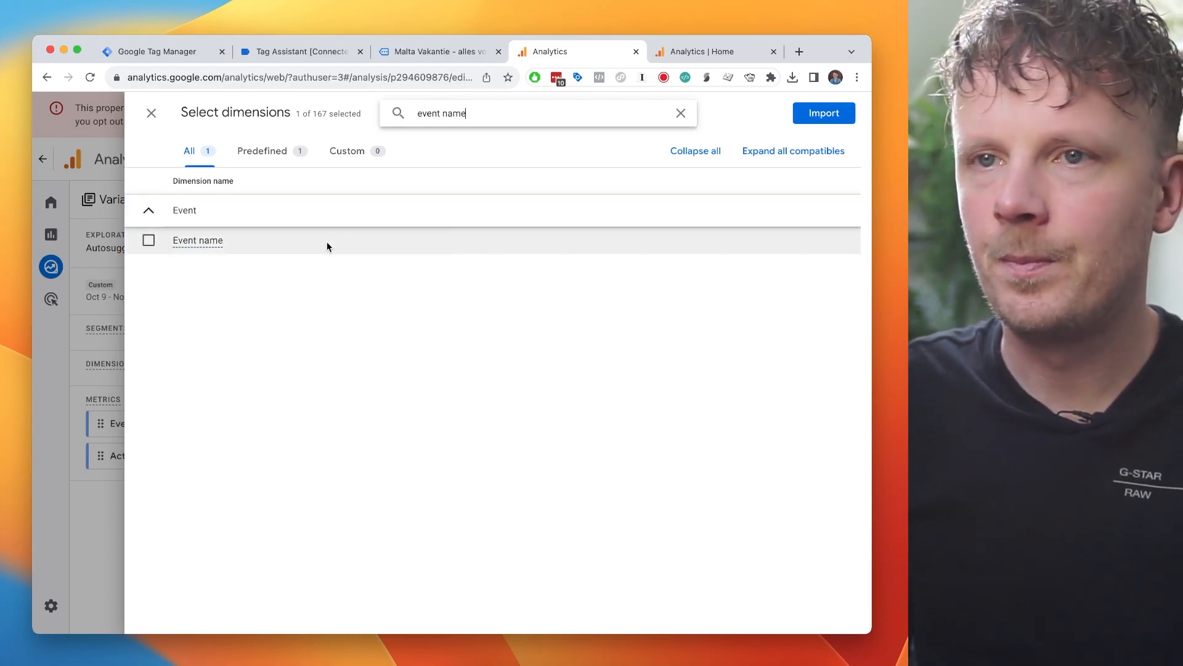
left_click(823, 112)
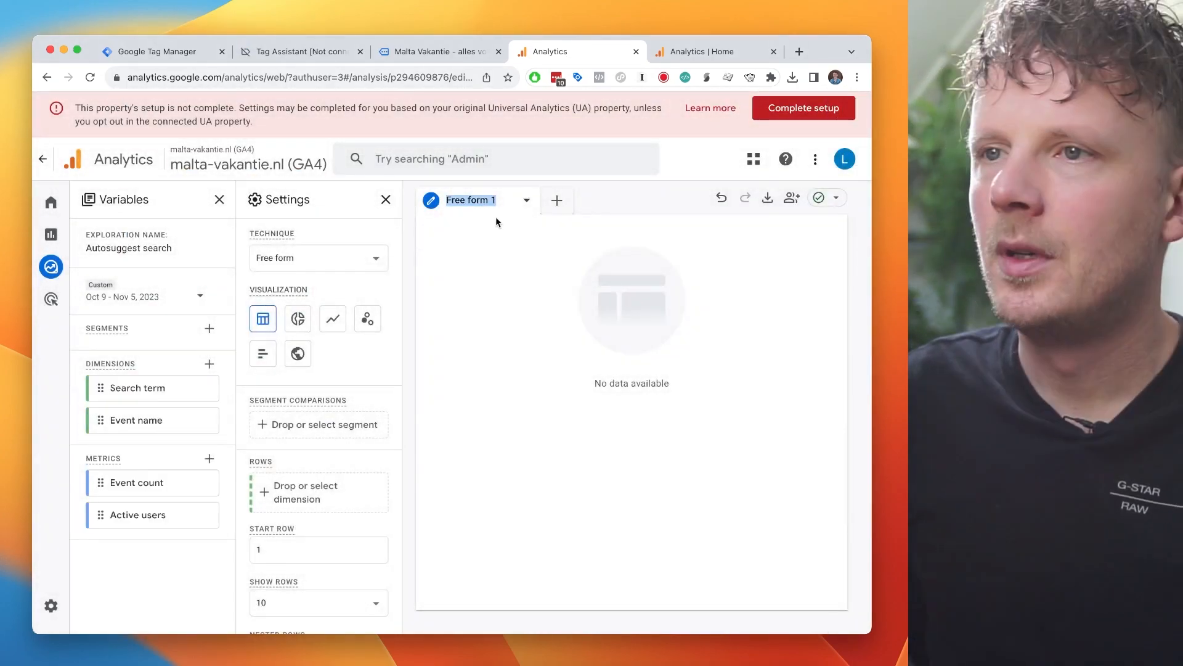
mouse_move(507, 228)
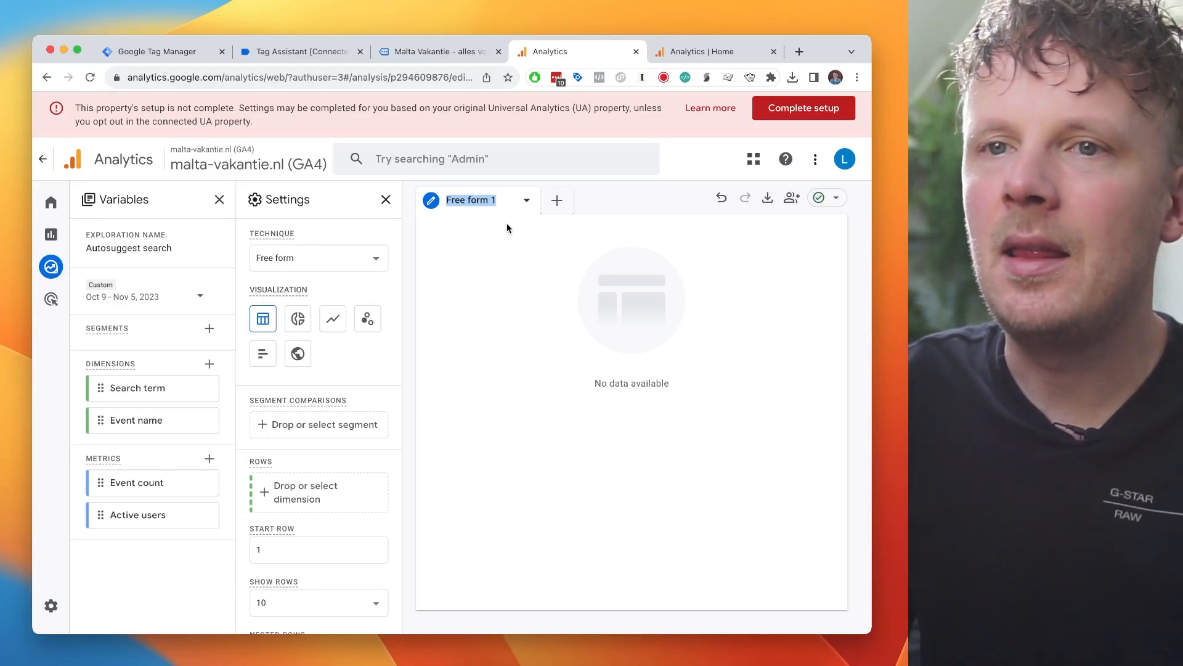
Set the exploration date range to Last 28 days.
left_click(149, 296)
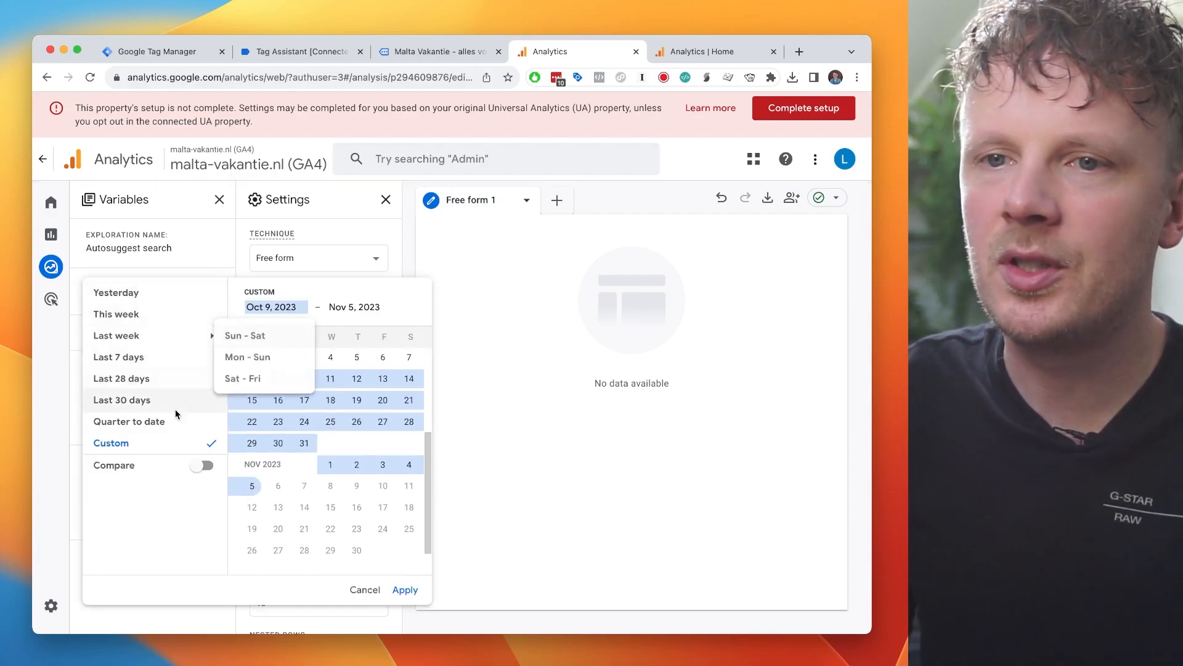
left_click(122, 378)
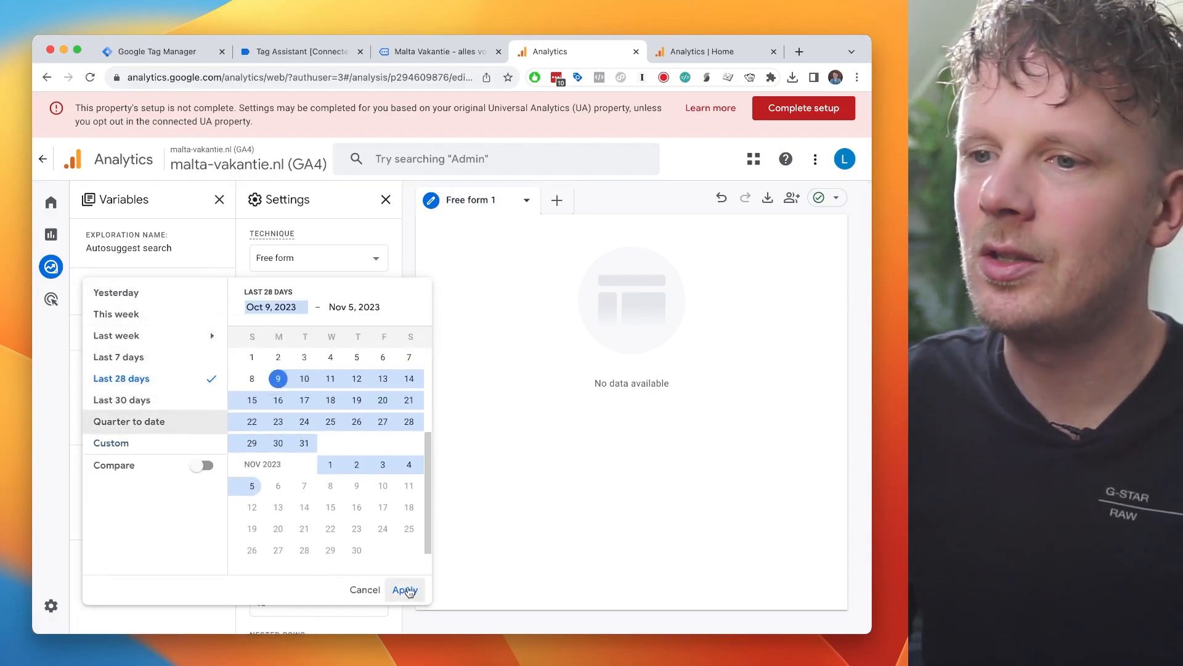
left_click(404, 589)
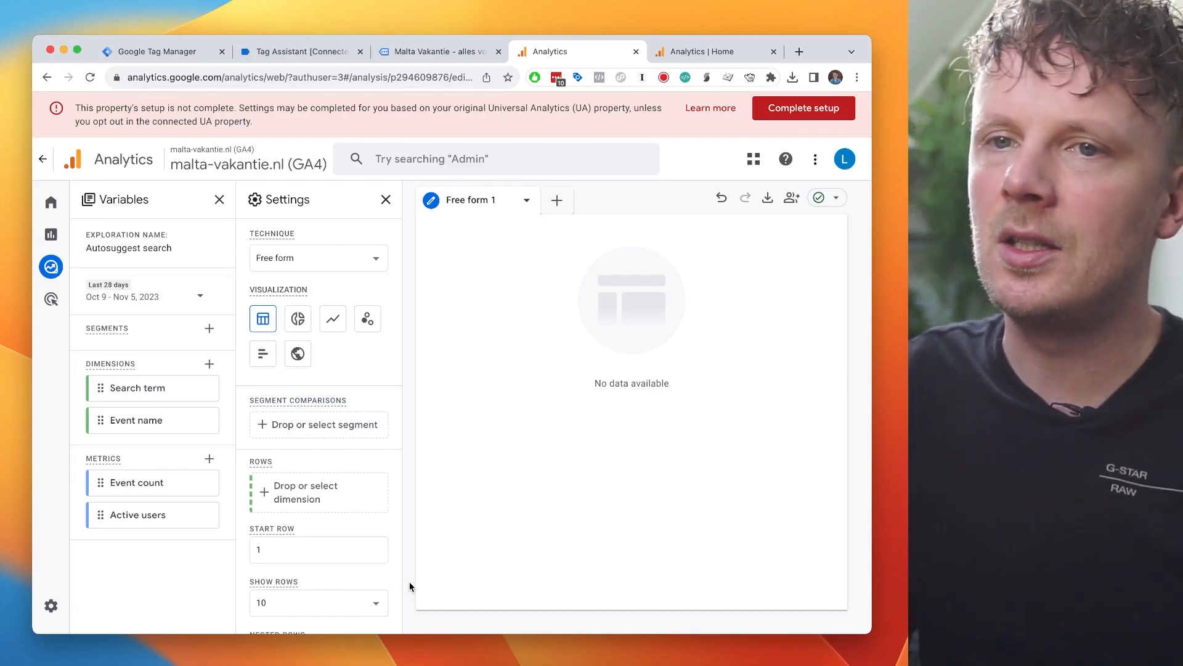
Rename the tab 'Search terms' and add Event count and Active users as table values.
double_click(470, 200)
type("Search")
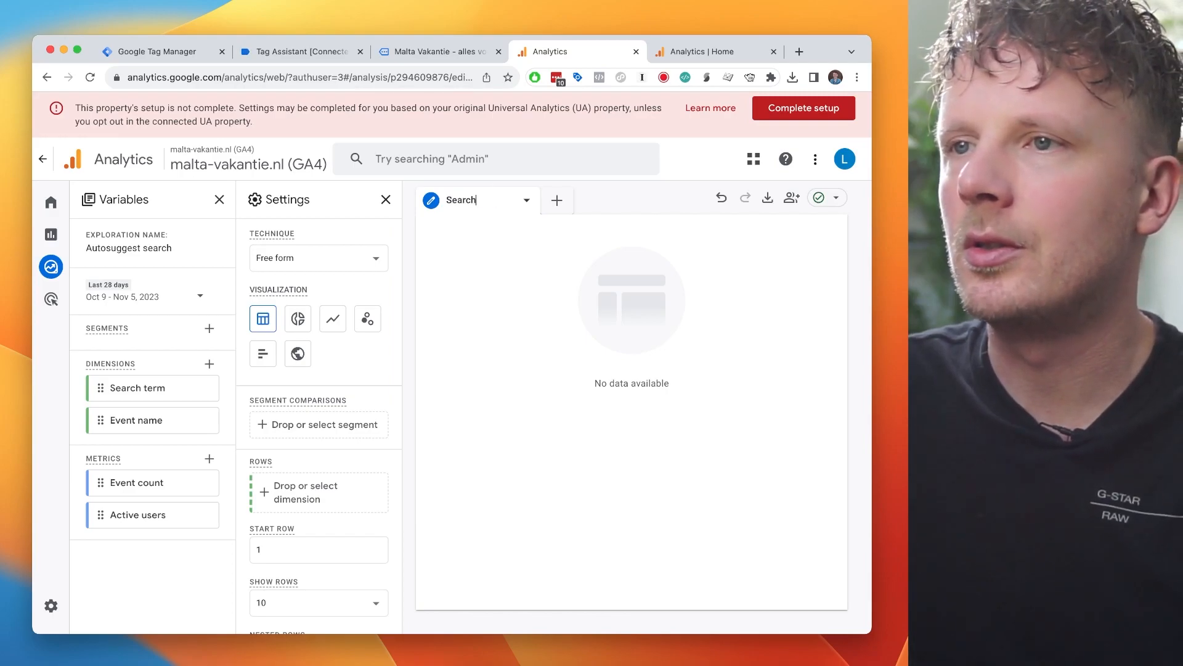
scroll("down", 3)
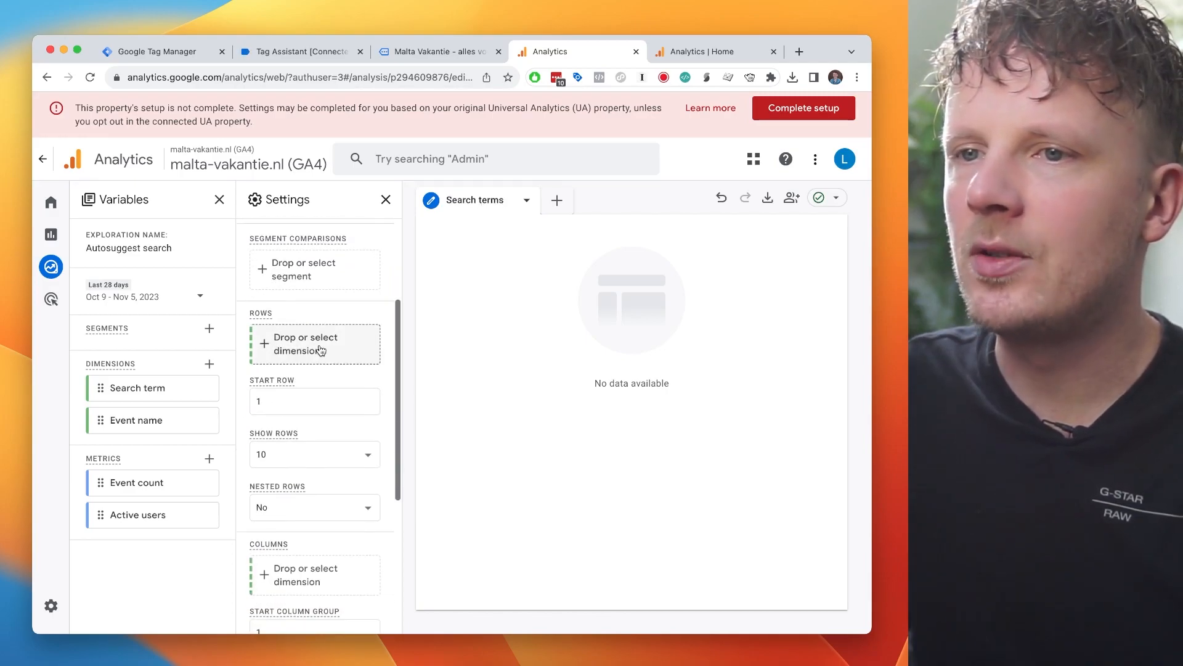
left_click(315, 343)
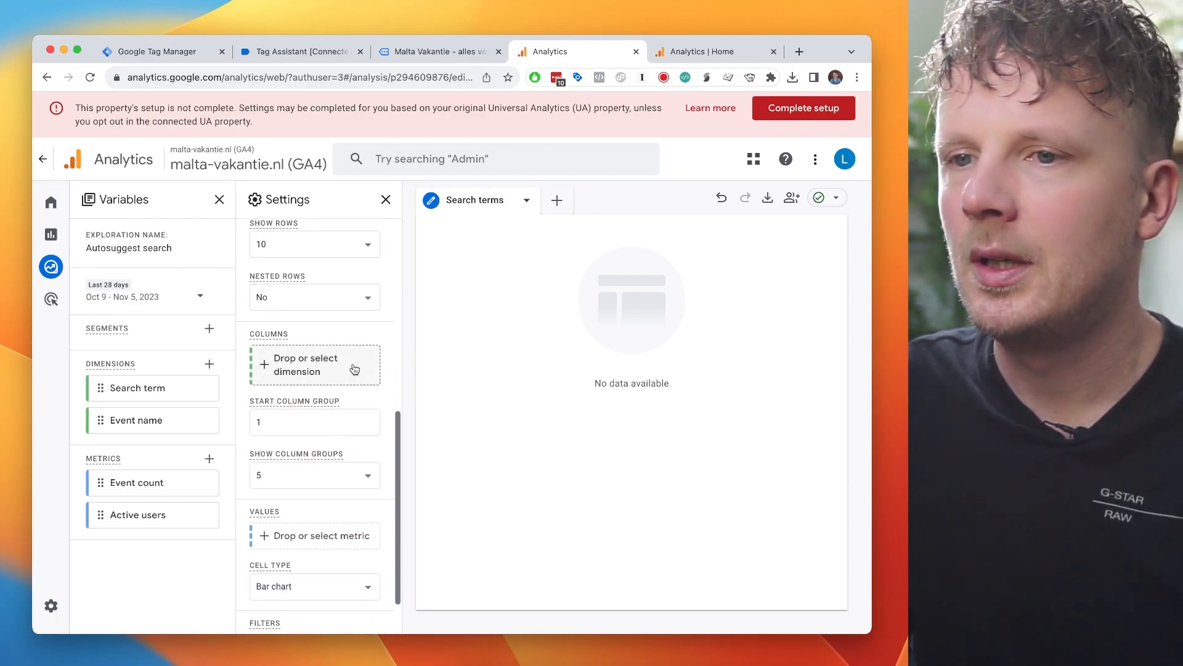
left_click(313, 535)
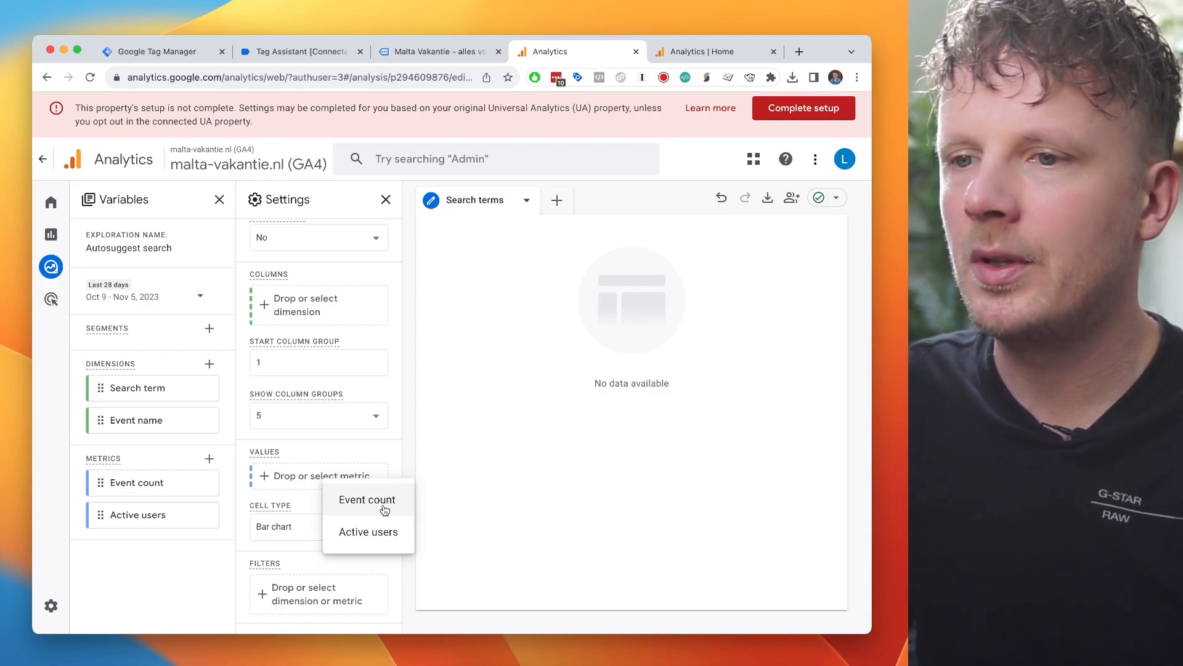
left_click(368, 500)
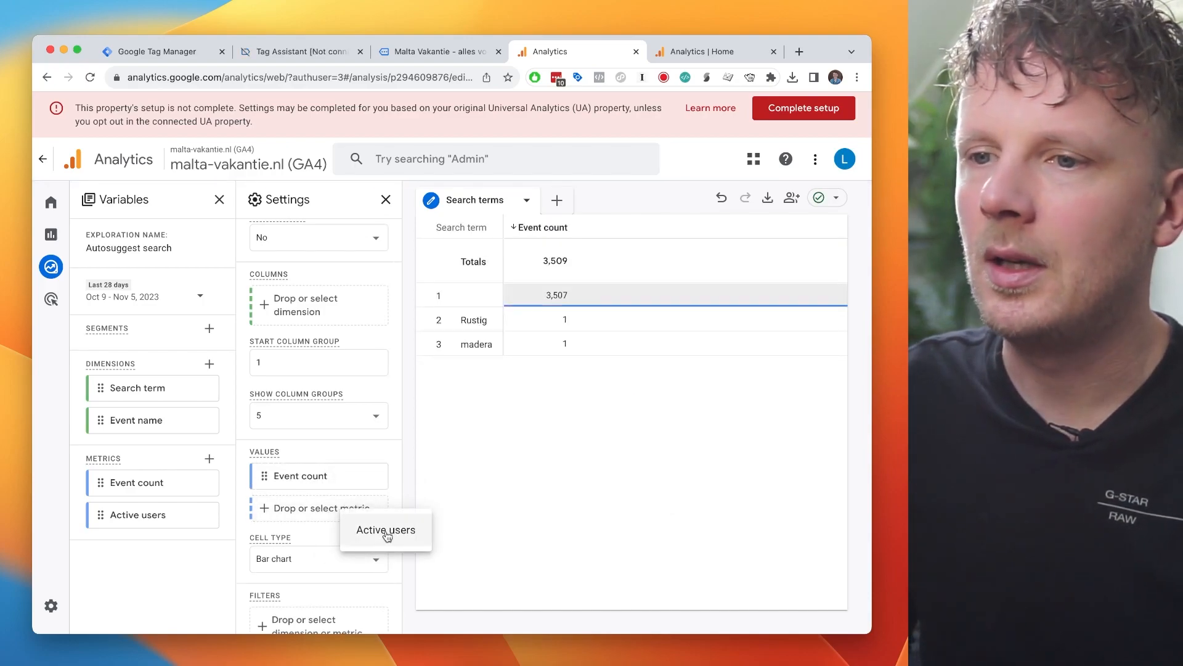
left_click(385, 529)
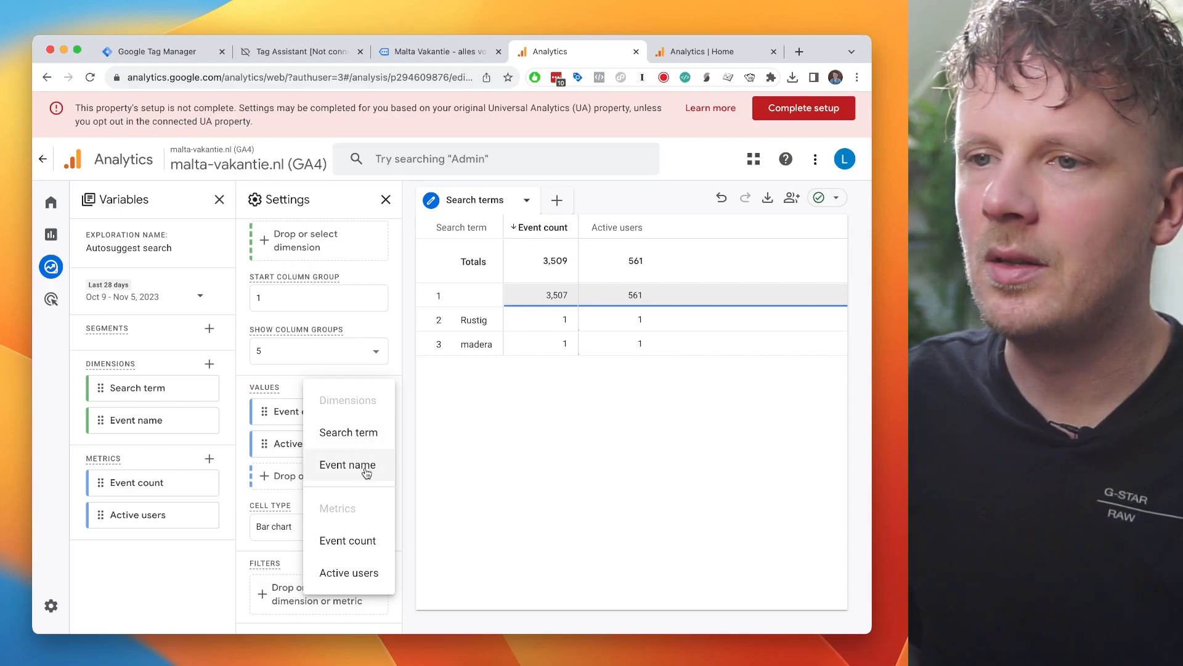
left_click(348, 464)
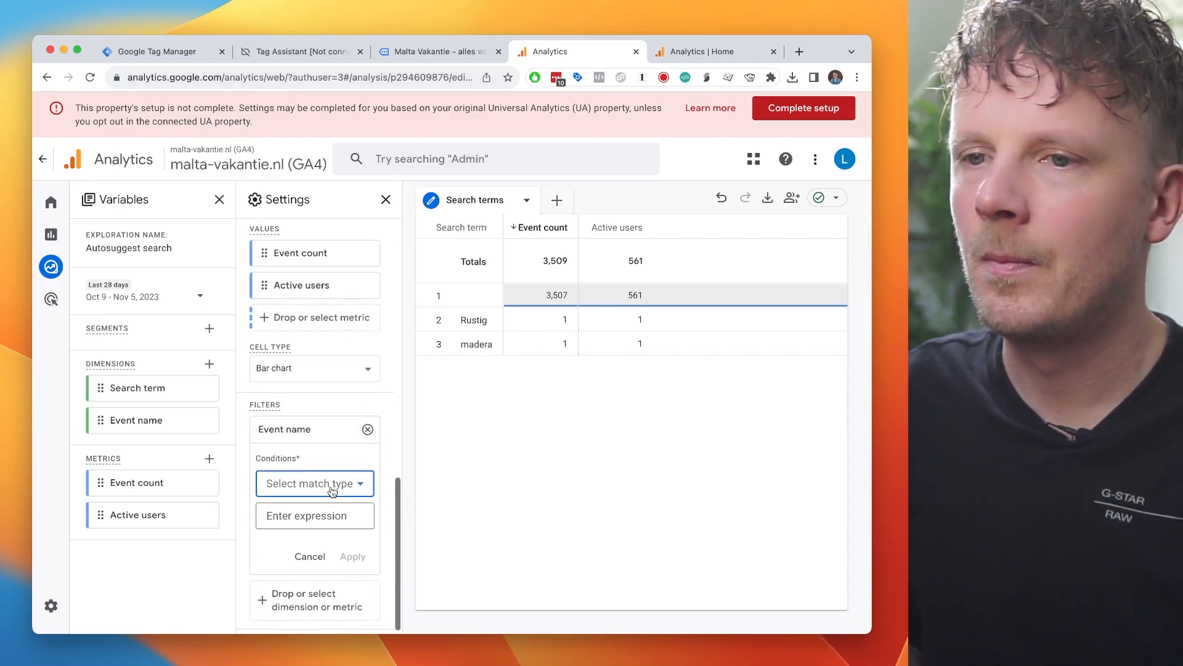
left_click(314, 484)
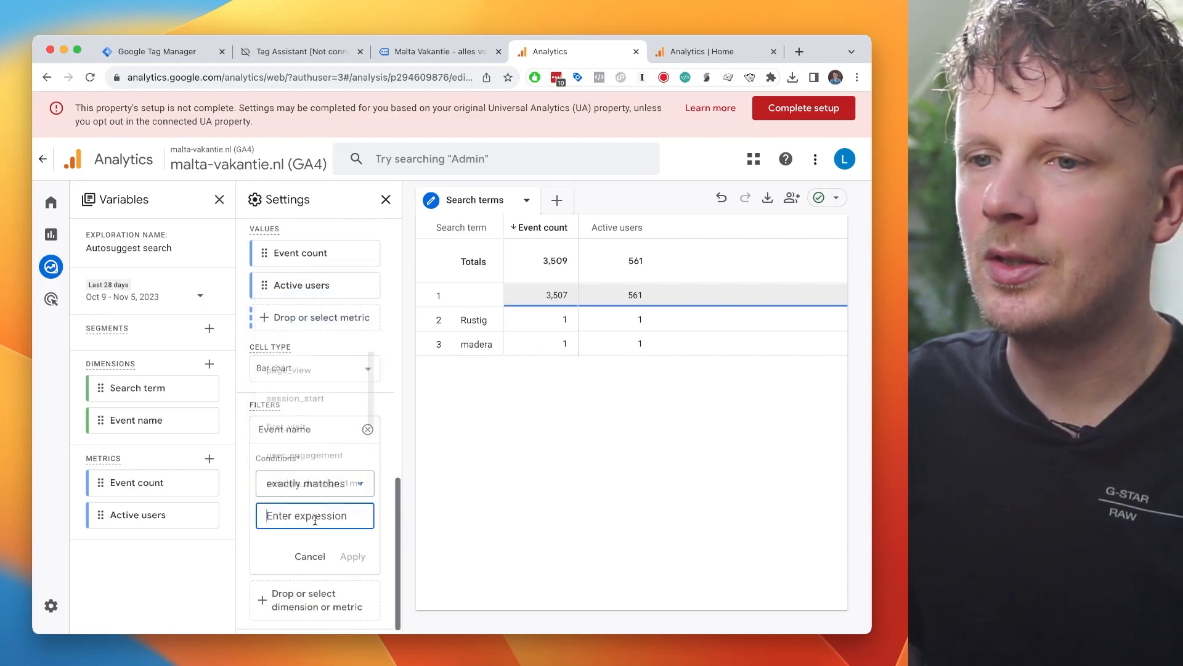
type("s")
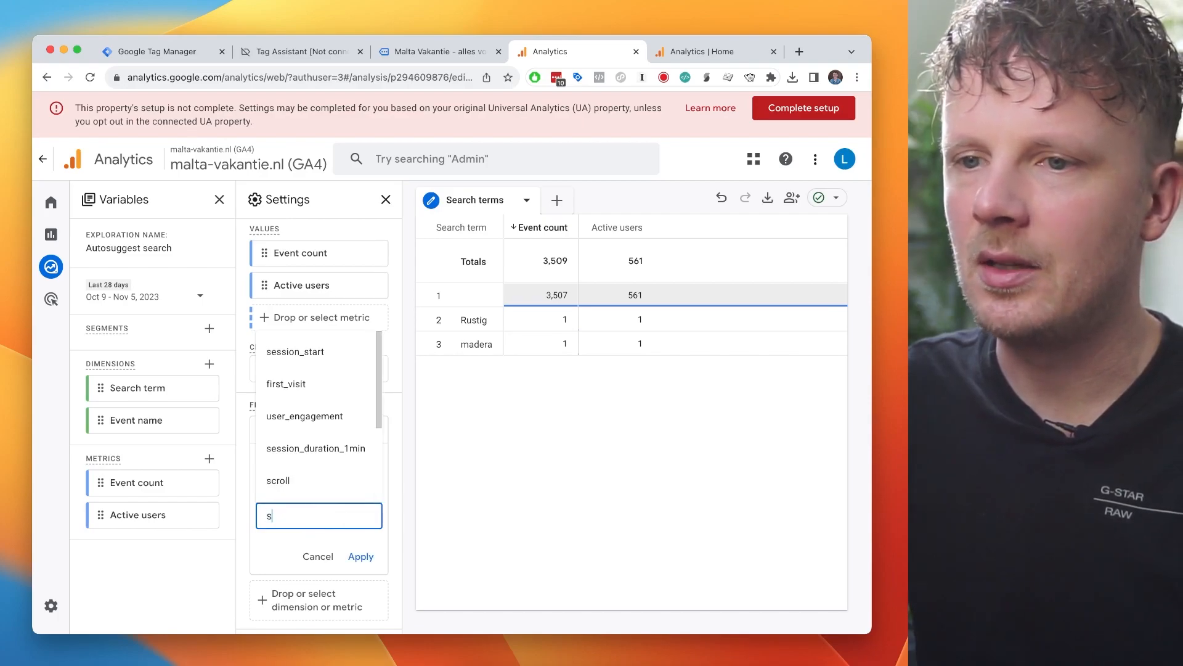
type("earch")
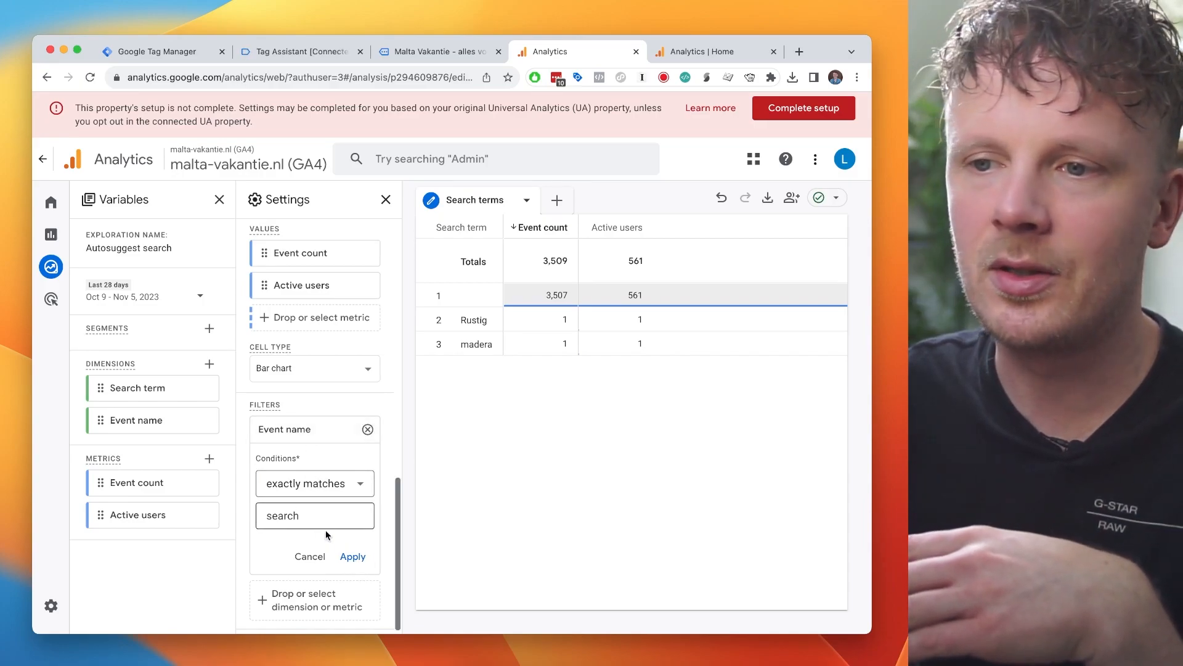
left_click(353, 556)
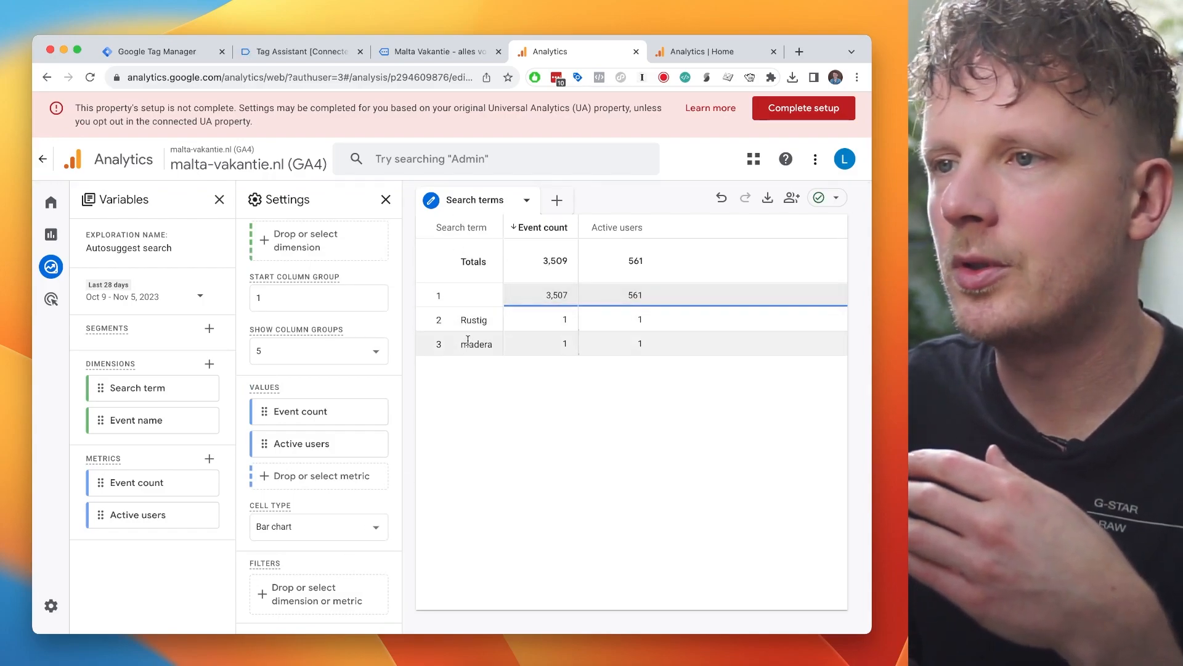
mouse_move(639, 335)
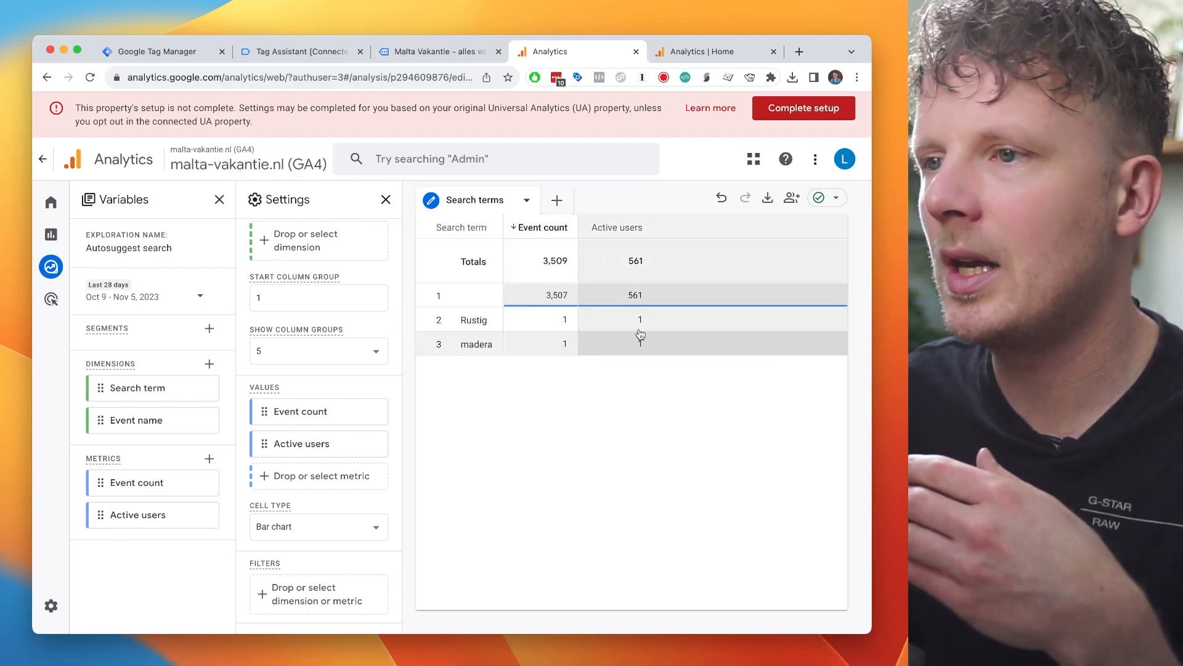
mouse_move(615, 340)
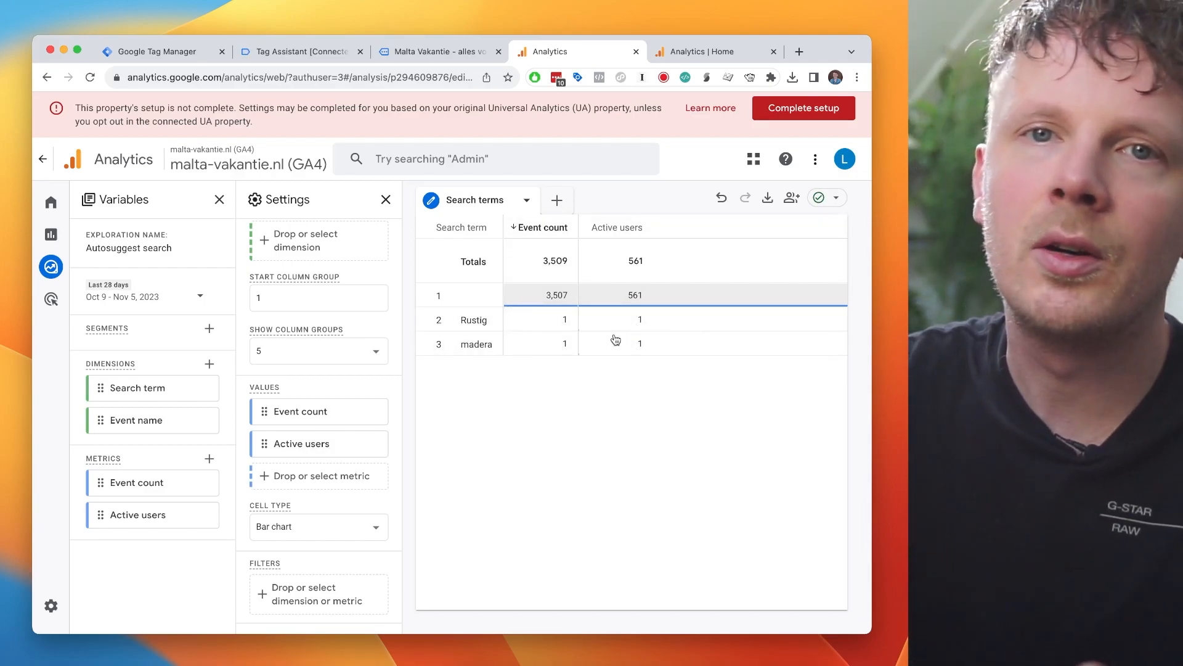
mouse_move(428, 344)
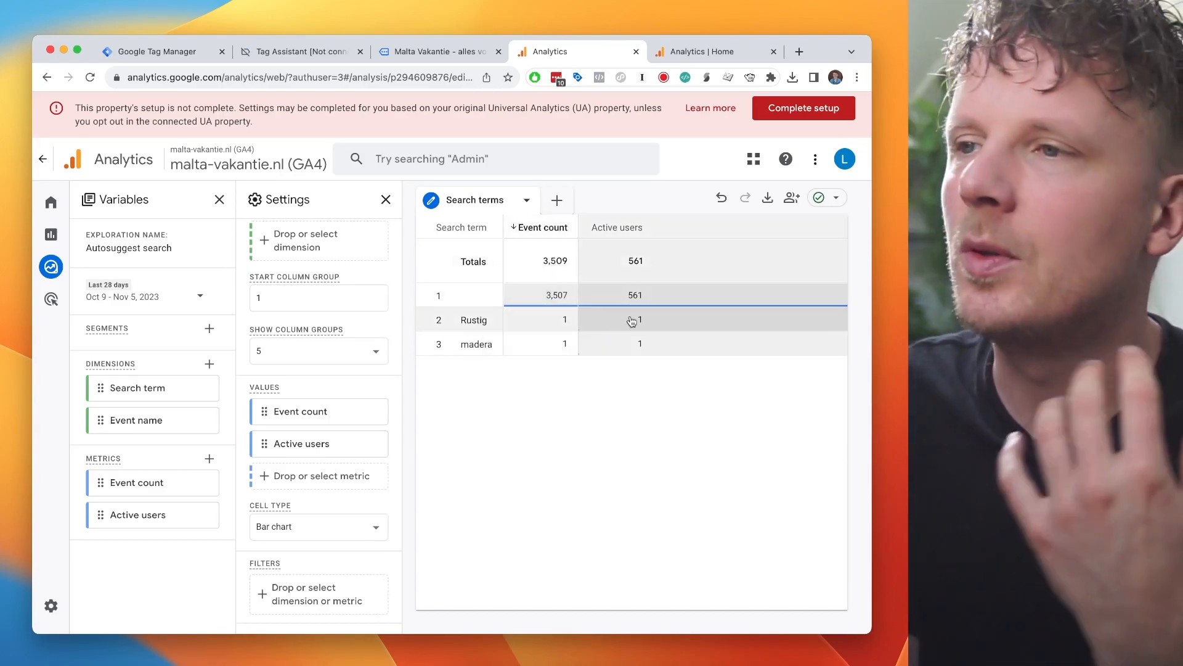
mouse_move(372, 527)
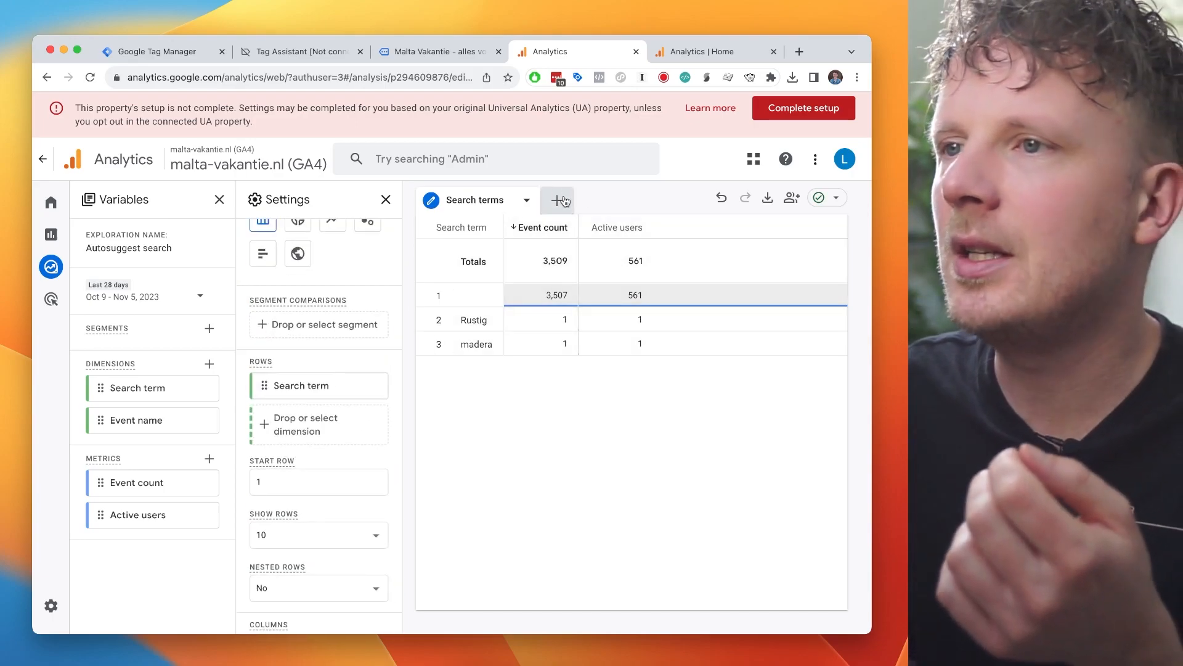
Add a line-chart 'Timeline' tab filtered to Event name exactly matches 'search'.
left_click(557, 200)
type("Timeline")
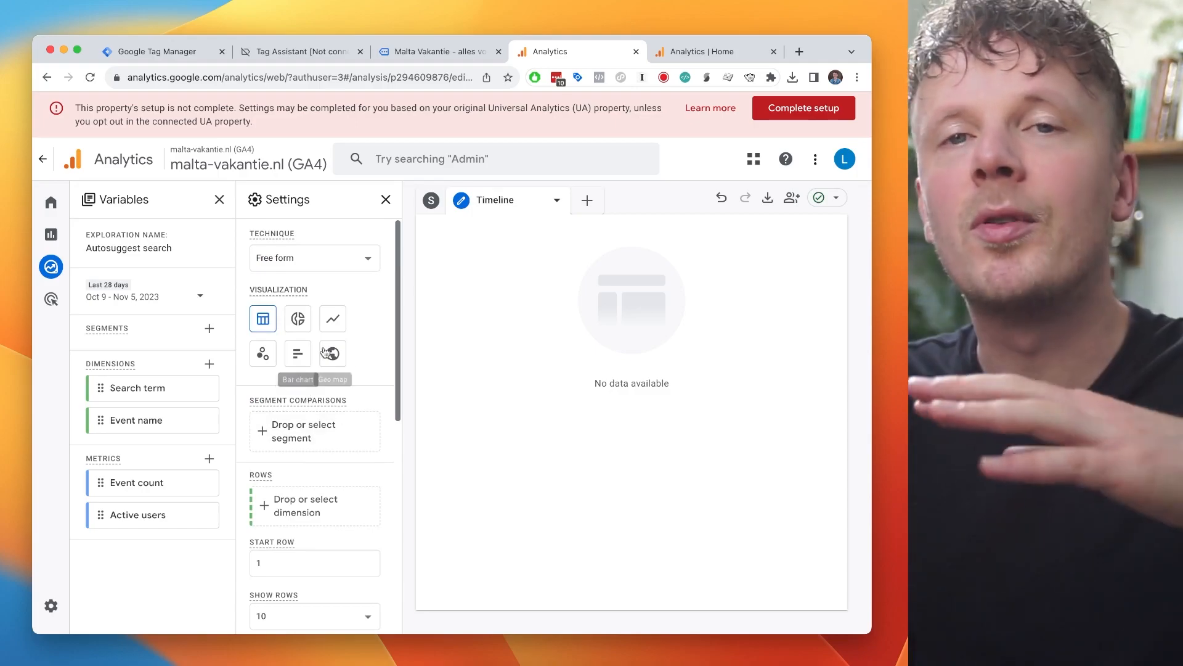
mouse_move(331, 318)
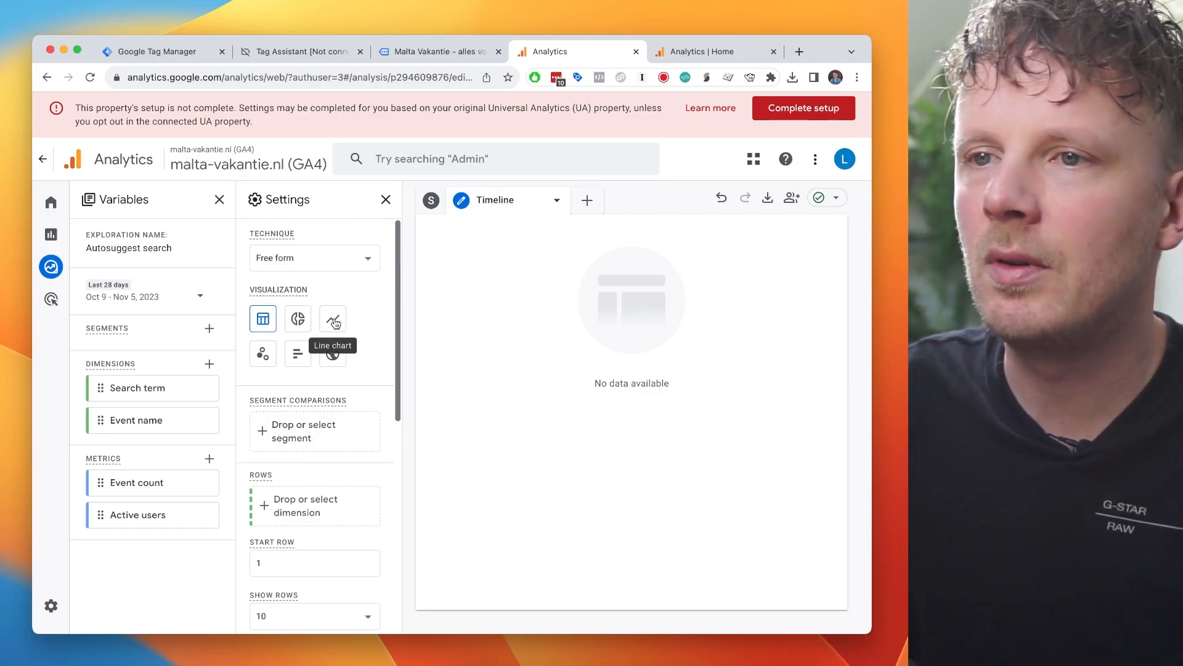
left_click(332, 318)
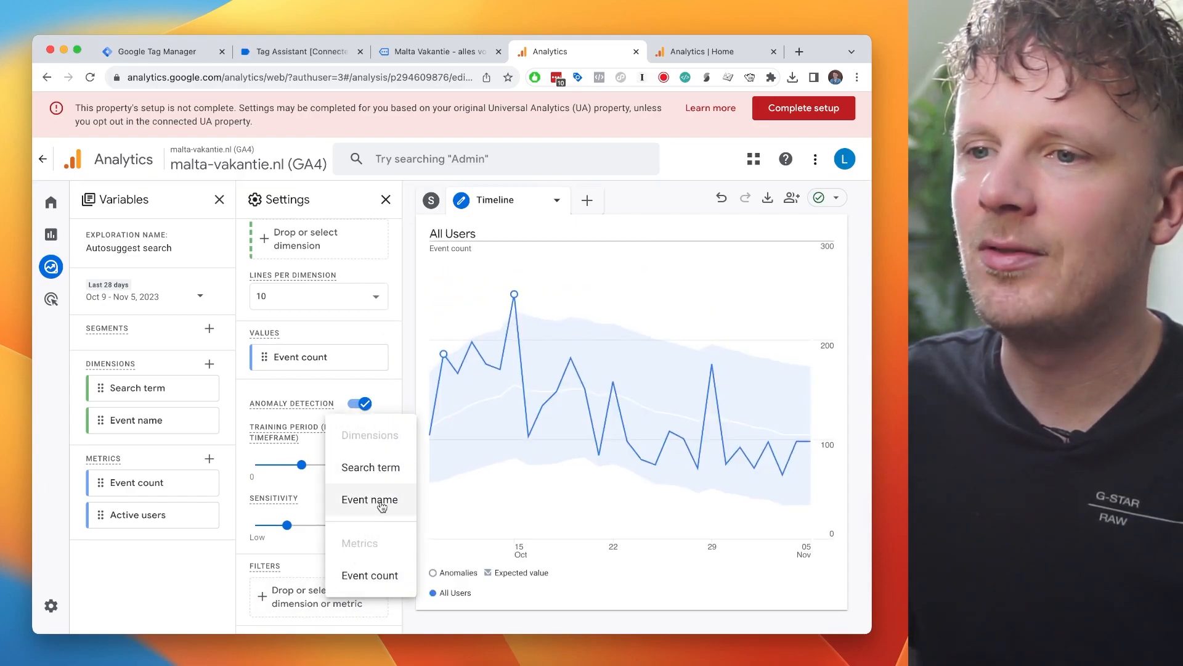
left_click(370, 499)
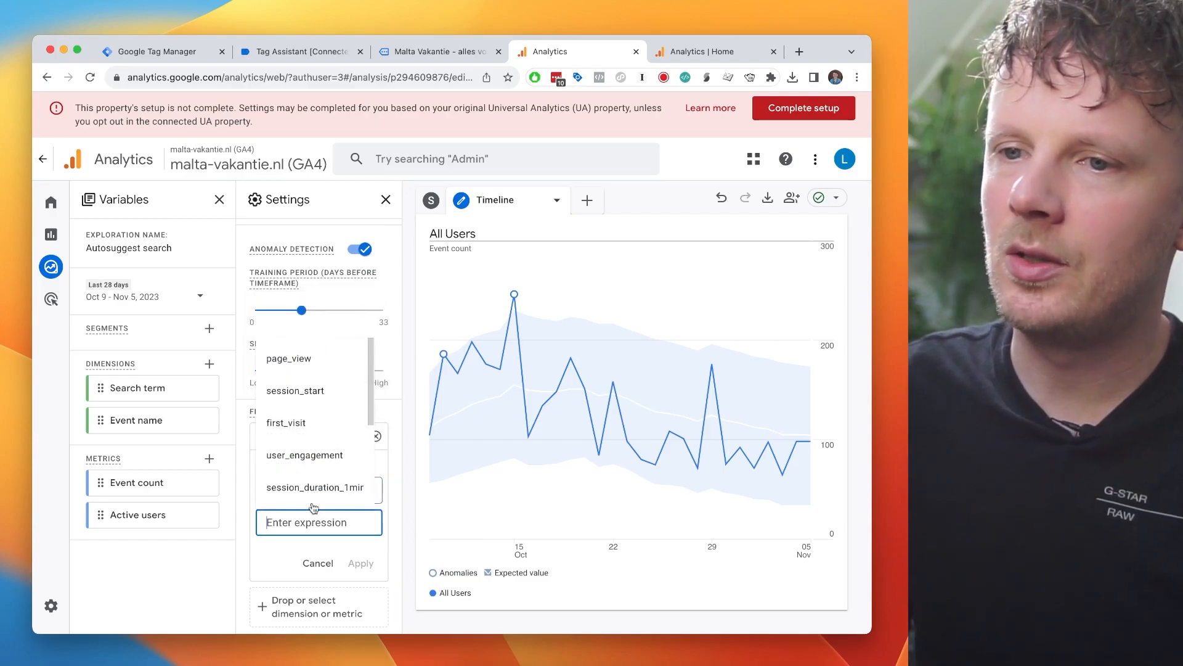
type("search")
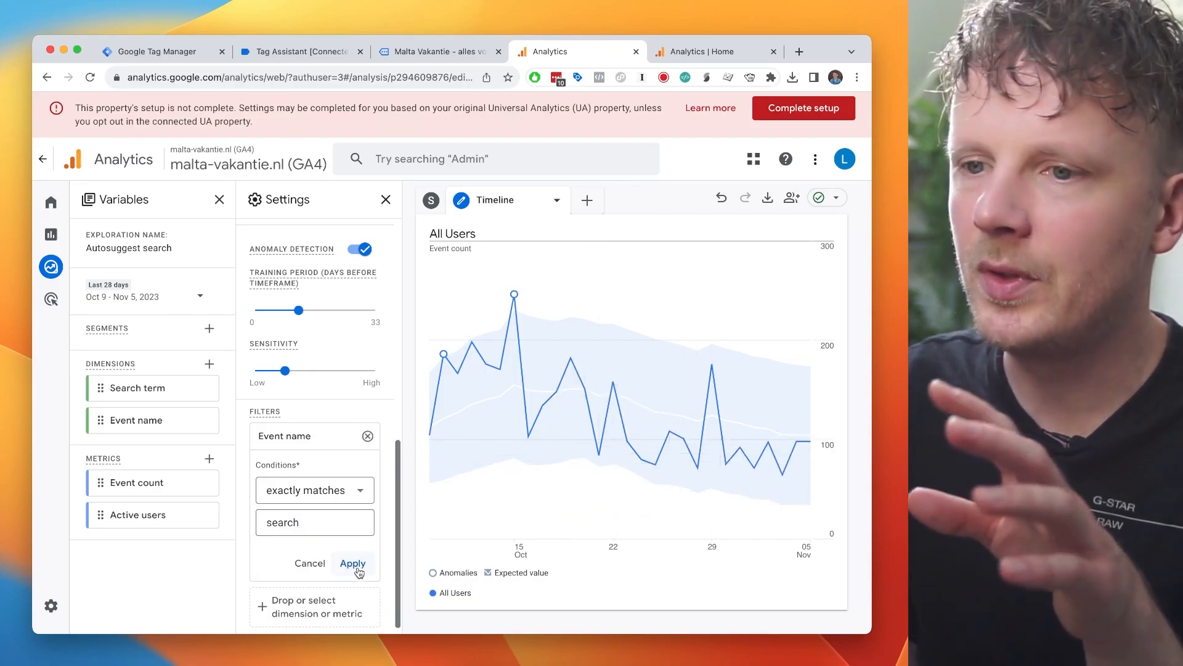
mouse_move(361, 571)
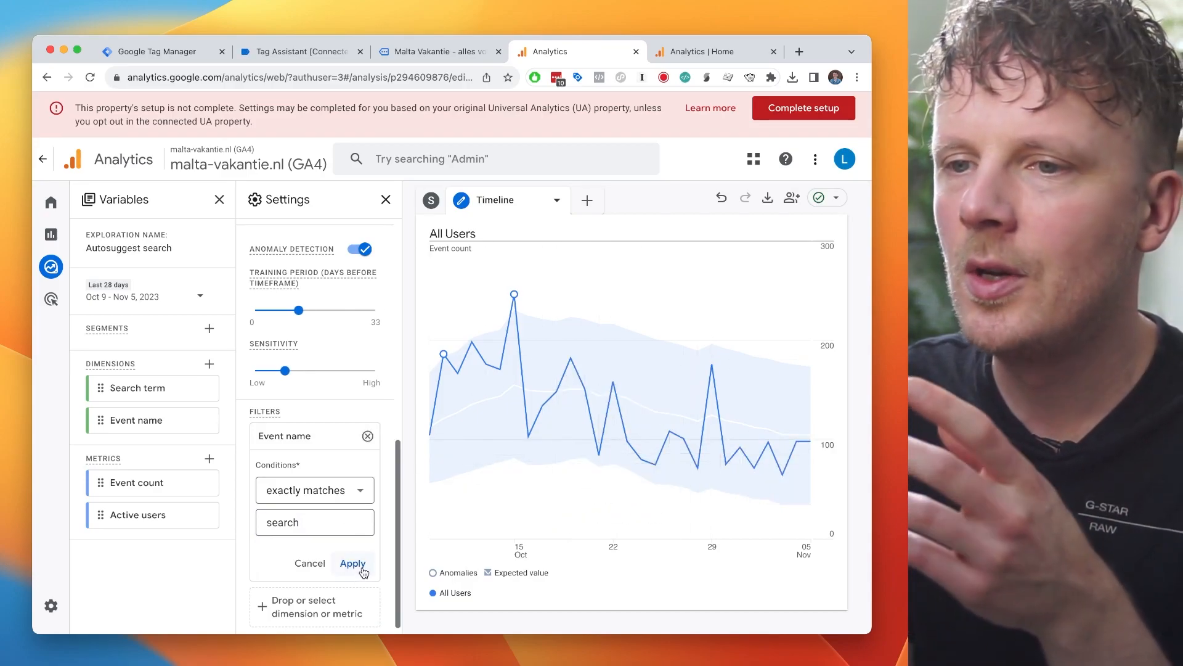
left_click(351, 564)
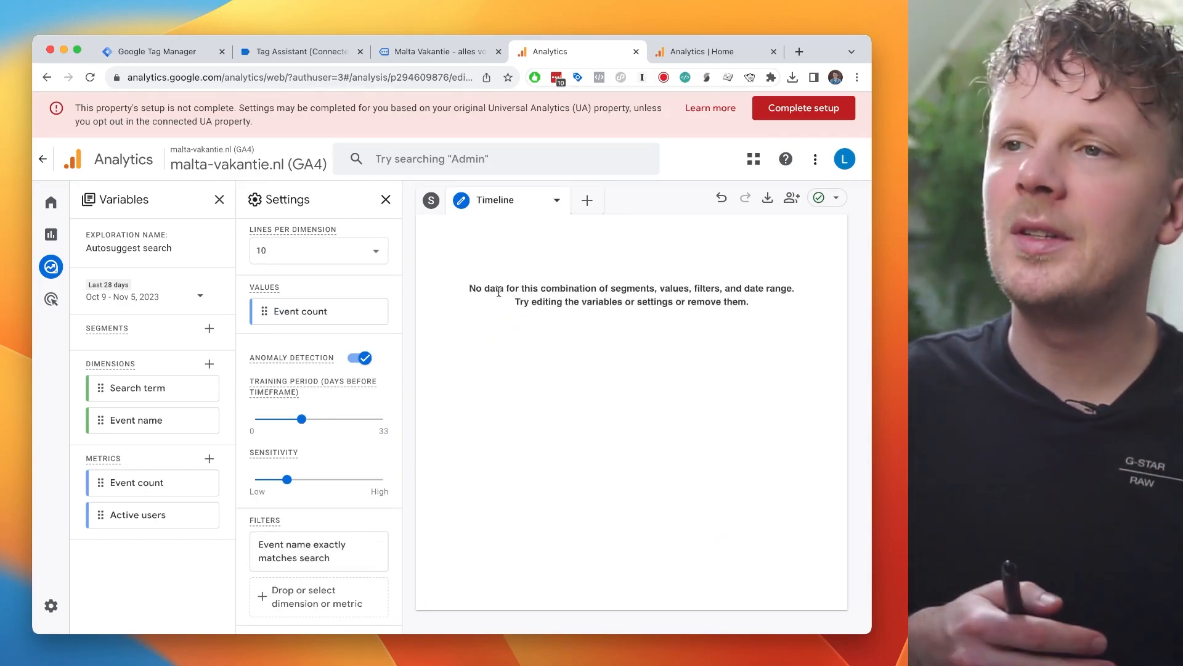
mouse_move(415, 369)
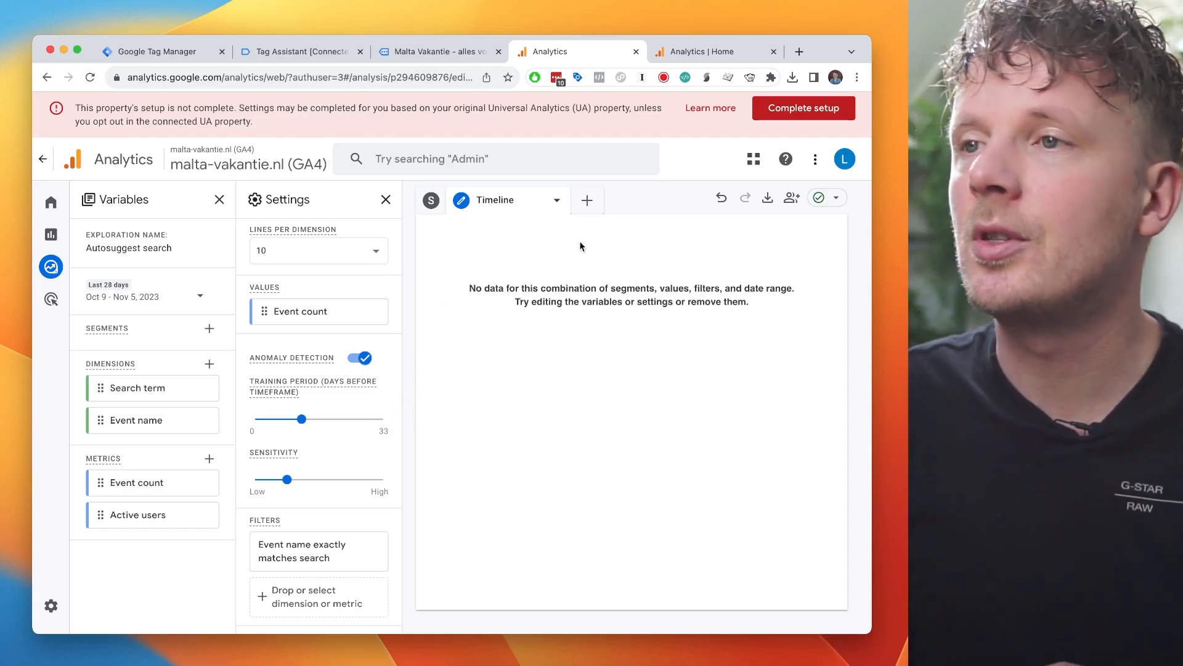
Add a free-form 'Total' tab with Event count, filtered to Event name exactly matches 'search'.
left_click(586, 200)
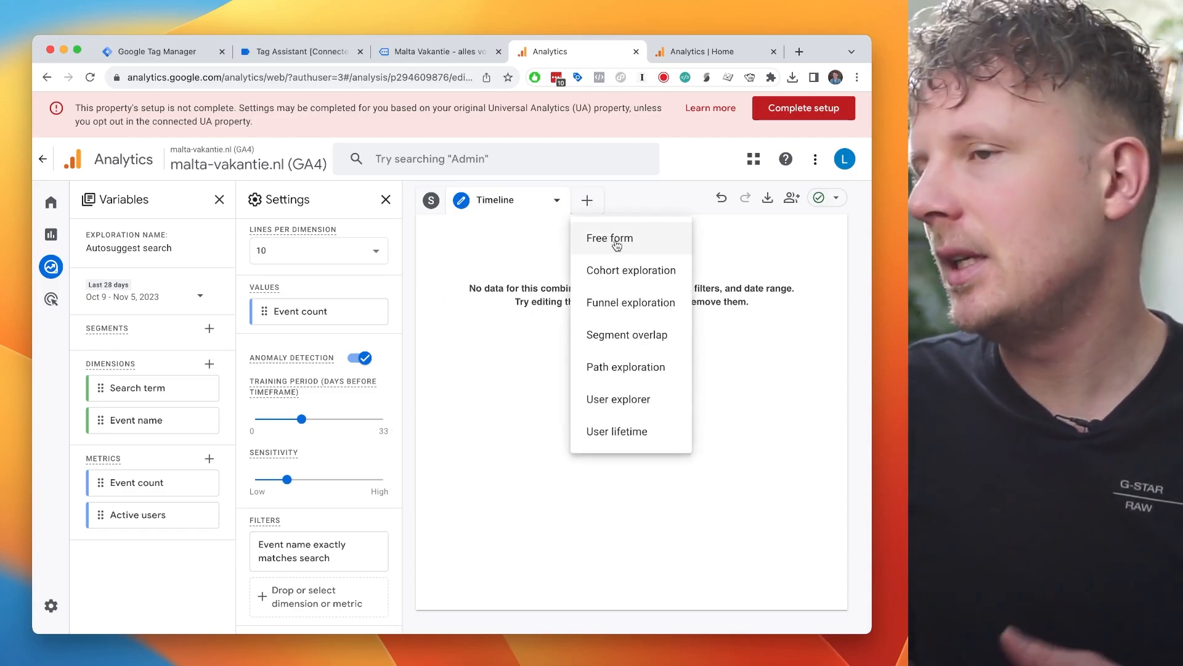
left_click(611, 238)
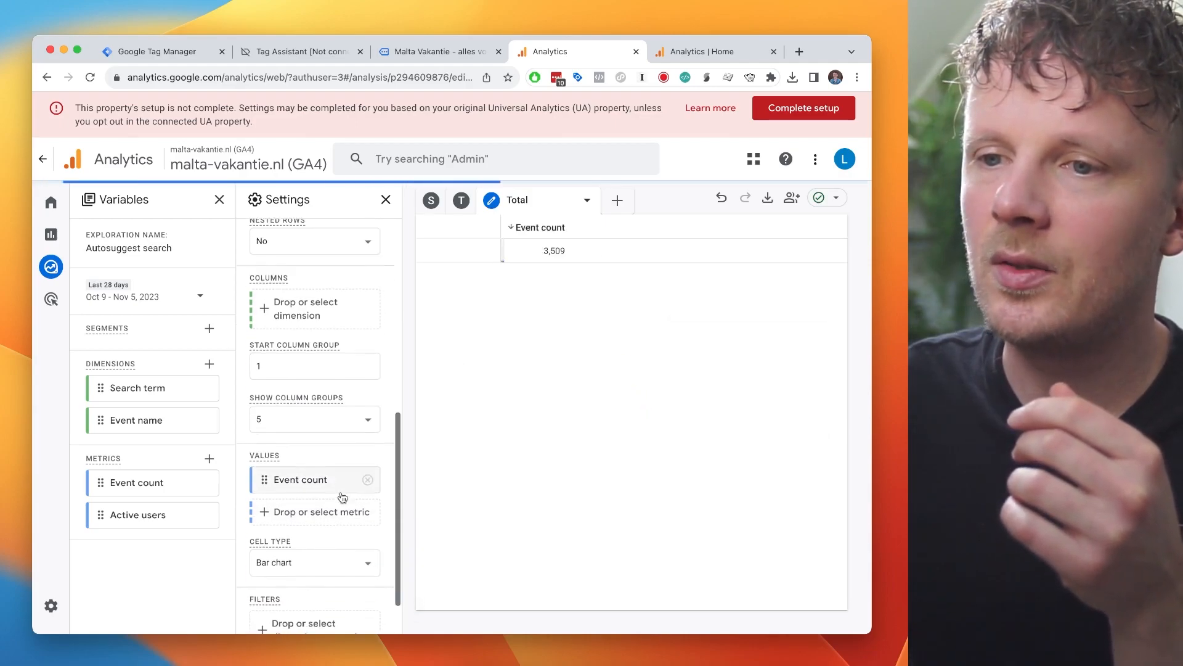
scroll("down", 3)
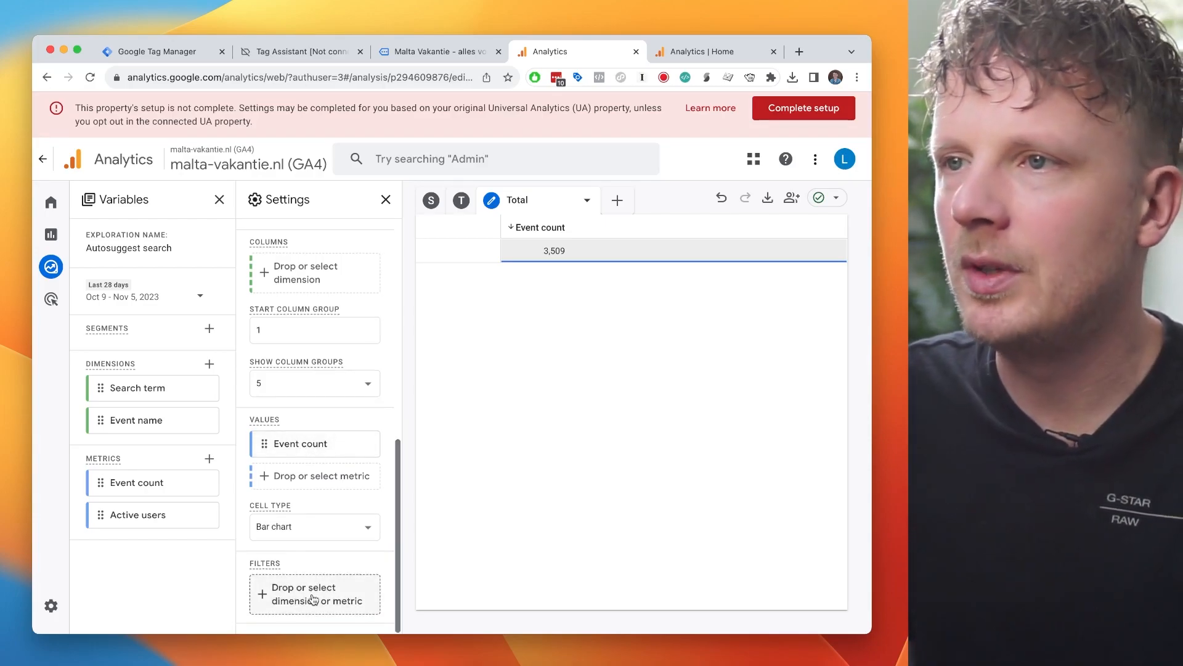
left_click(315, 476)
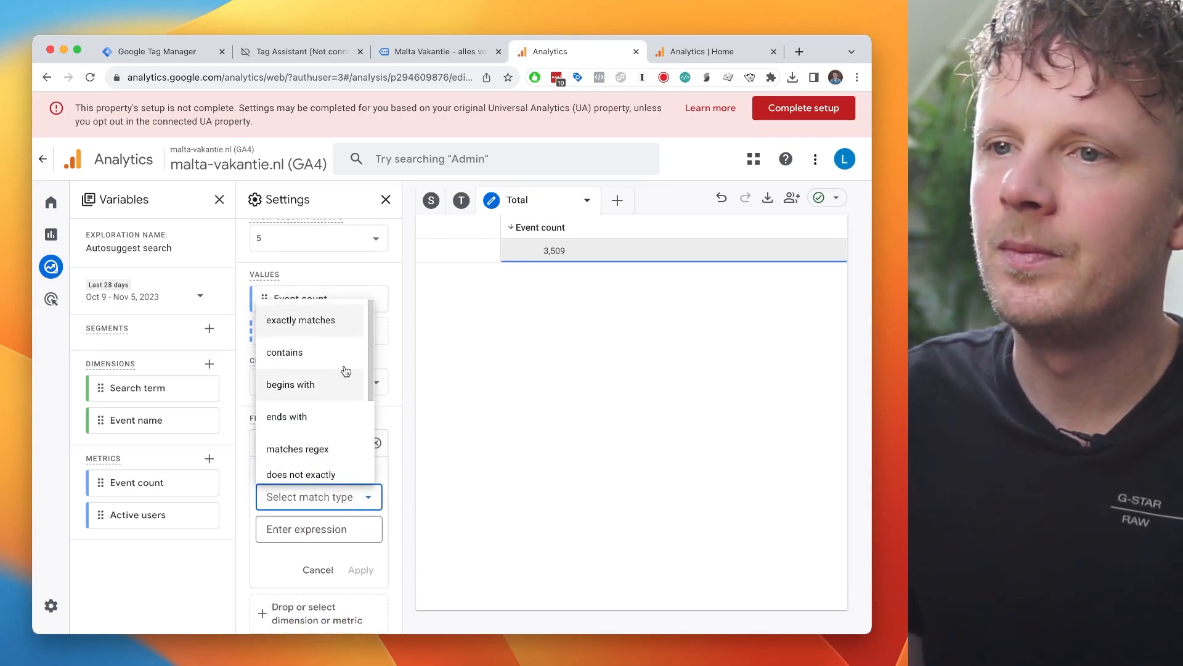
left_click(300, 319)
type("search")
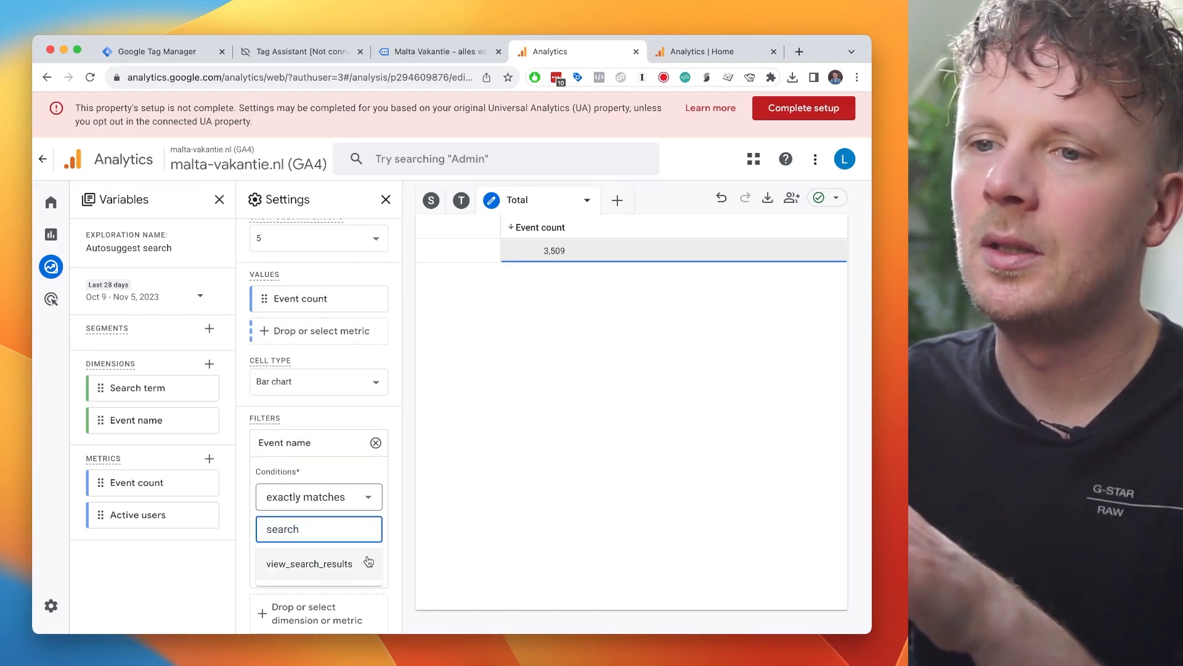
left_click(310, 564)
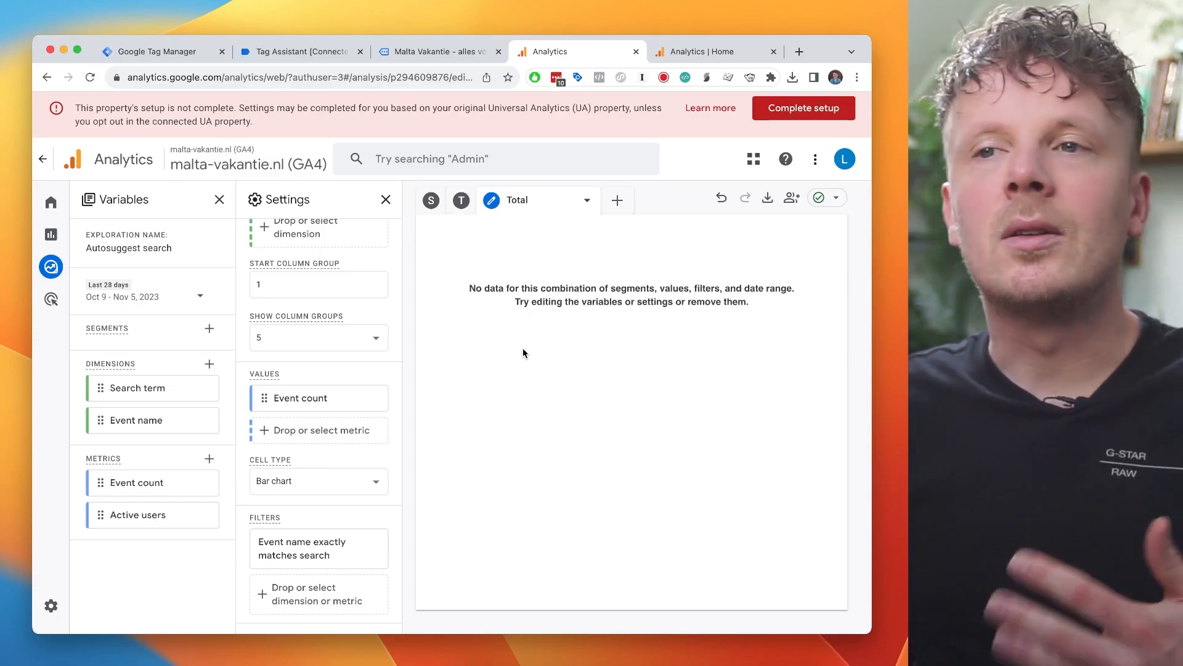
mouse_move(506, 341)
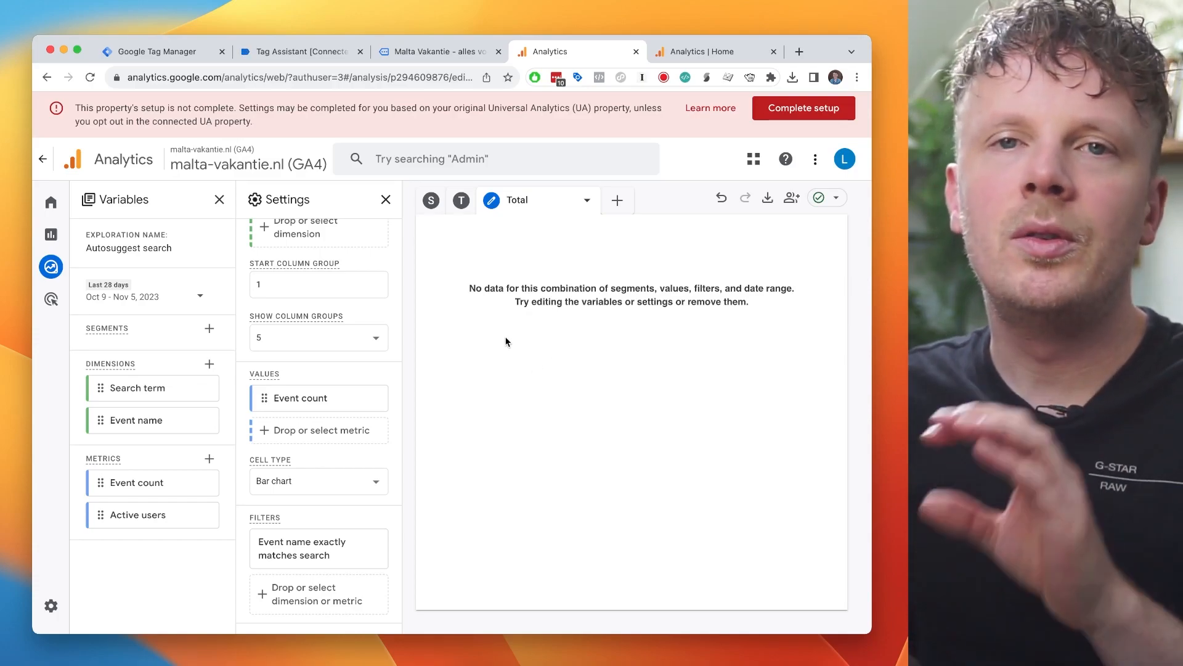
mouse_move(554, 360)
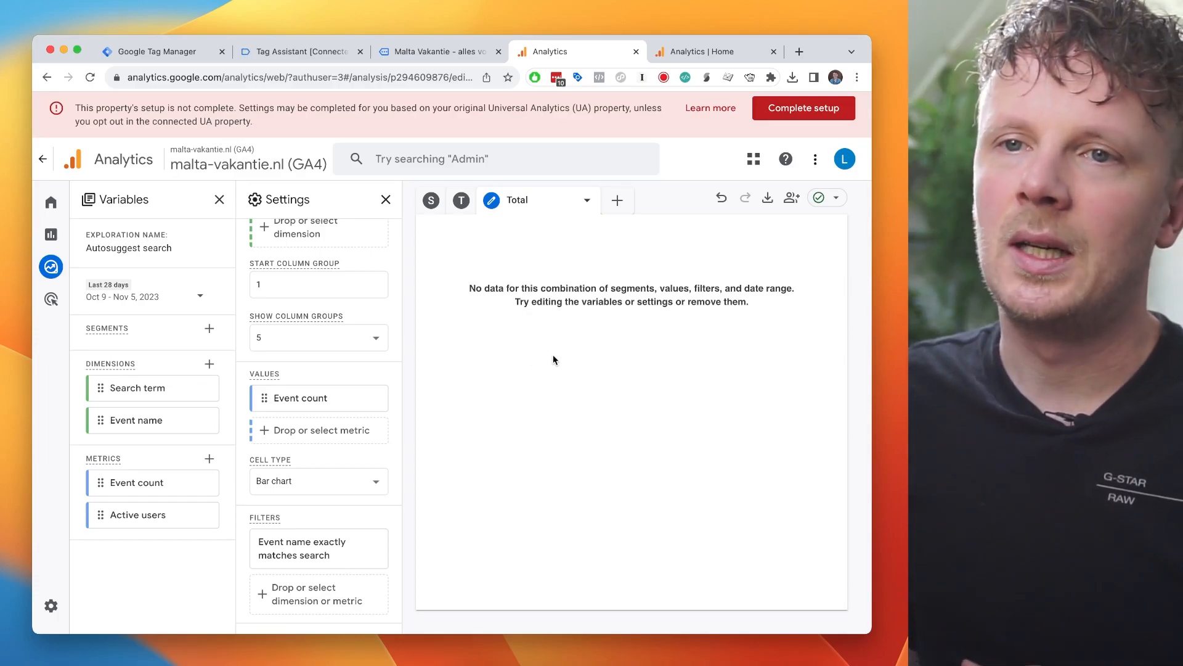